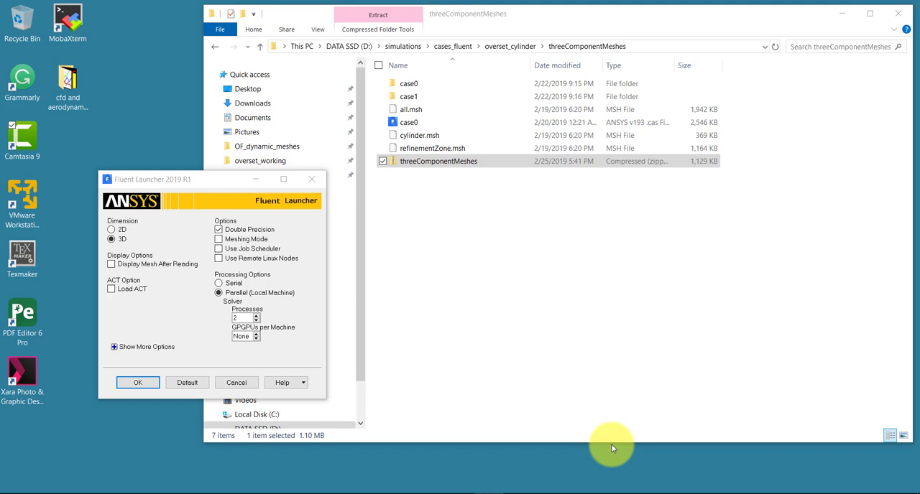
mouse_move(227, 236)
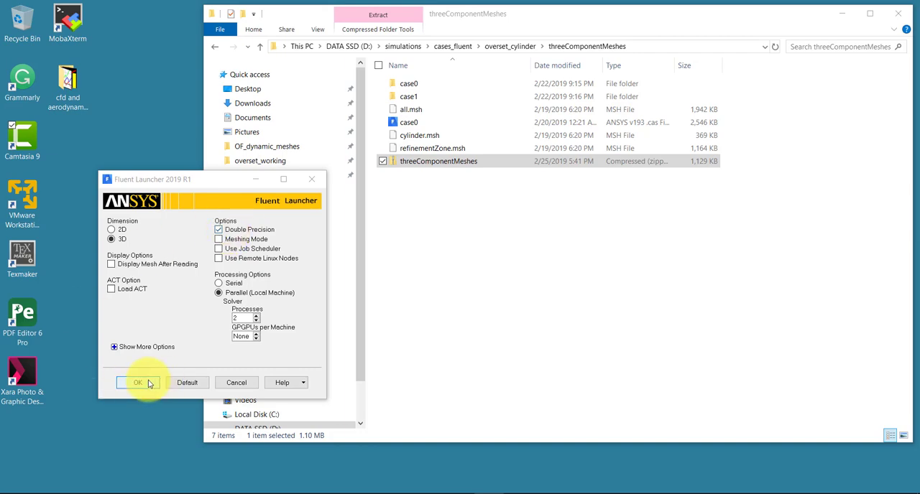
Step: Launch a 3D double-precision Fluent session in parallel on 2 local processes
click(138, 383)
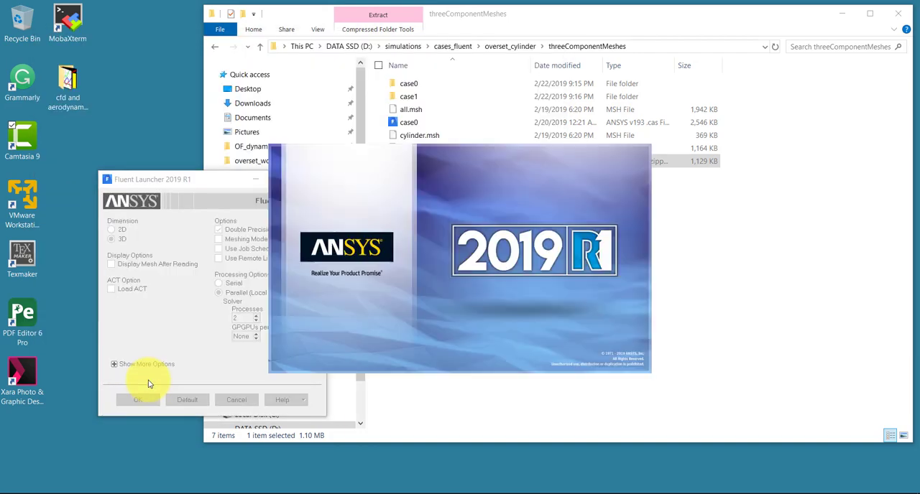
click(138, 400)
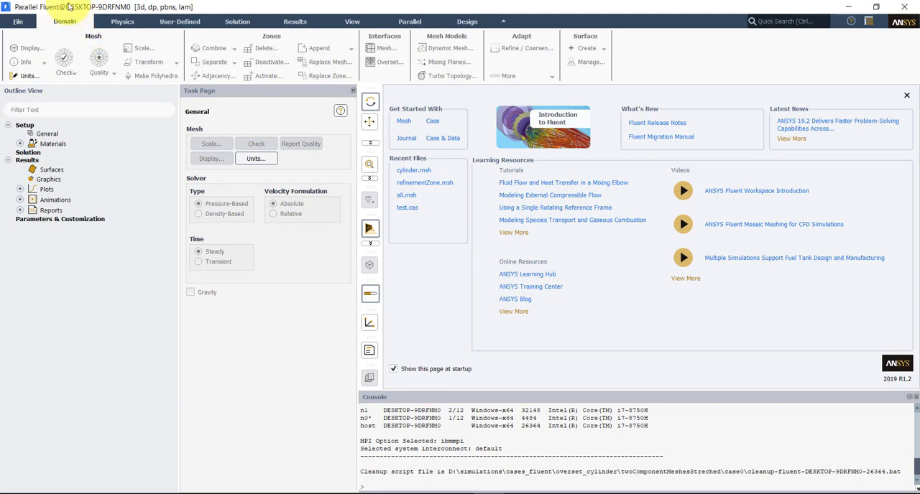
Step: Read the all.msh mesh from overset_cylinder/threeComponentMeshes into Fluent
click(17, 20)
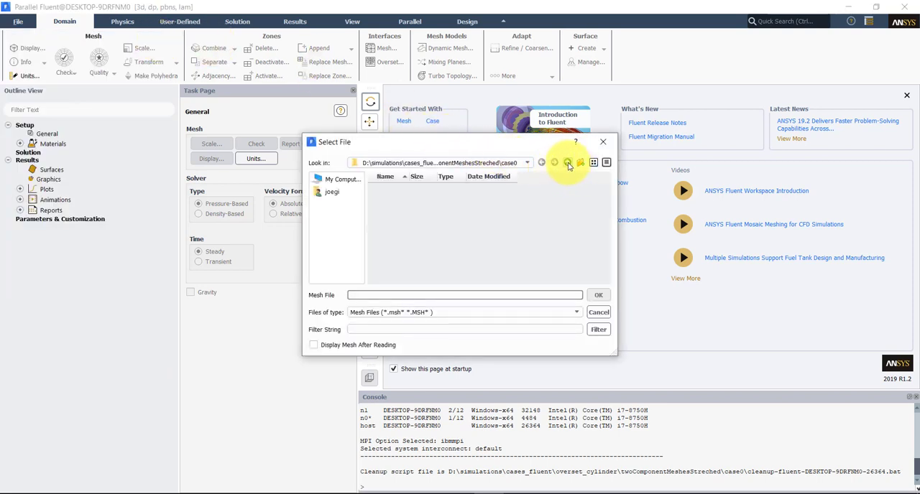
click(566, 162)
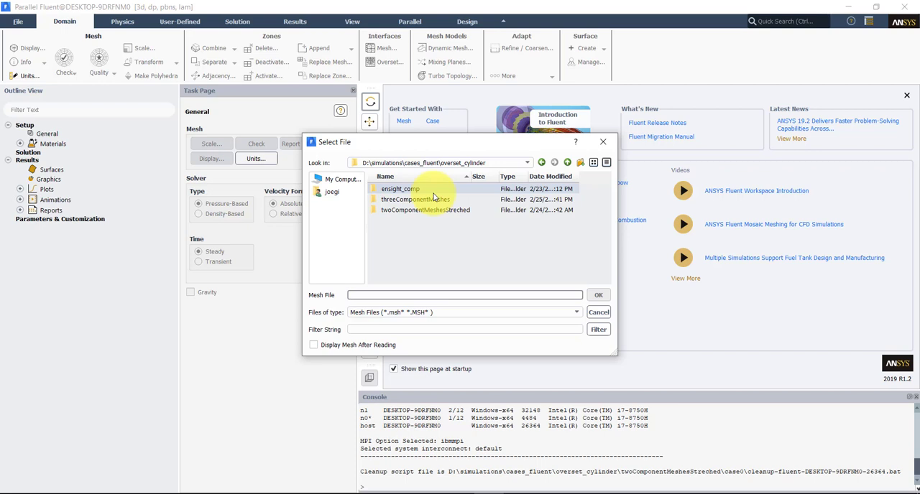
double_click(415, 198)
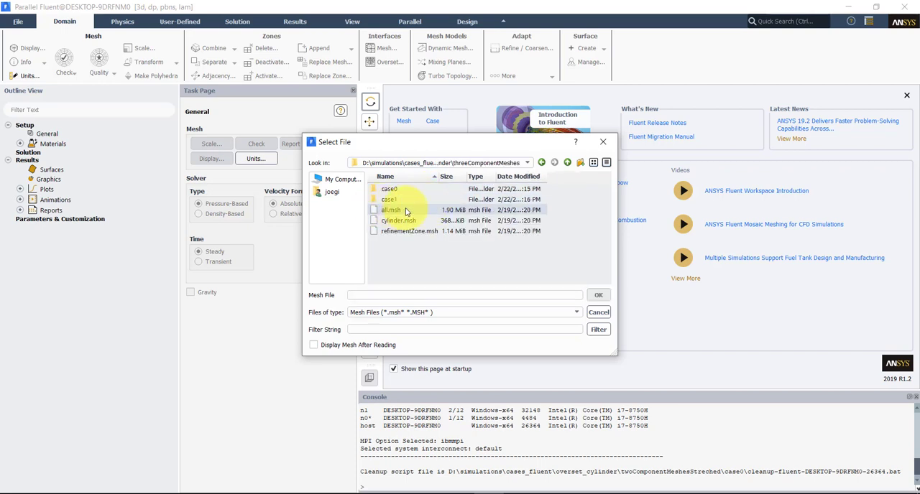
click(391, 210)
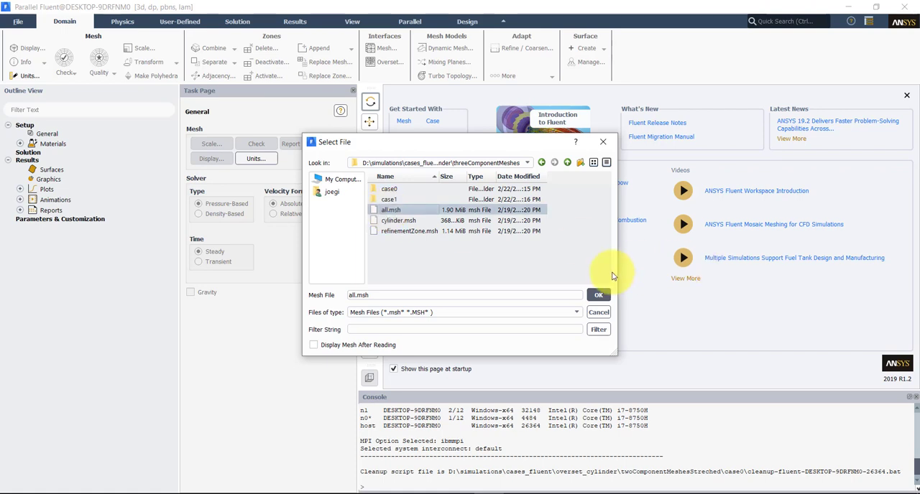
click(598, 294)
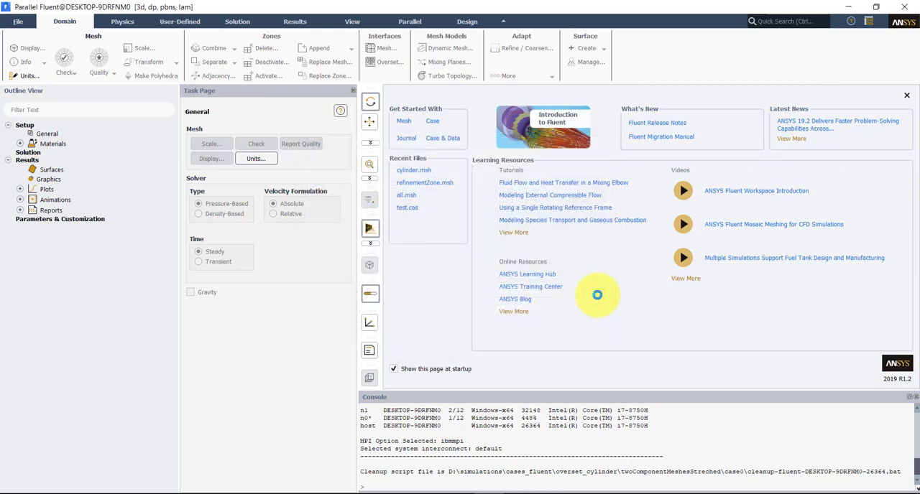
click(406, 196)
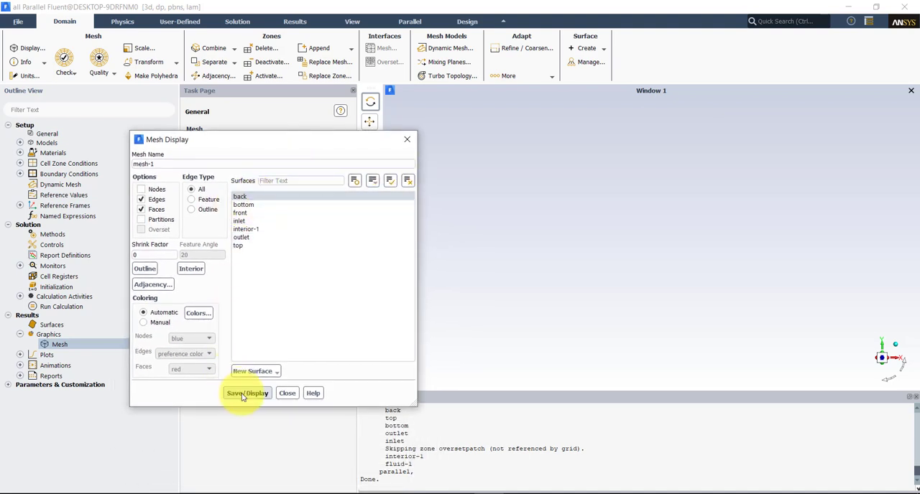
Step: Draw the loaded background mesh in the graphics window
click(248, 393)
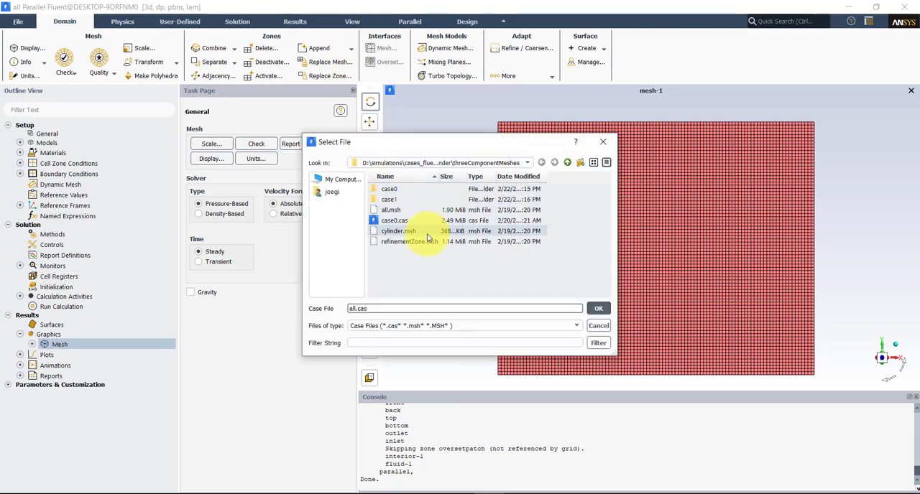
Step: Append the refinementZone.msh mesh to the case
click(408, 241)
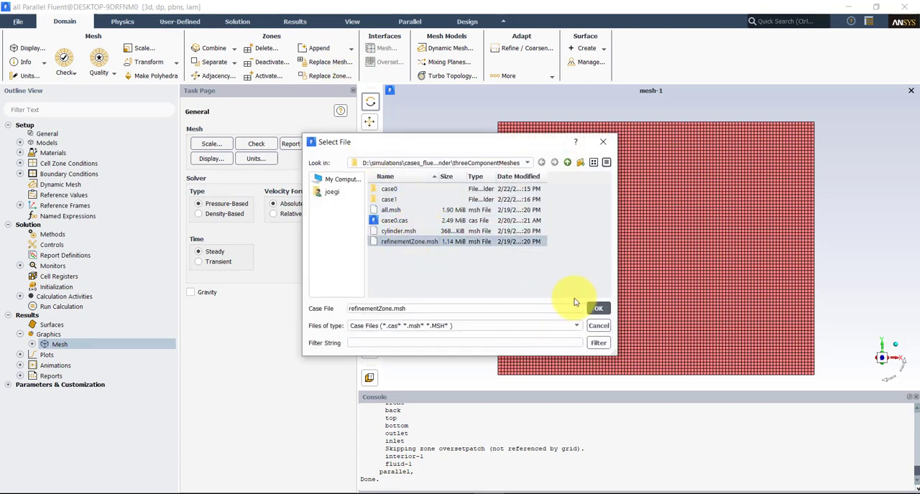
click(598, 308)
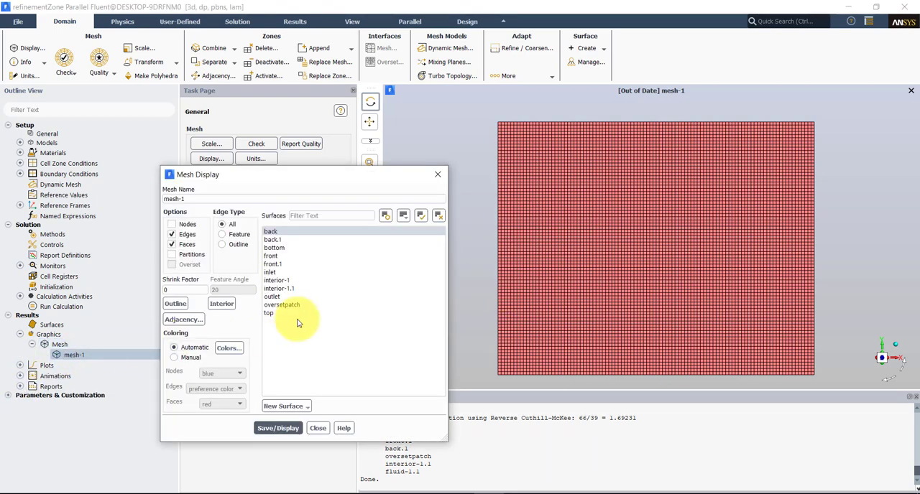
Step: Display the back and back.1 surfaces so background and refinement meshes show together
click(273, 238)
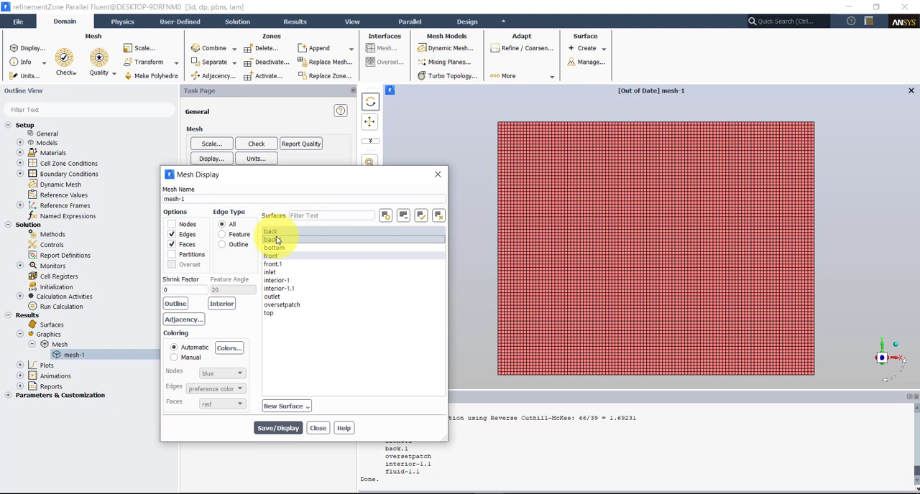
click(270, 231)
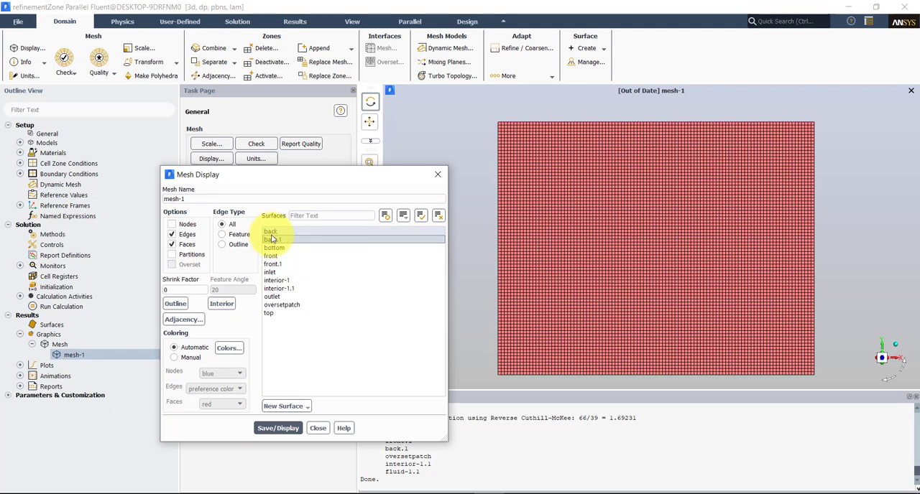
click(272, 239)
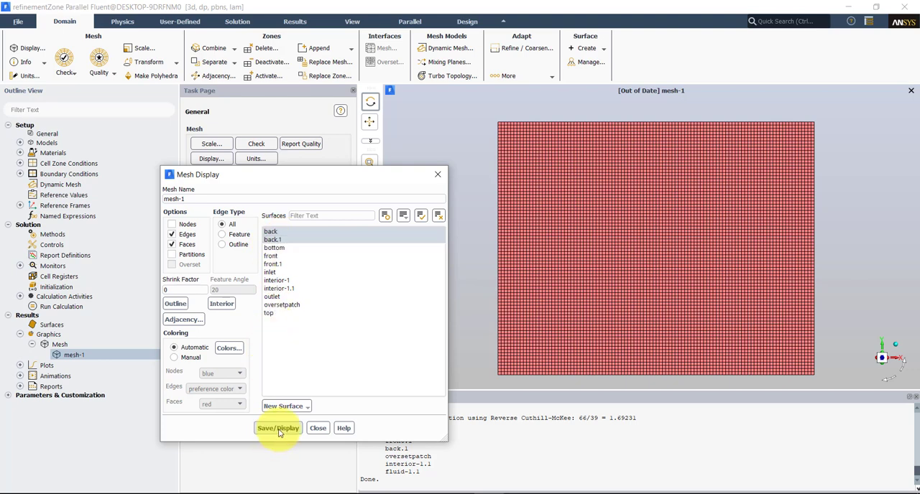
click(278, 429)
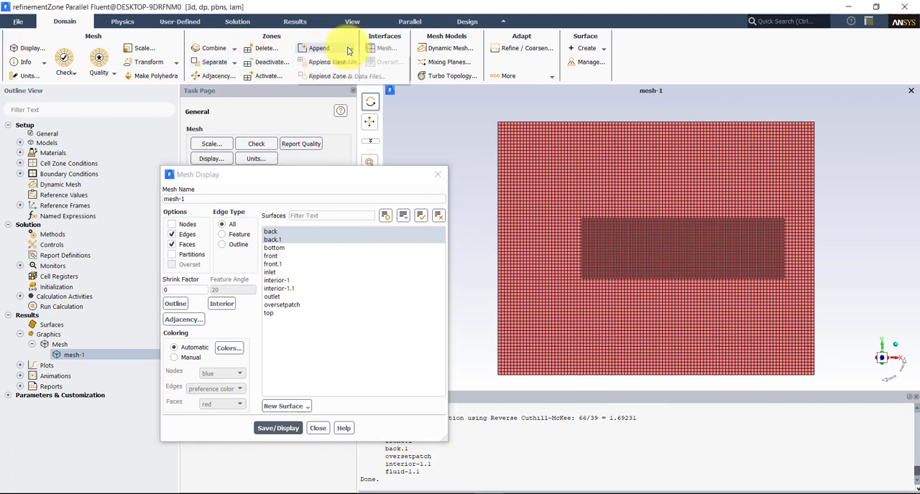
click(330, 61)
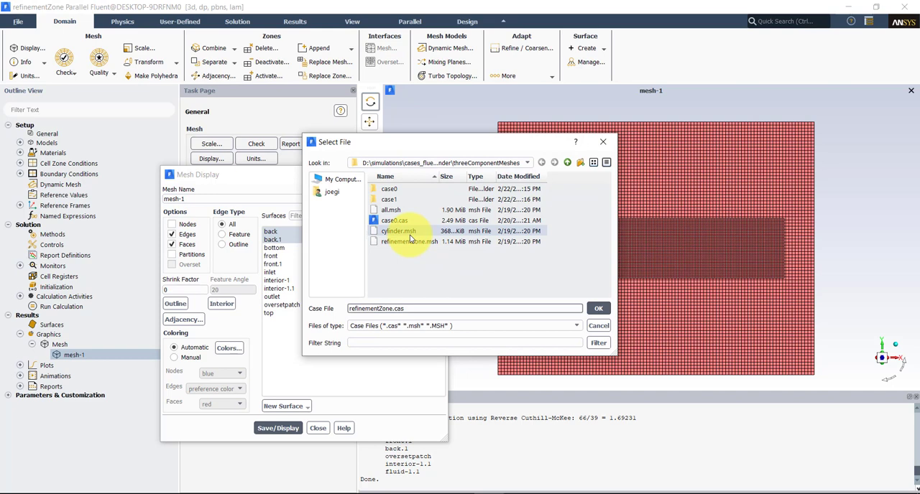
Step: Append the cylinder.msh mesh and accept the changed-zone-id warning
click(399, 230)
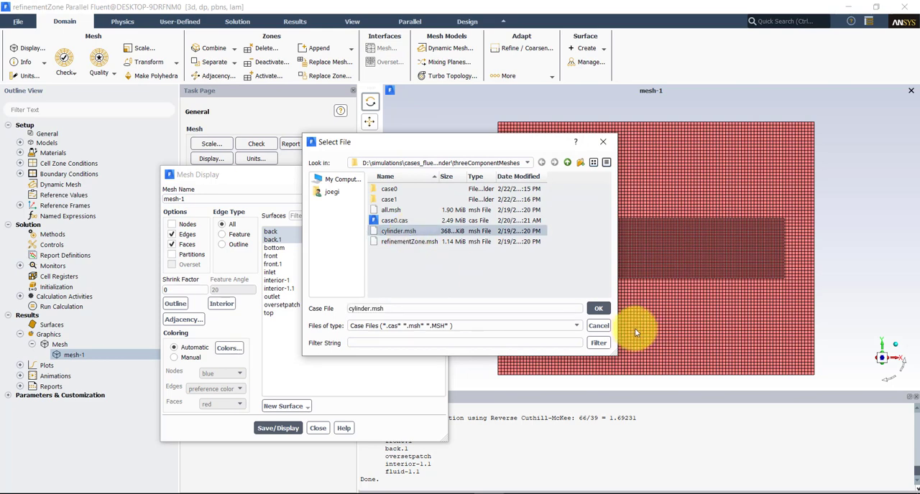
click(598, 308)
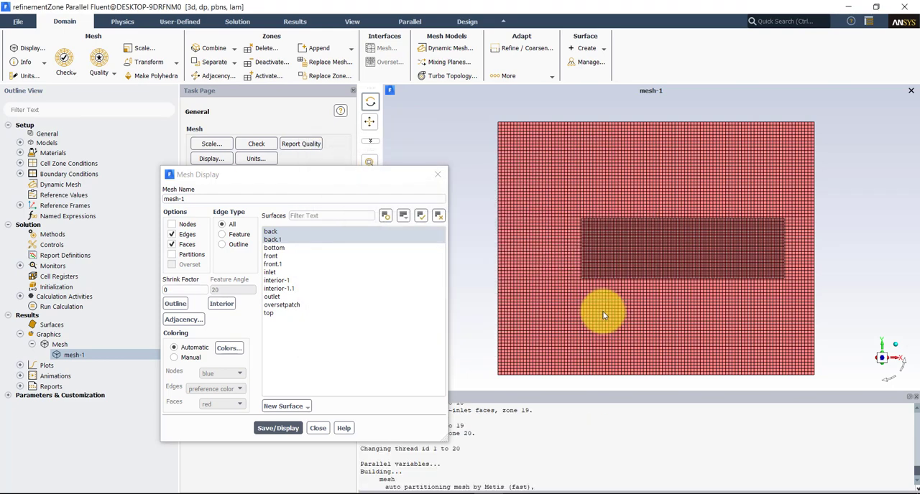
click(277, 428)
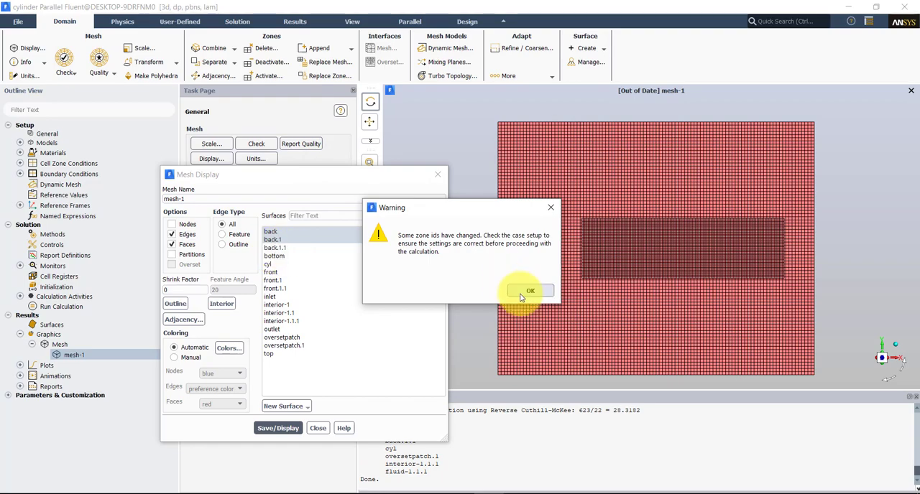
click(530, 290)
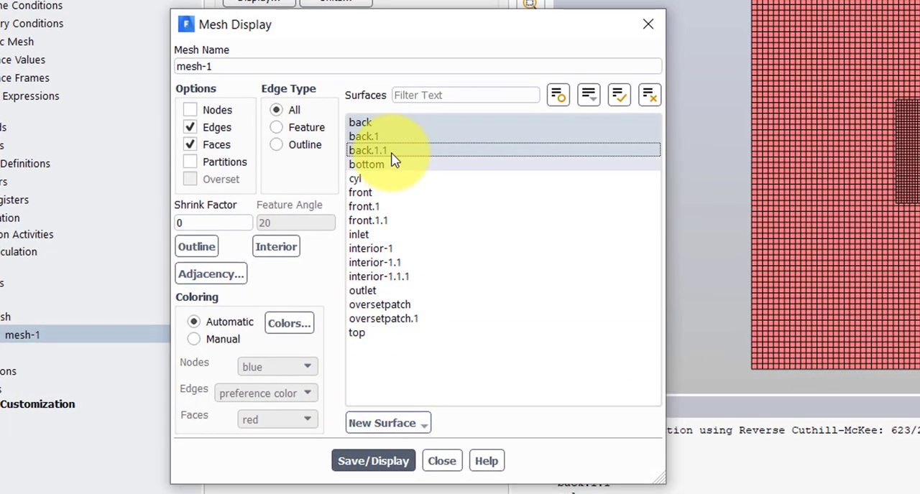
mouse_move(387, 286)
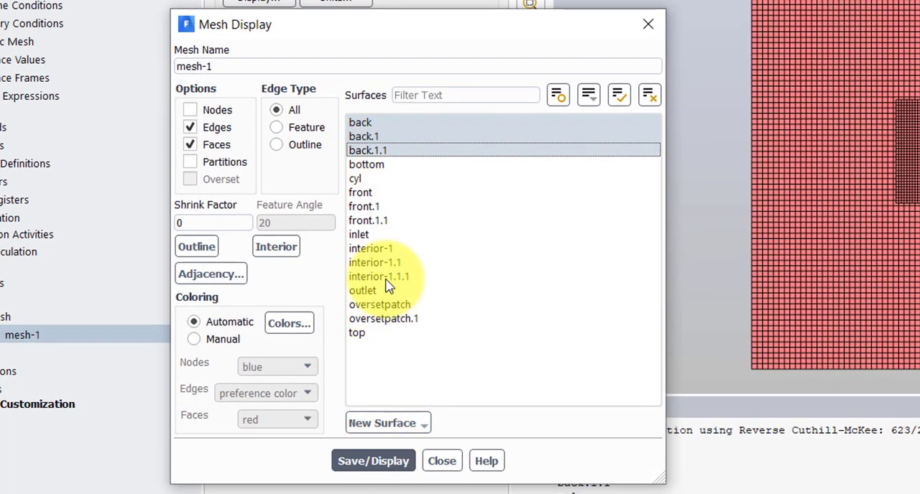
mouse_move(385, 253)
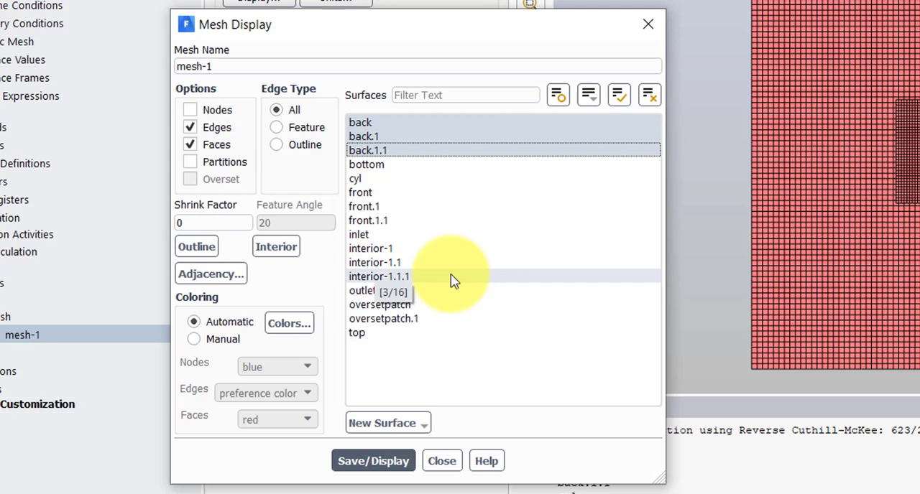
mouse_move(391, 290)
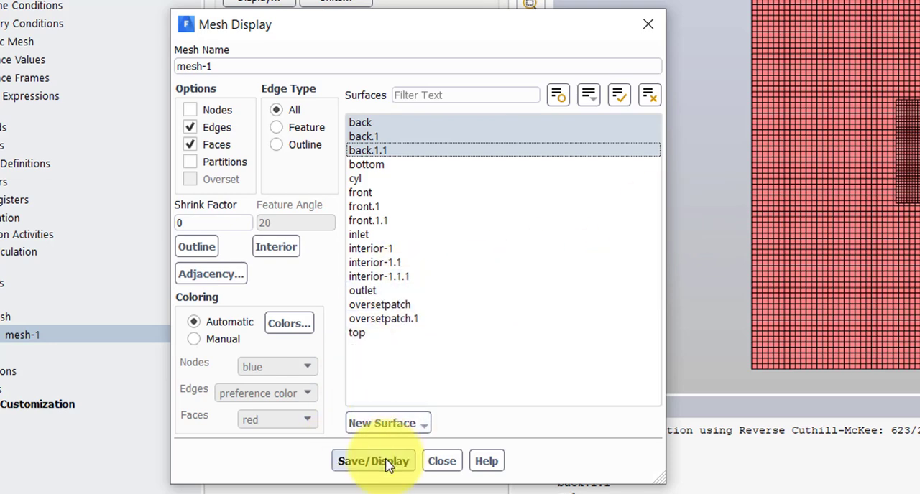
Step: Display back, back.1 and back.1.1 to show all three component meshes in the domain
click(373, 460)
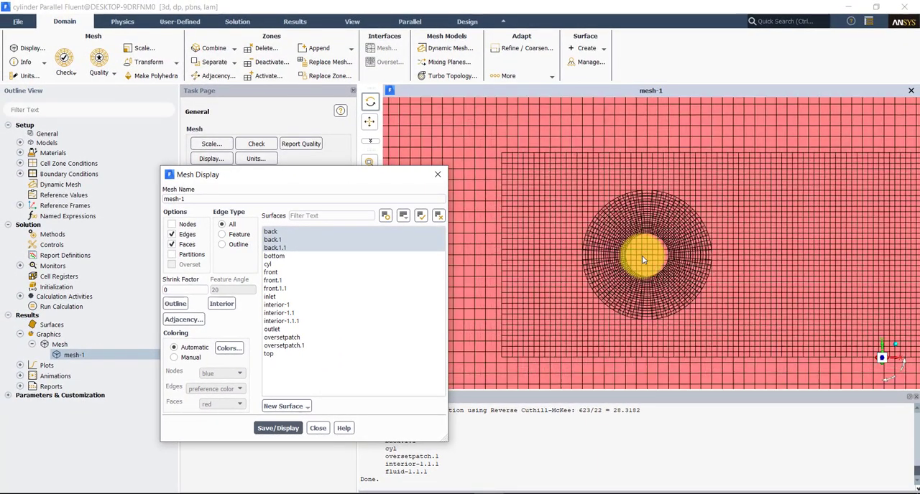
drag(644, 260, 668, 280)
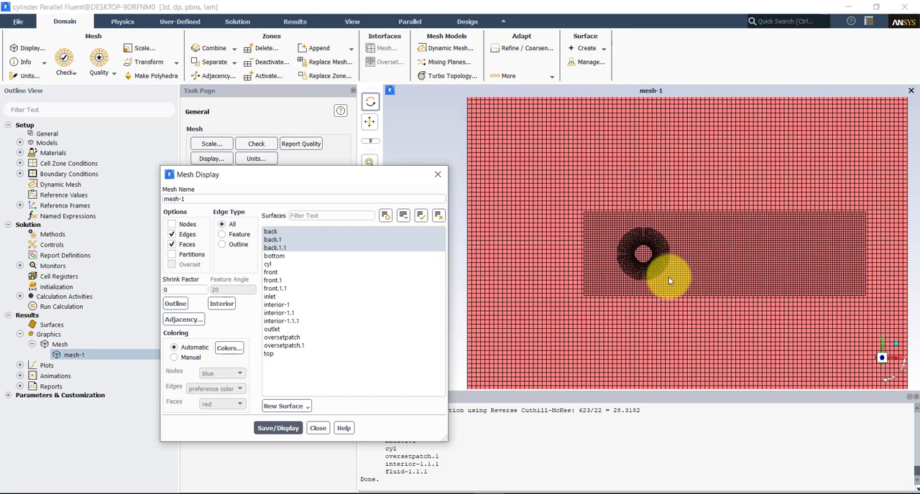
click(317, 428)
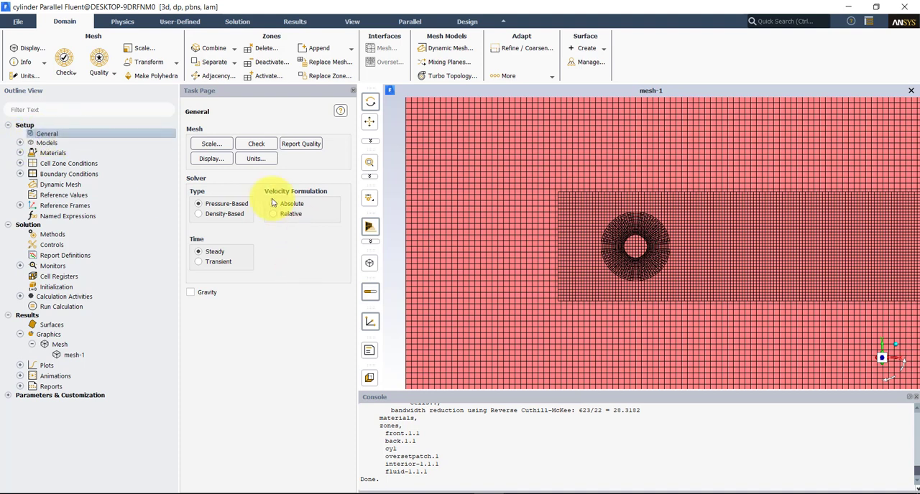
Step: Set the solver Time to Transient and expand the Models list in the outline
click(198, 261)
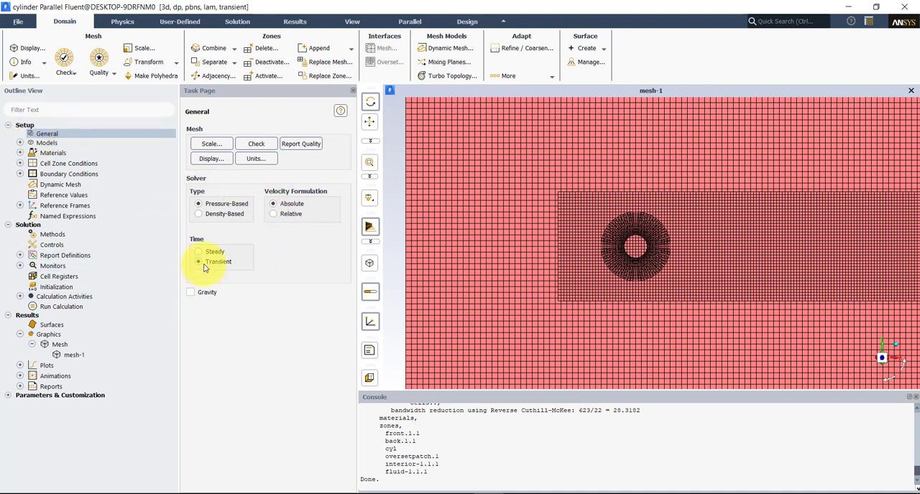
click(46, 142)
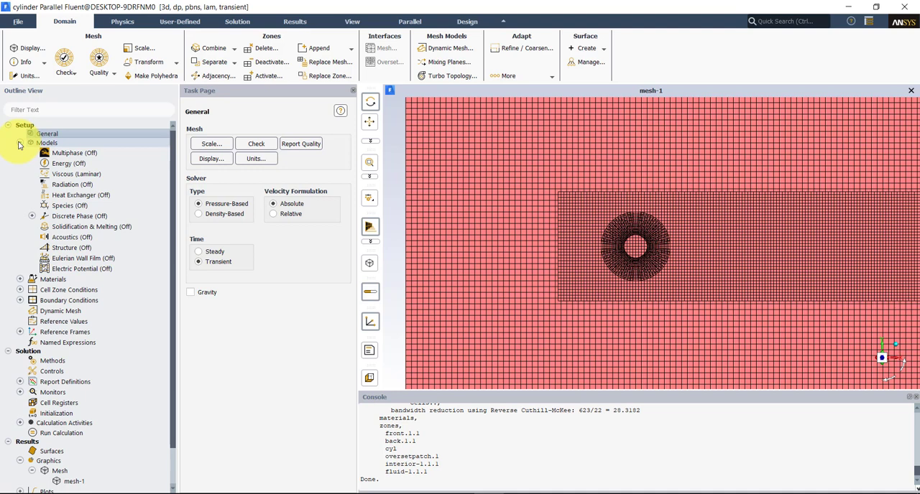
click(20, 143)
text(1)
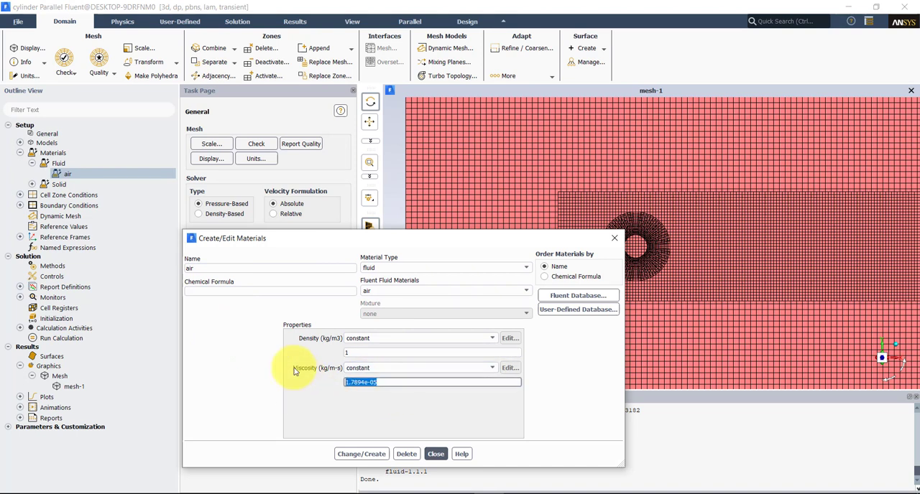
Step: Give air a viscosity of 0.01 kg/m-s and leave the materials editor
text(0.01)
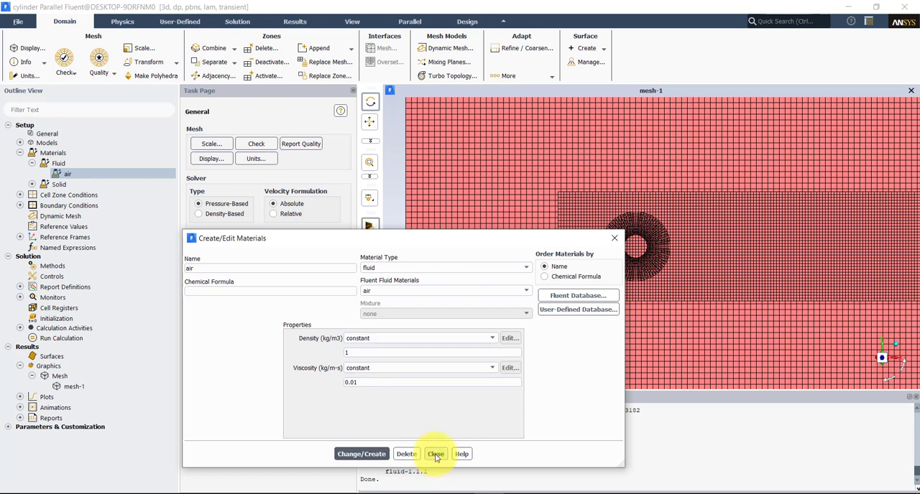
click(436, 454)
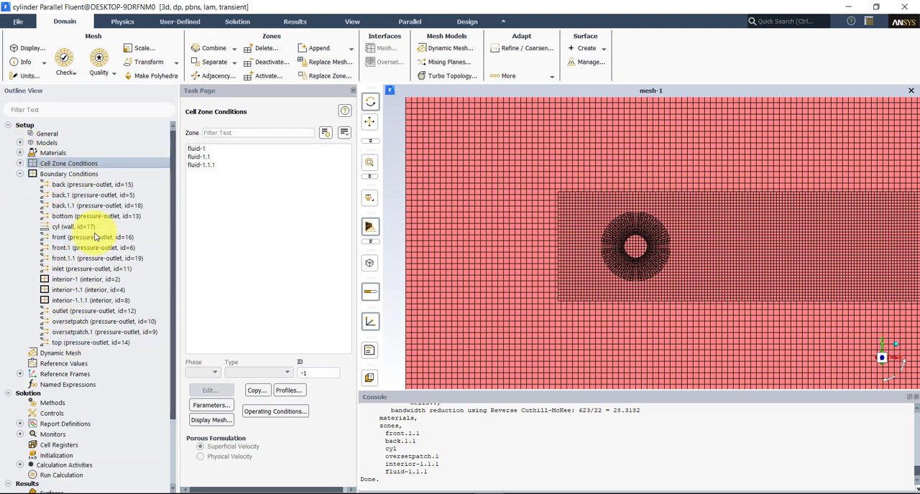
Step: Group boundary zones by type and bring up the Boundary Conditions task page
click(79, 290)
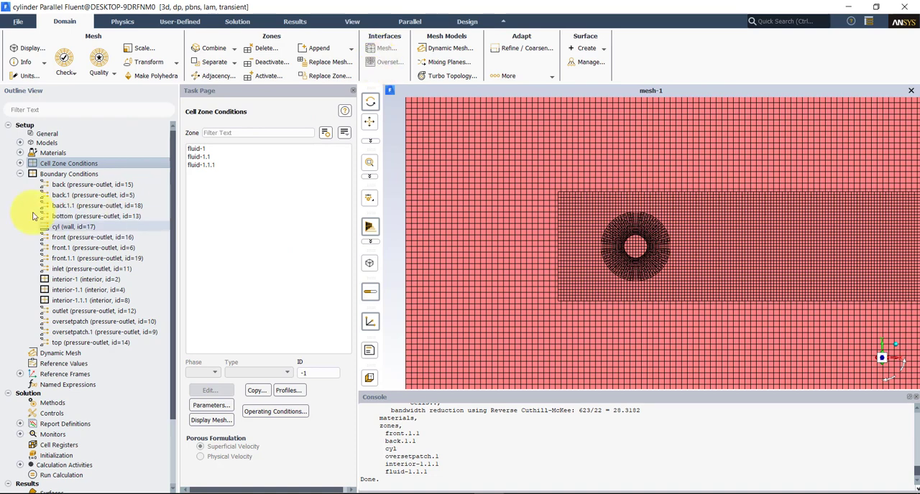
right_click(69, 174)
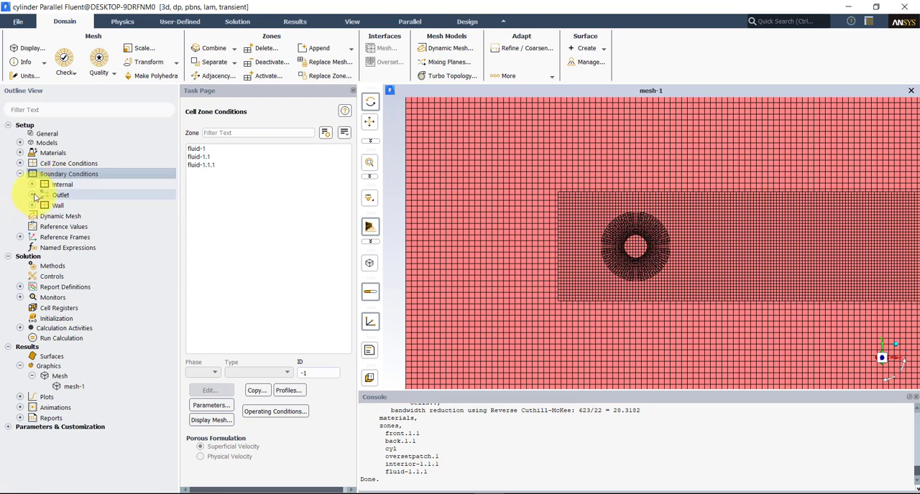
click(69, 173)
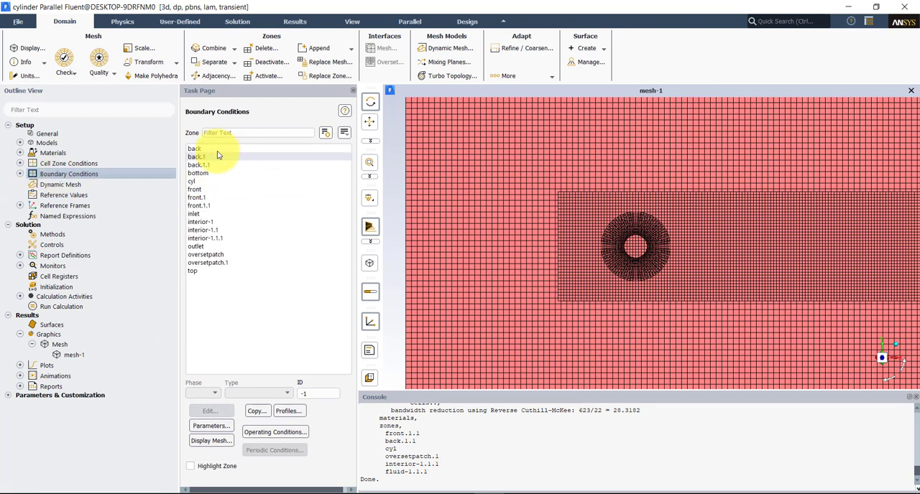
Step: Make back, back.1 and back.1.1 symmetry boundaries
click(194, 149)
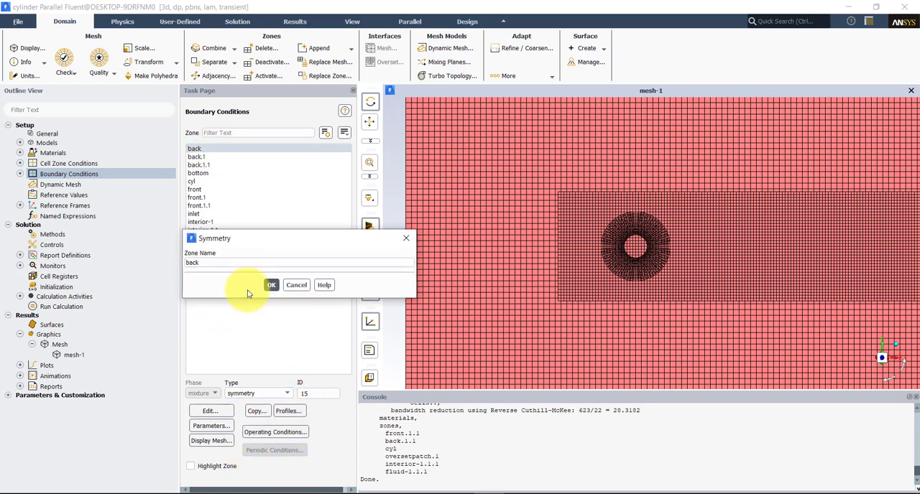
click(271, 284)
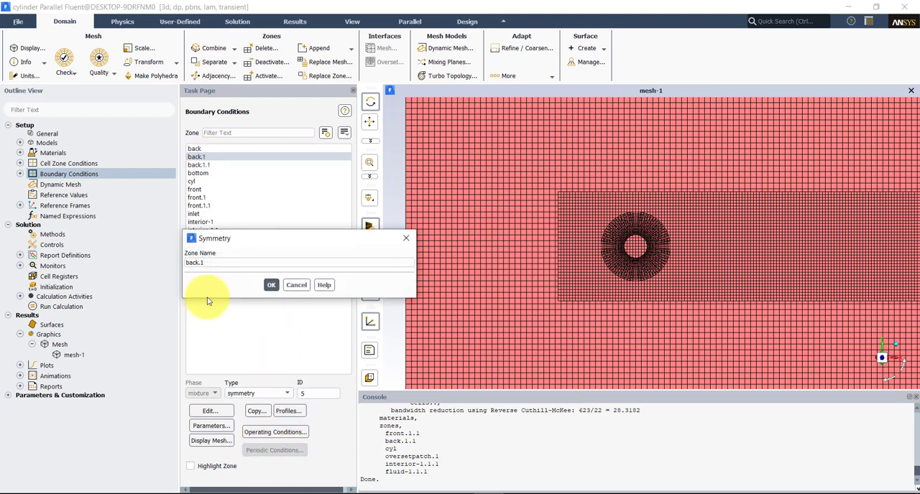
click(270, 284)
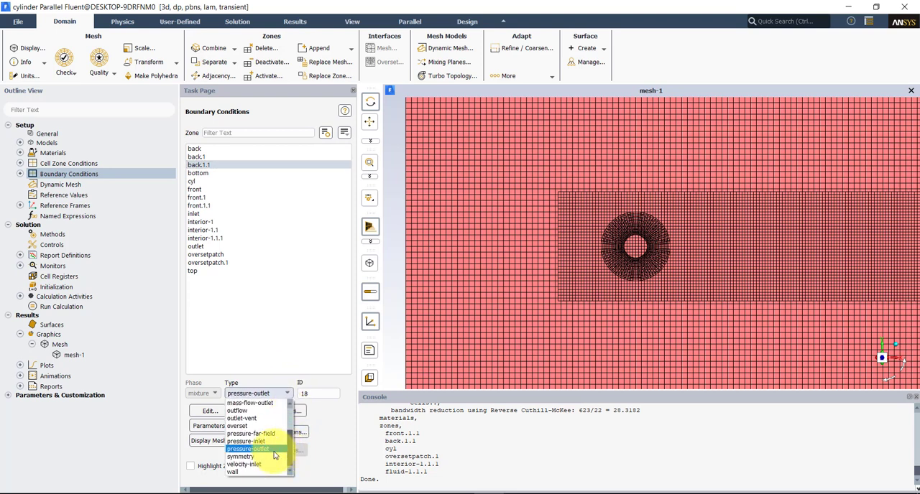
click(240, 458)
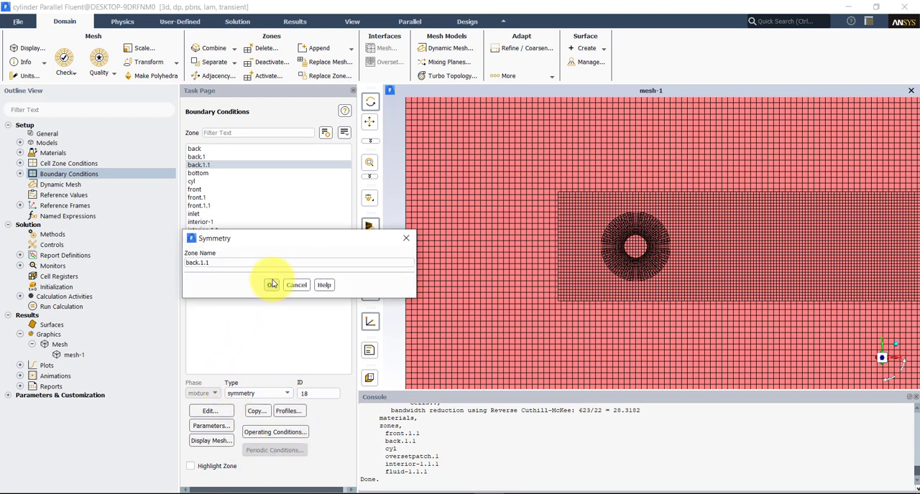
click(272, 285)
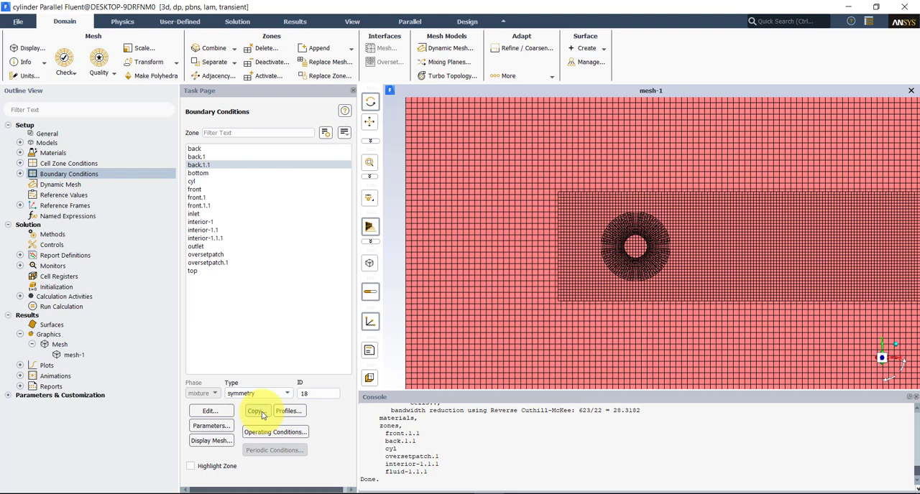
Step: Use Copy Conditions with the symmetry back zones as source for the front zones
click(255, 411)
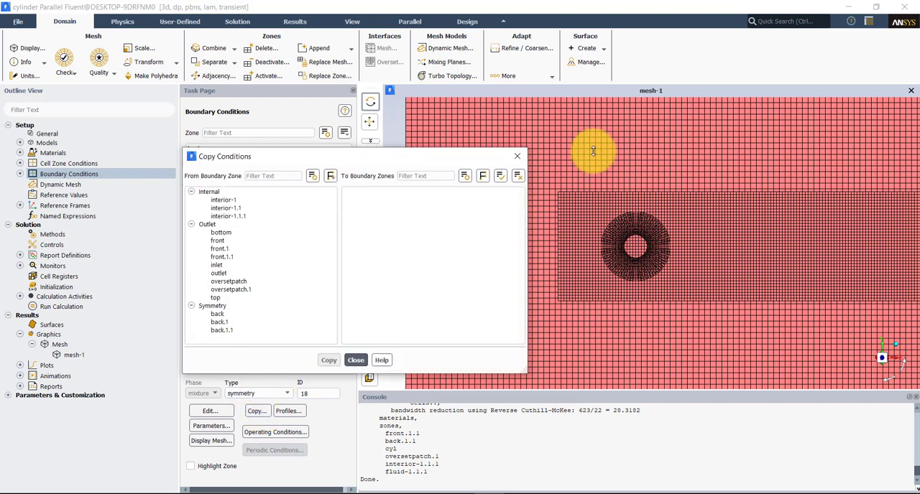
click(230, 288)
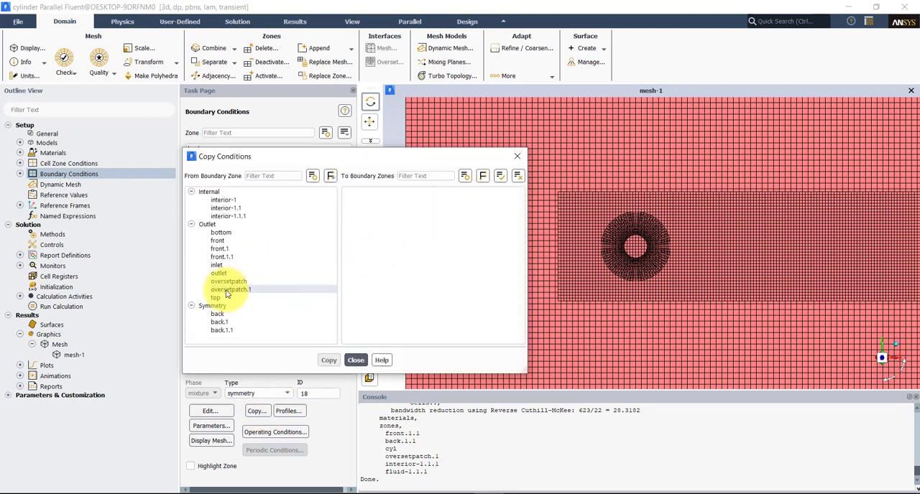
click(207, 225)
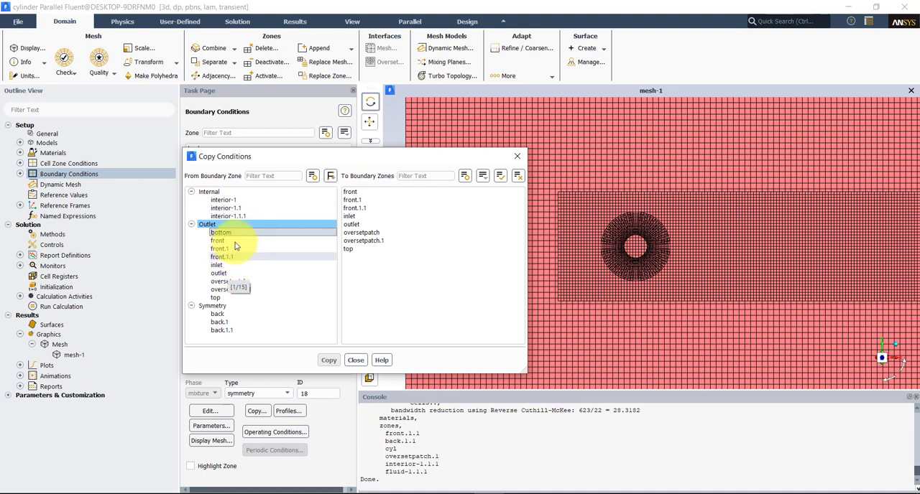
click(217, 313)
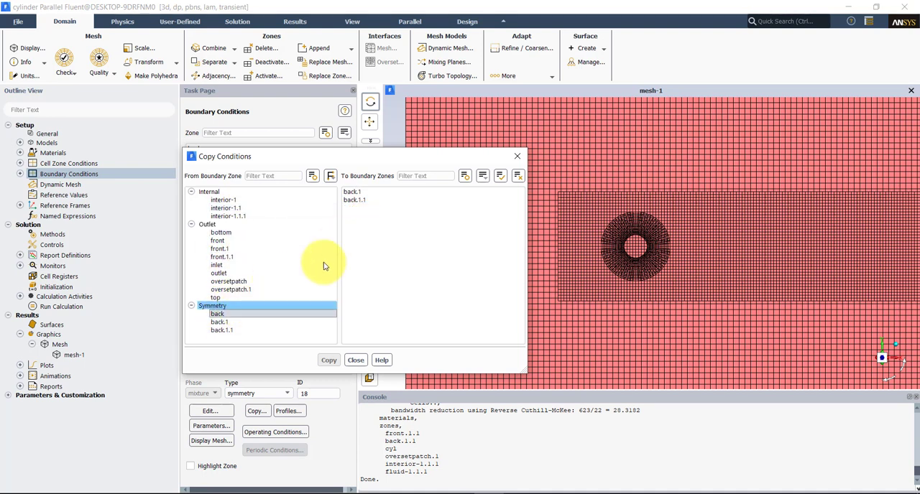
mouse_move(371, 285)
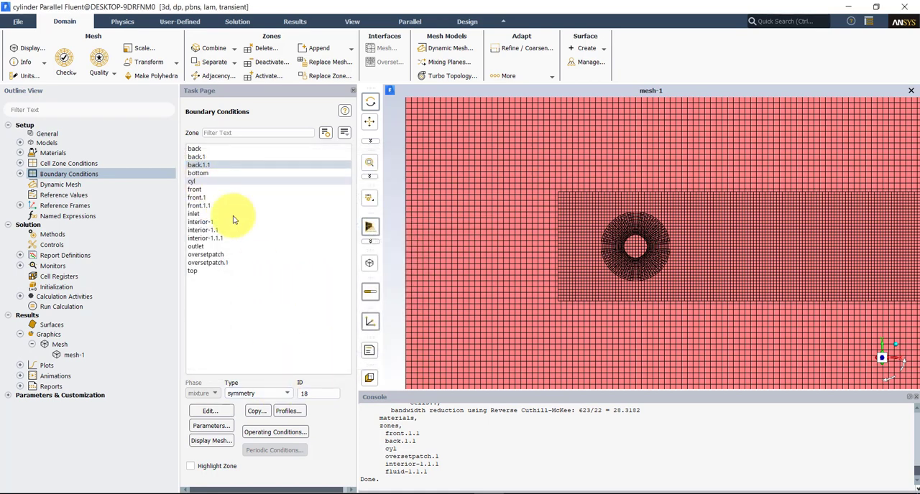
Step: Make the top boundary zone a symmetry boundary
click(194, 190)
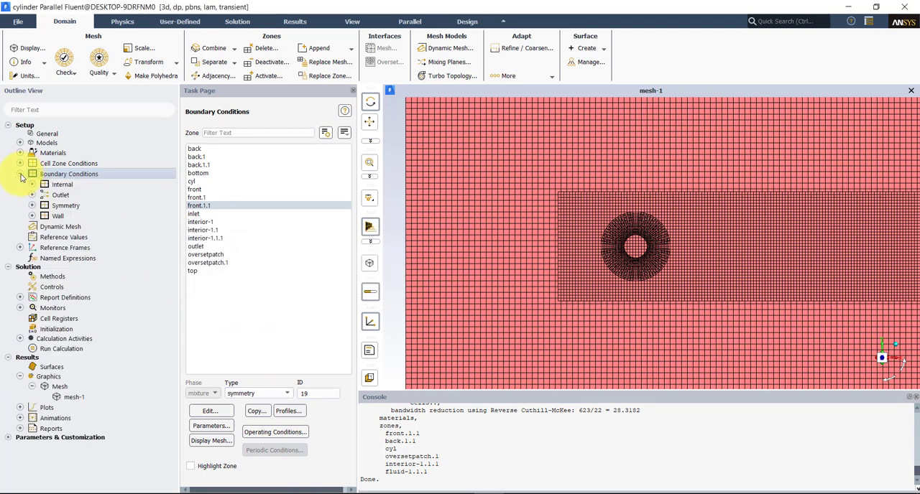
click(31, 205)
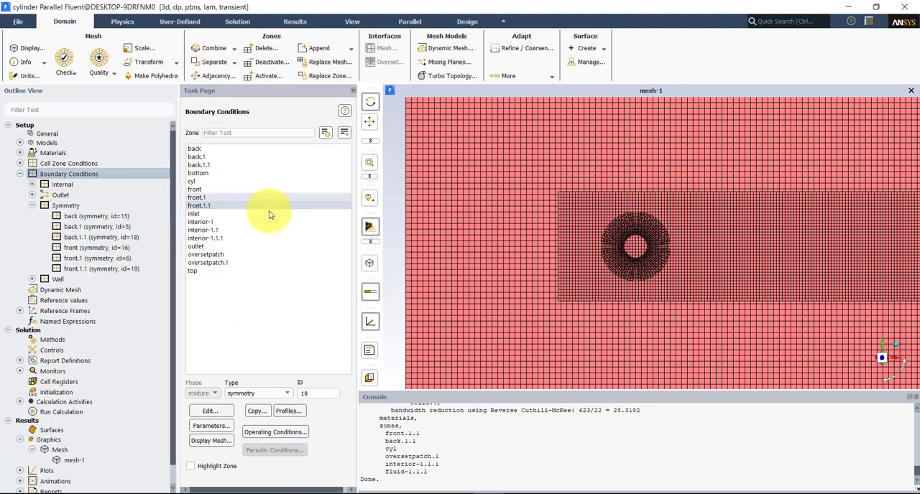
click(192, 270)
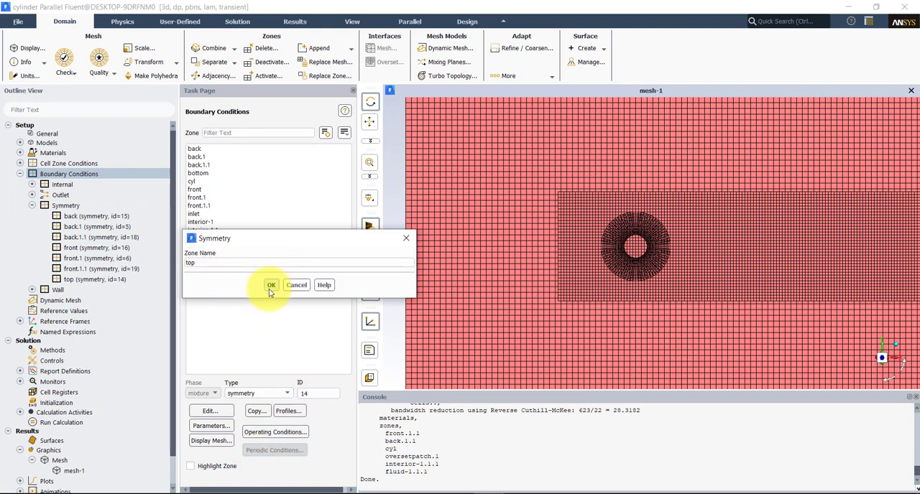
click(272, 285)
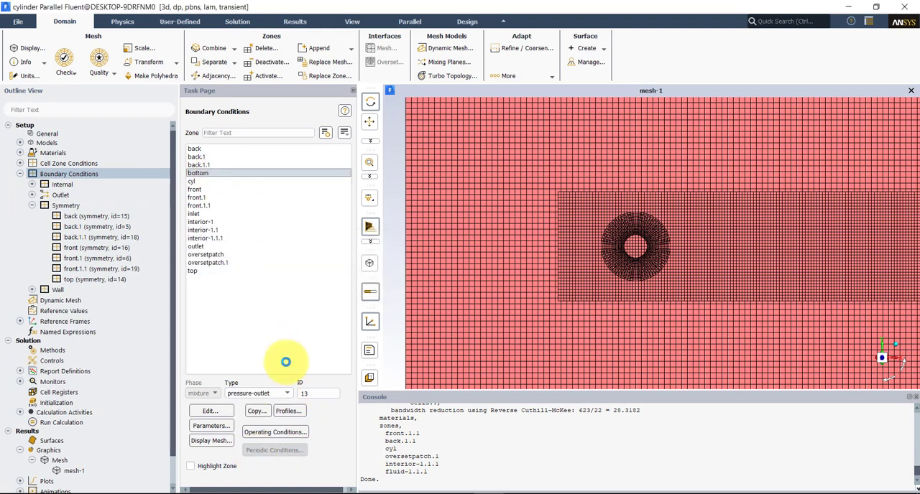
Step: Make the bottom boundary zone a symmetry boundary as well
click(288, 394)
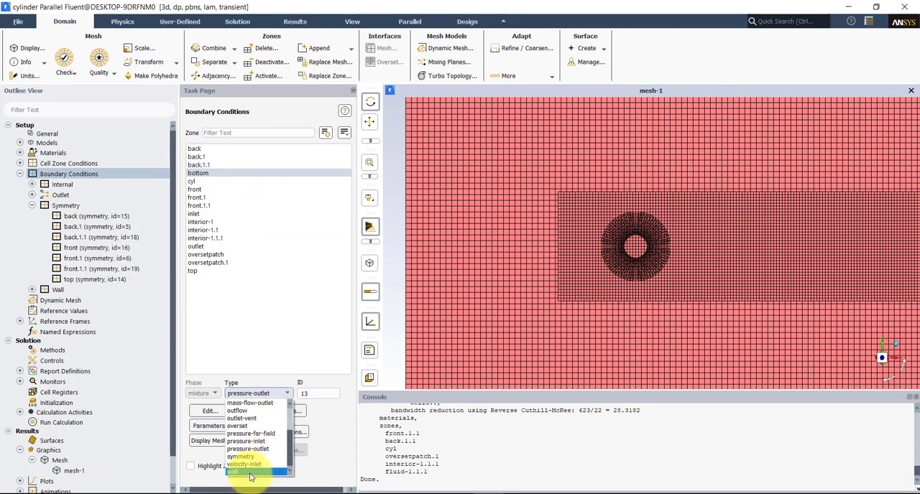
click(240, 457)
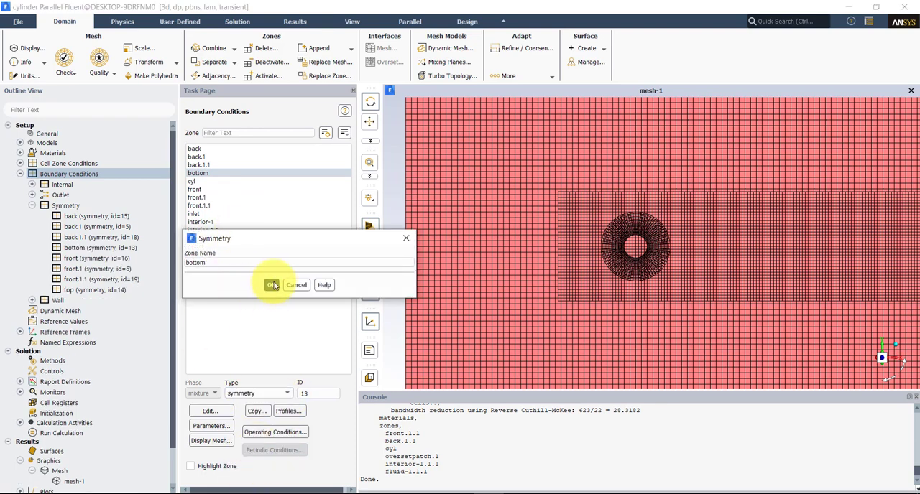
click(272, 284)
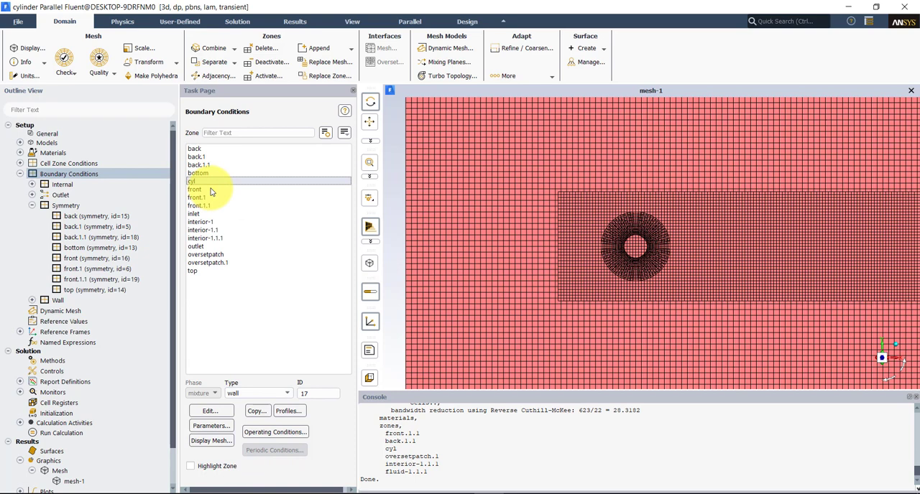
Step: Make the inlet a velocity inlet with a velocity magnitude of 1 m/s
click(288, 394)
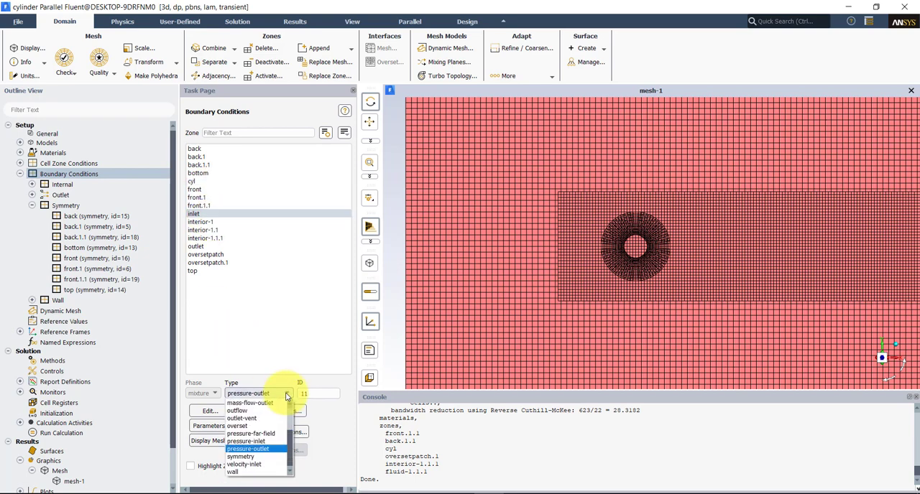
click(245, 465)
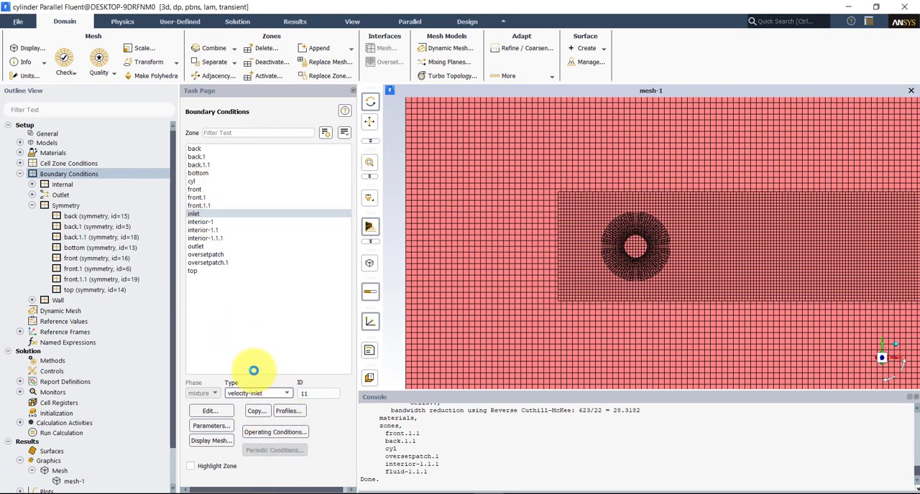
click(210, 411)
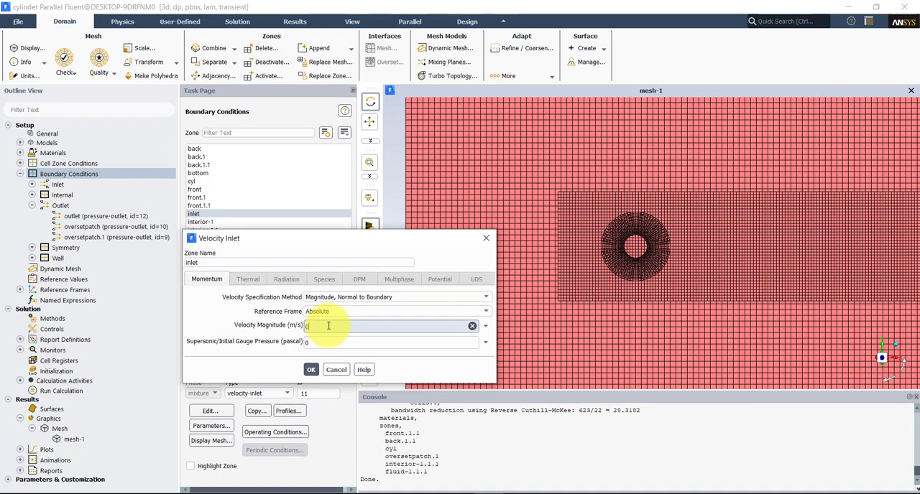
text(1)
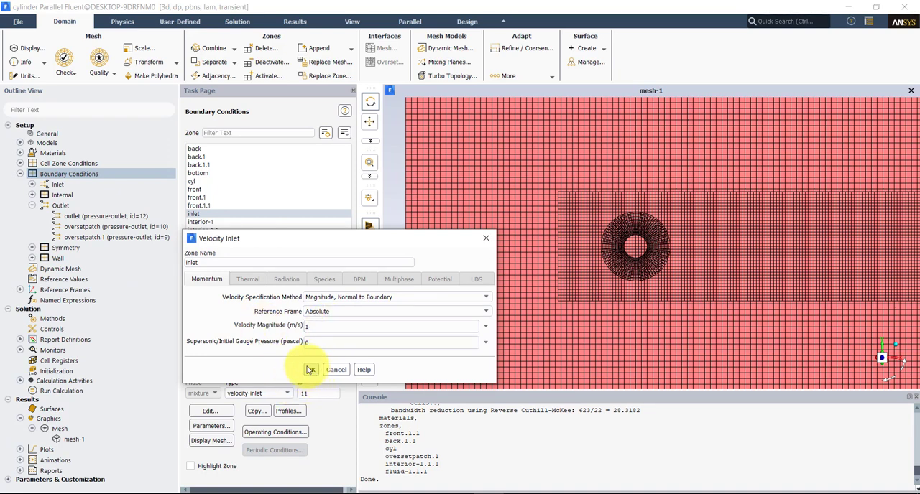
click(311, 370)
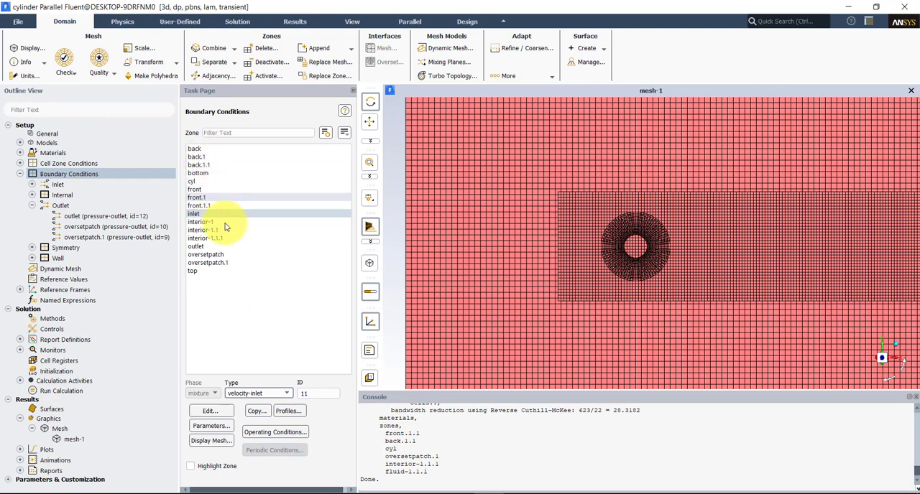
Step: Review the outlet zone and expand the remaining zone groups in the boundary list
click(196, 247)
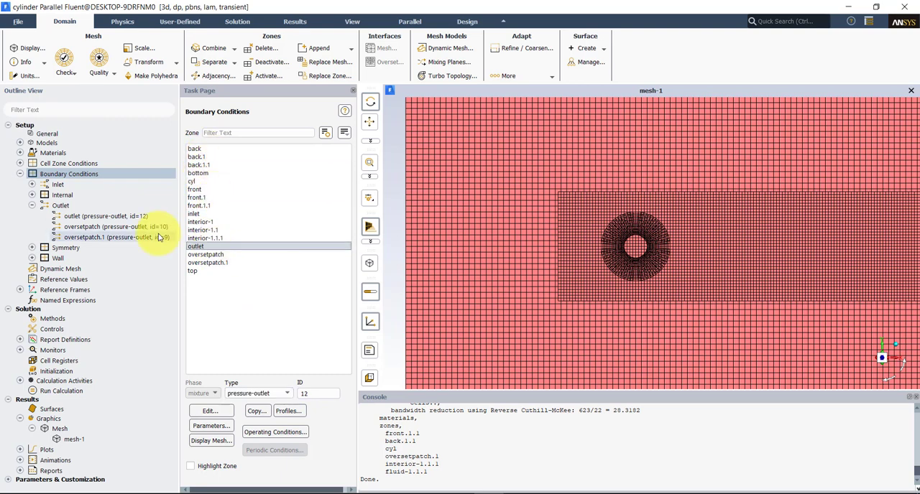
click(31, 247)
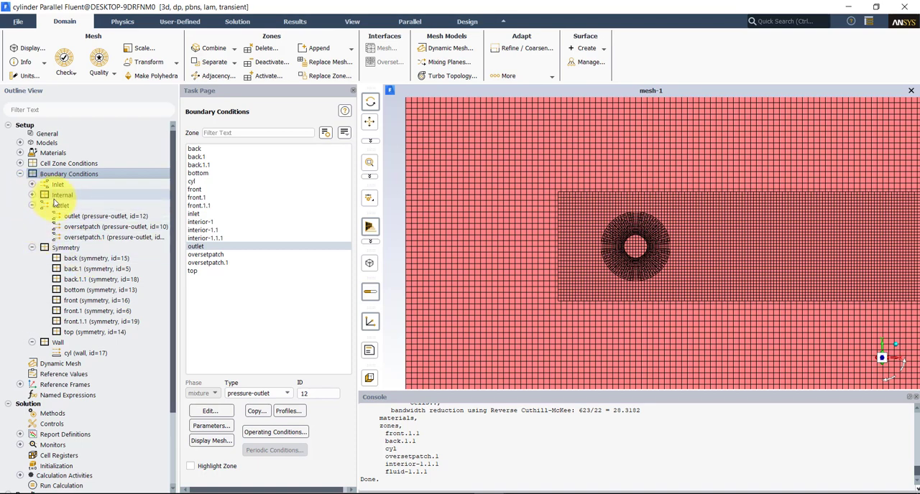
click(32, 184)
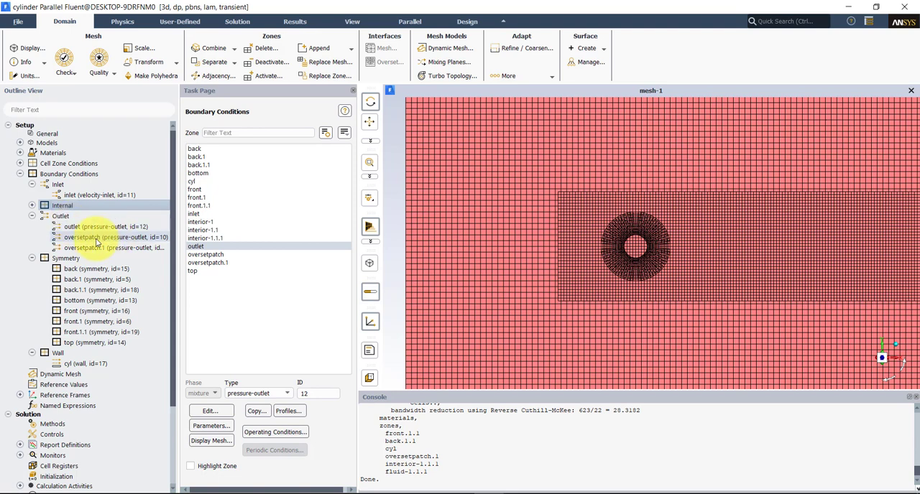
Step: Change oversetpatch from a pressure outlet to an overset boundary
click(205, 254)
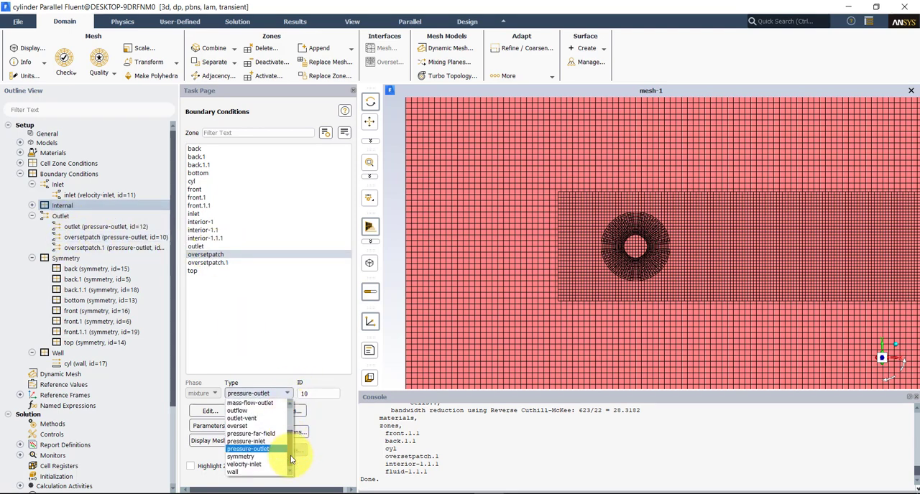
click(237, 425)
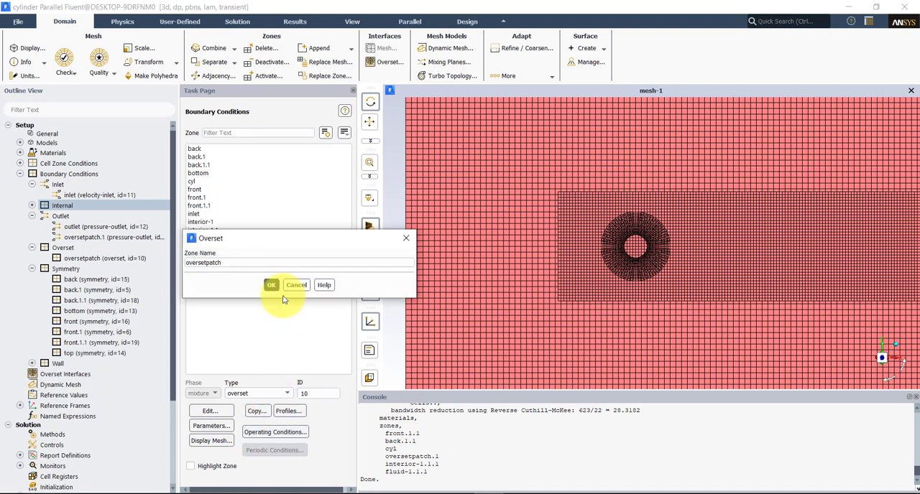
click(270, 284)
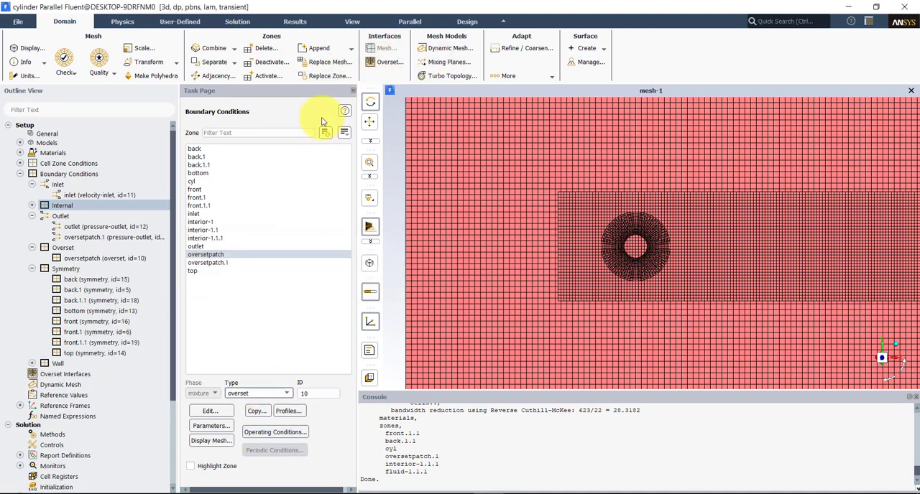
Step: Change oversetpatch.1 from a pressure outlet to an overset boundary too
click(207, 263)
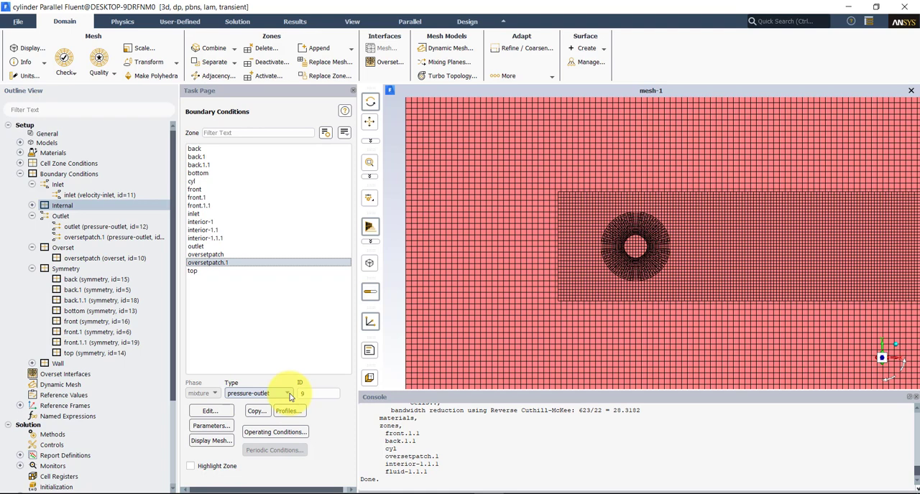
click(287, 394)
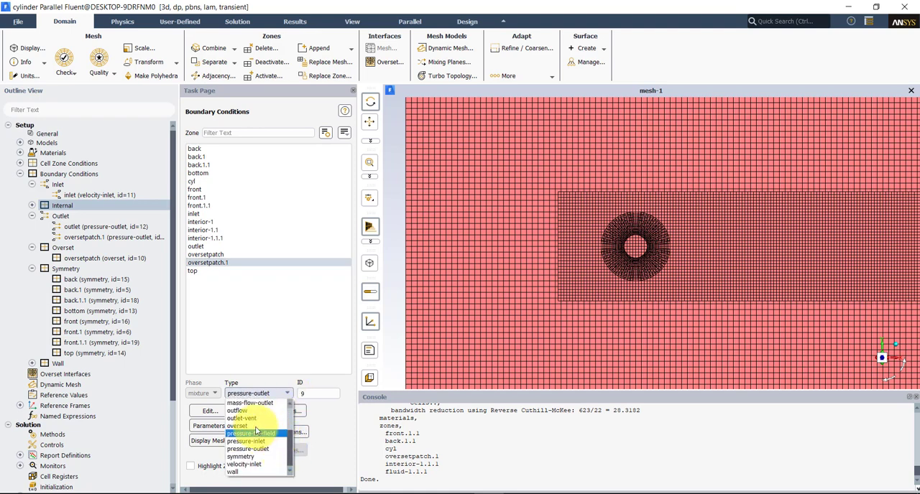
click(238, 425)
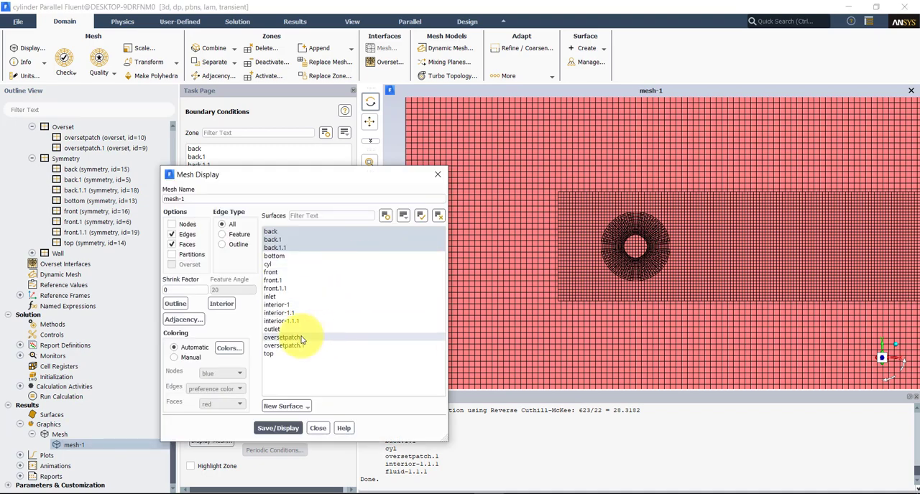
Step: Display the mesh with the oversetpatch and oversetpatch.1 surfaces to check their positions
click(281, 337)
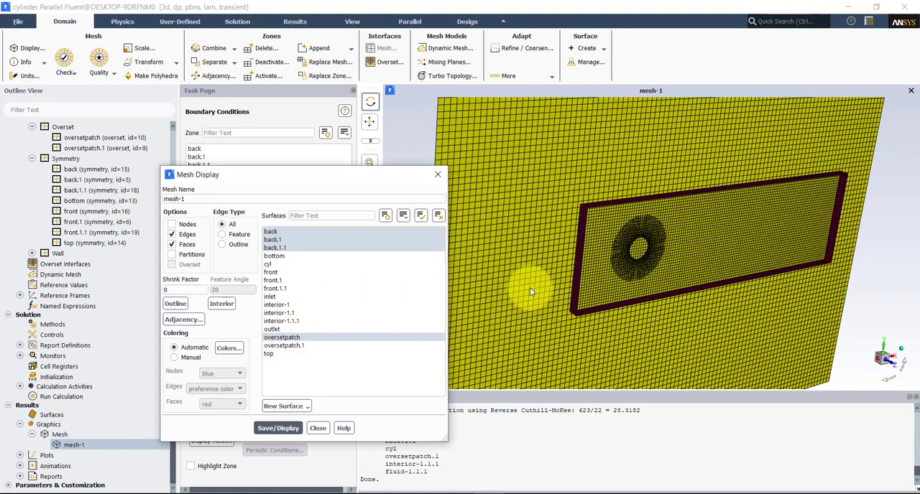
click(284, 345)
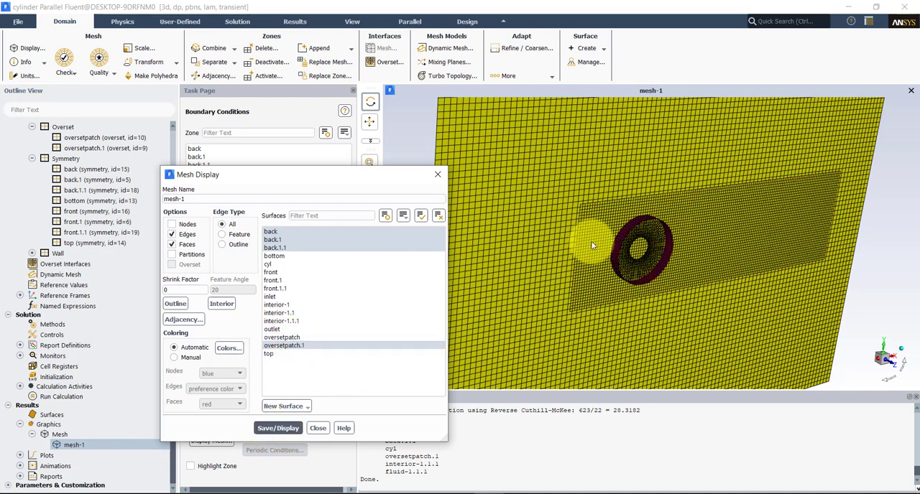
click(282, 337)
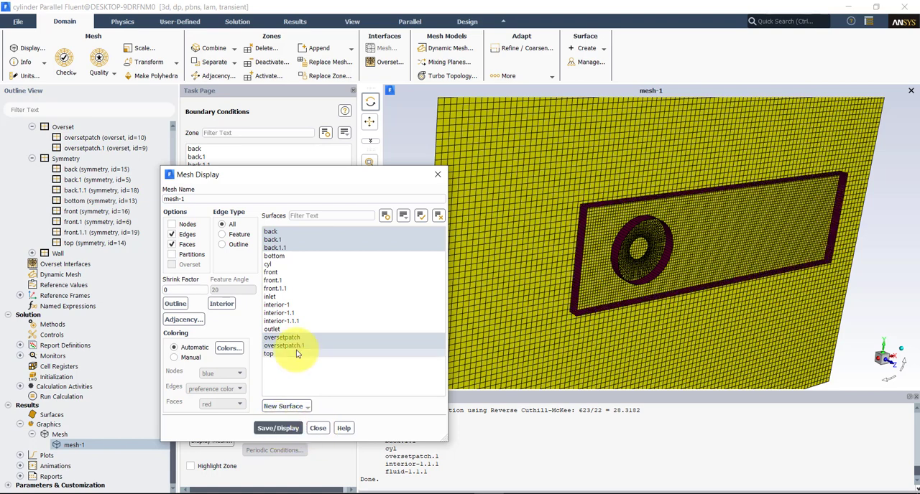
click(282, 336)
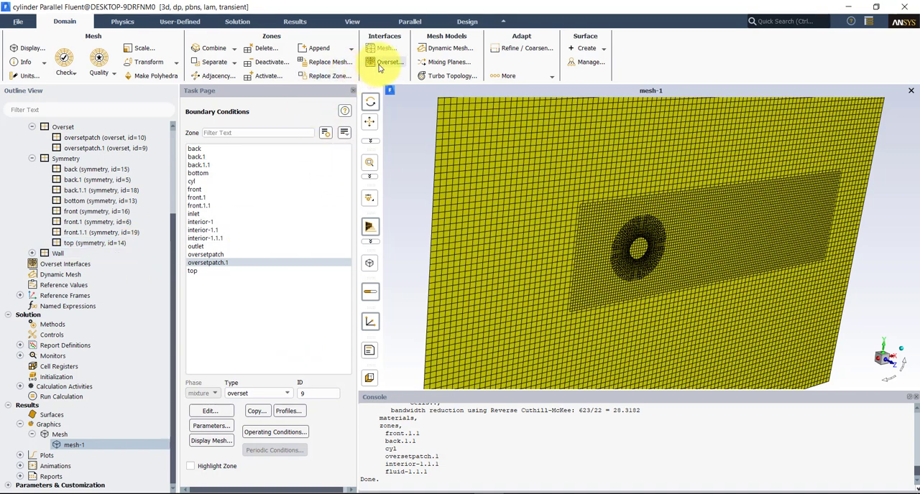
Step: Create overset interface 'ove' with fluid-1 as background and fluid-1.1, fluid-1.1.1 as components
click(391, 62)
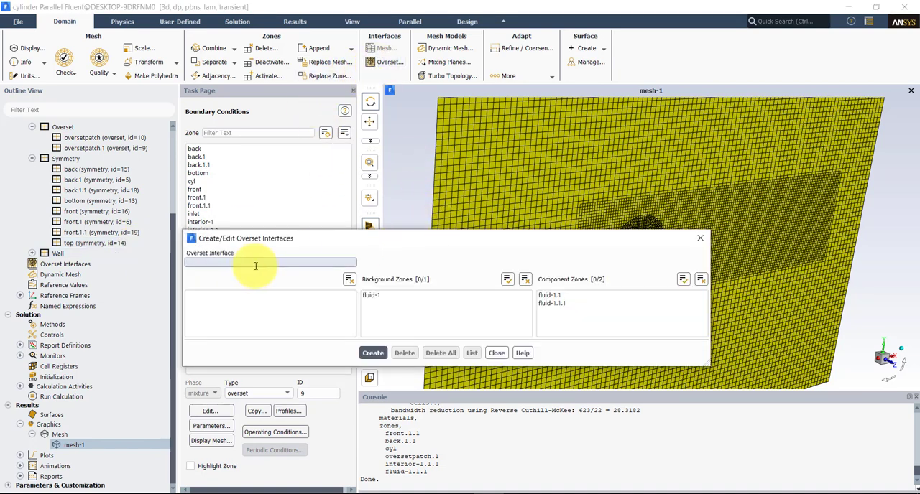
text(ove)
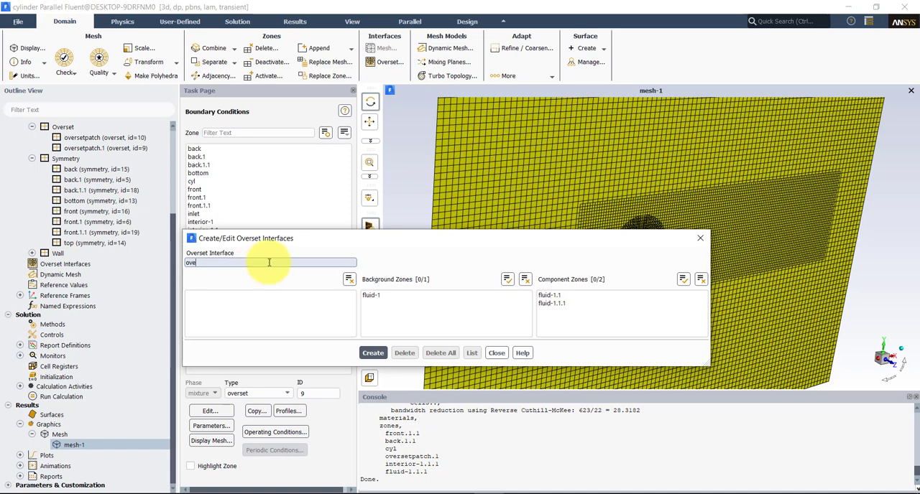
click(373, 295)
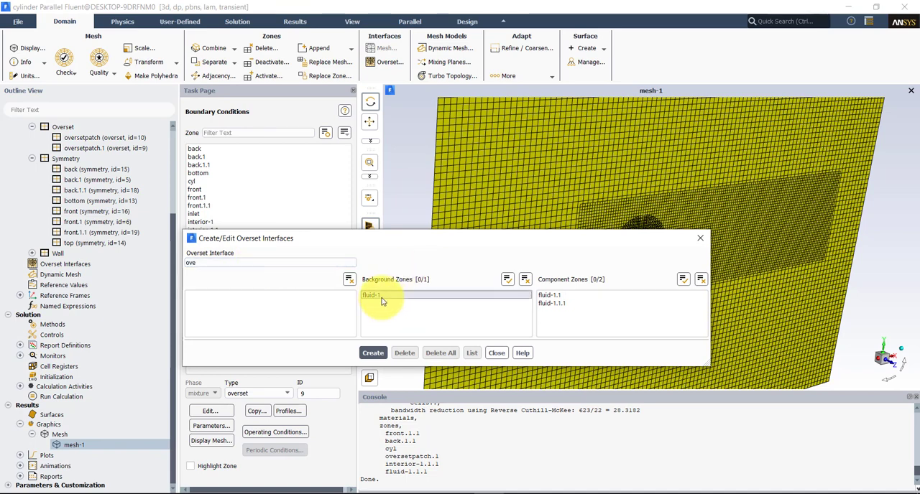
click(371, 295)
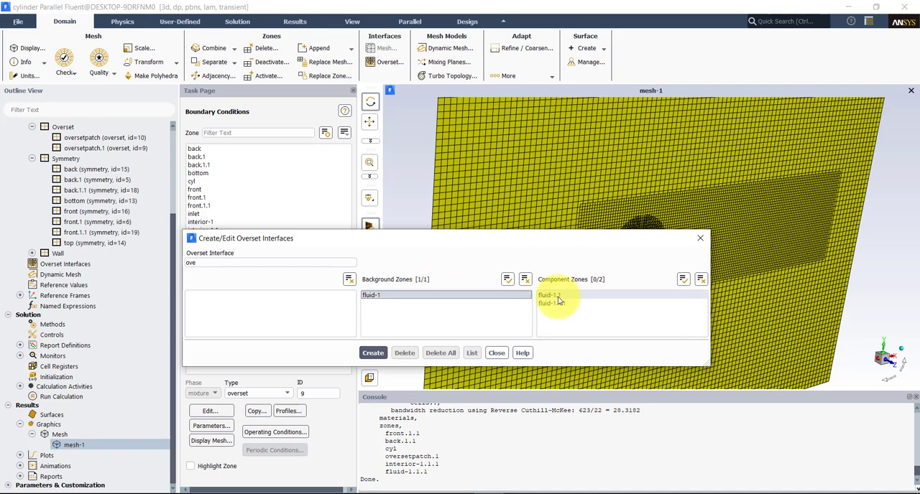
click(549, 298)
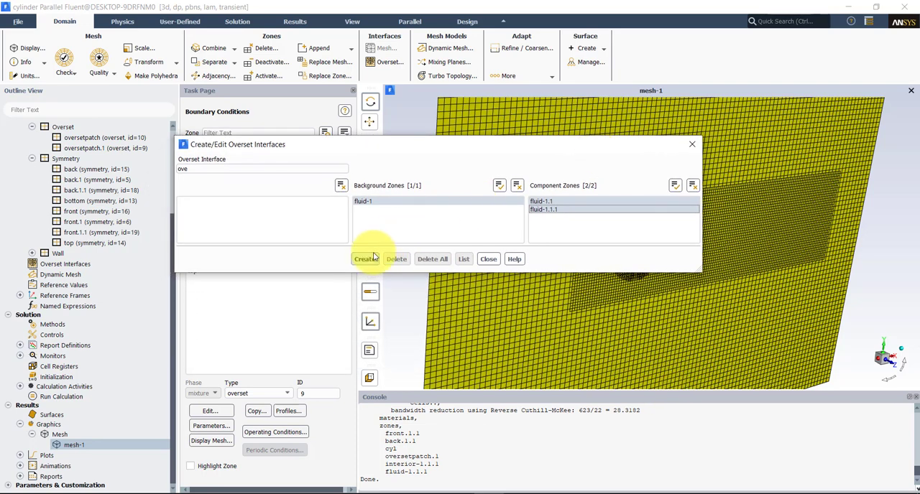
click(365, 259)
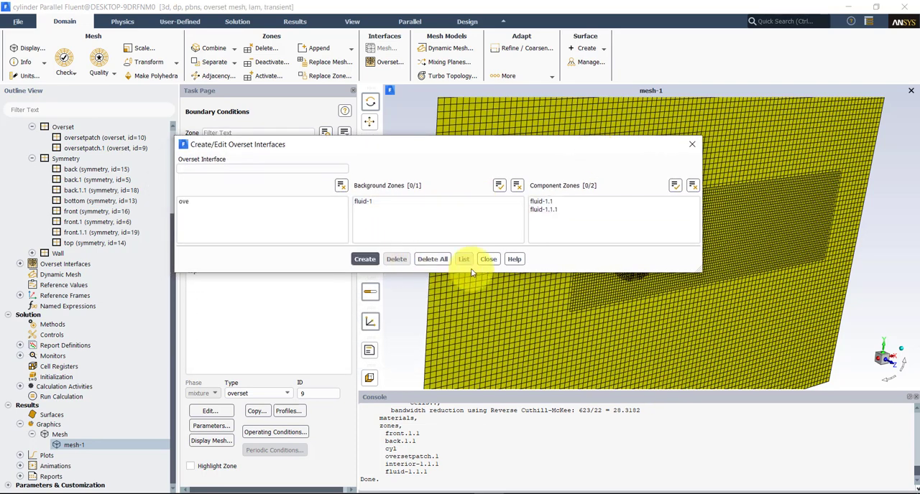
click(489, 259)
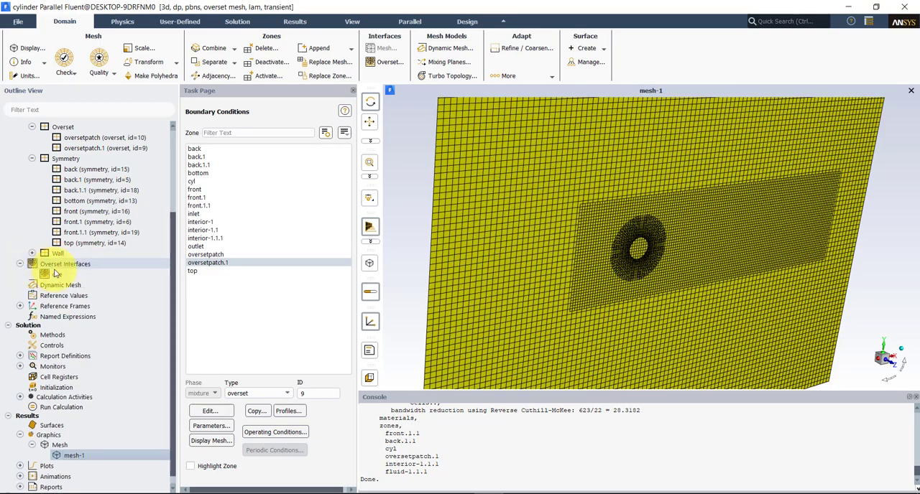
double_click(65, 263)
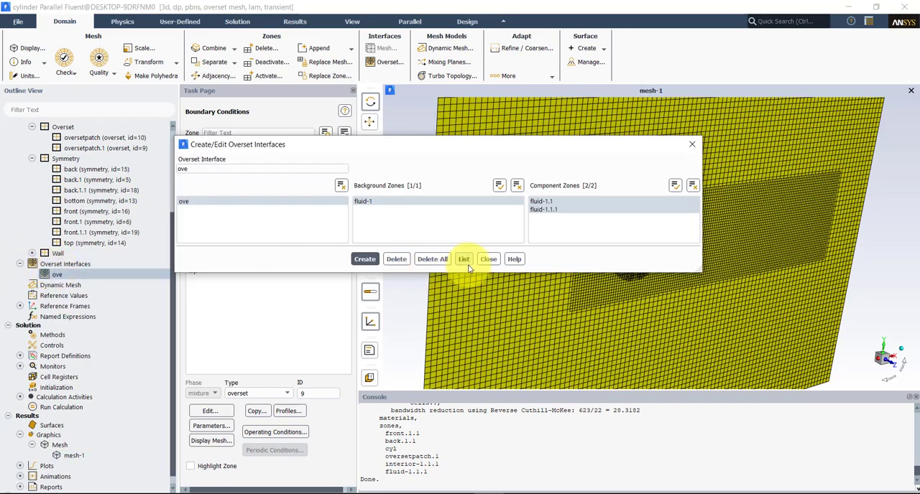
Step: List the ove interface summary in the console showing zones and priority 0
click(463, 258)
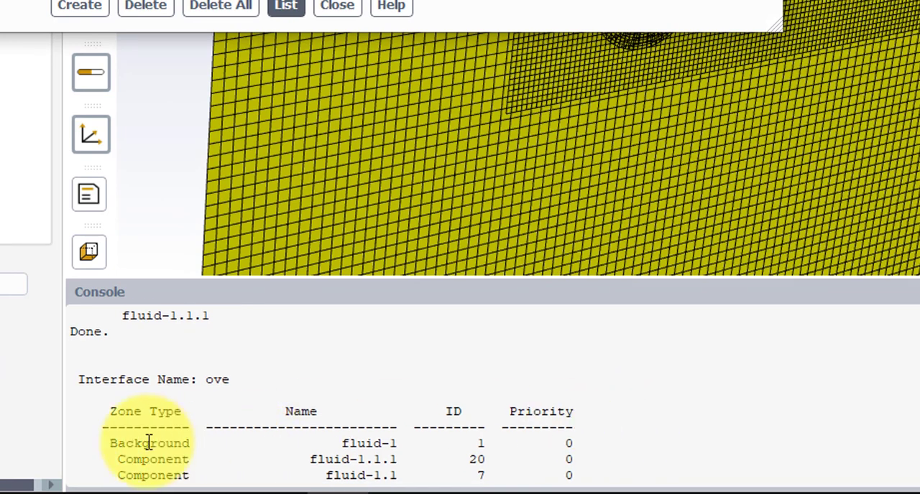
mouse_move(328, 395)
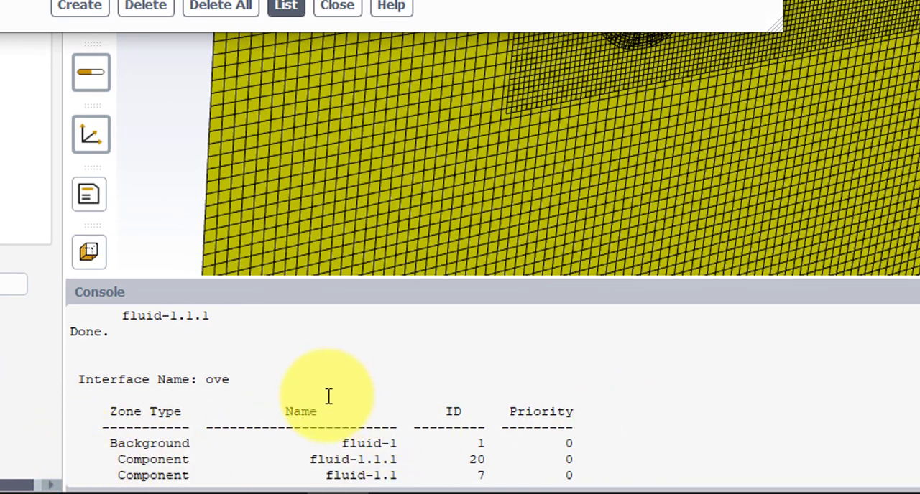
mouse_move(602, 461)
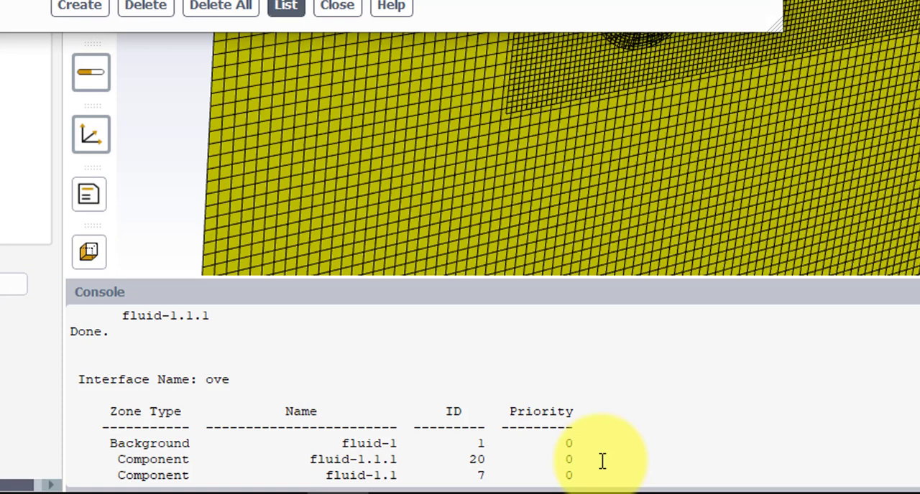
mouse_move(565, 394)
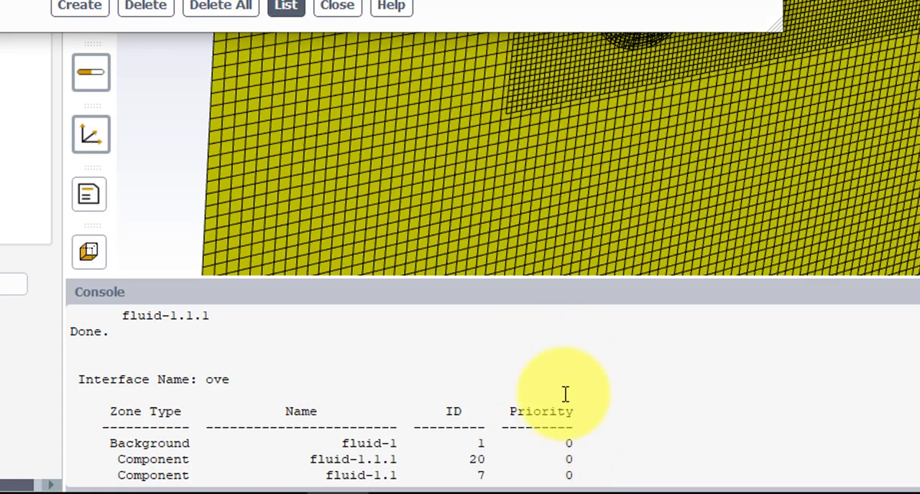
mouse_move(646, 419)
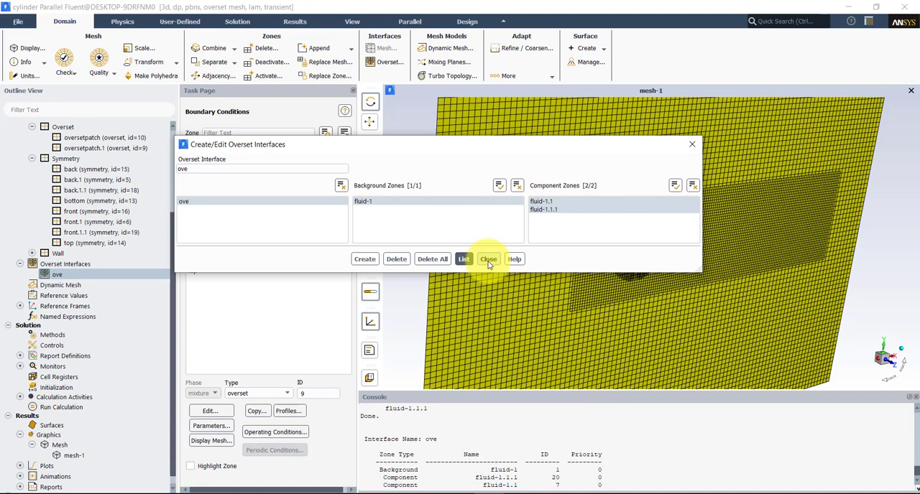
Step: Set the reference values to come from the inlet with a reference length of 2
click(489, 259)
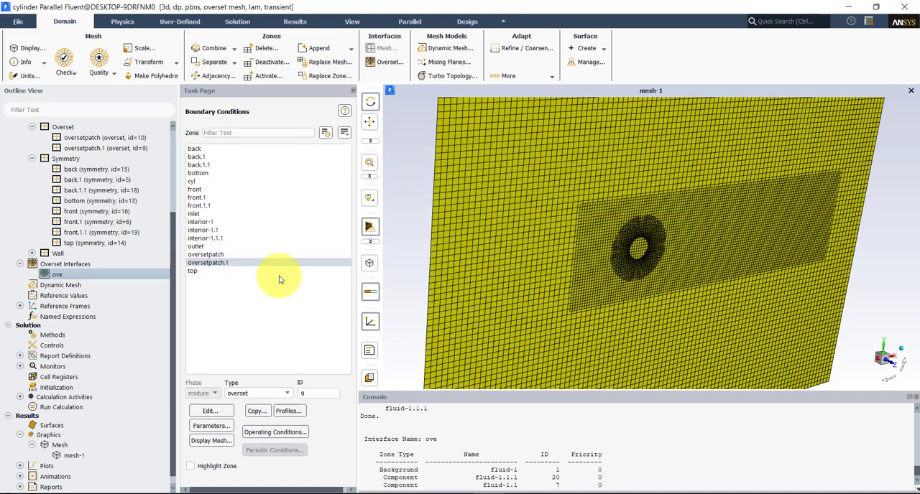
click(63, 294)
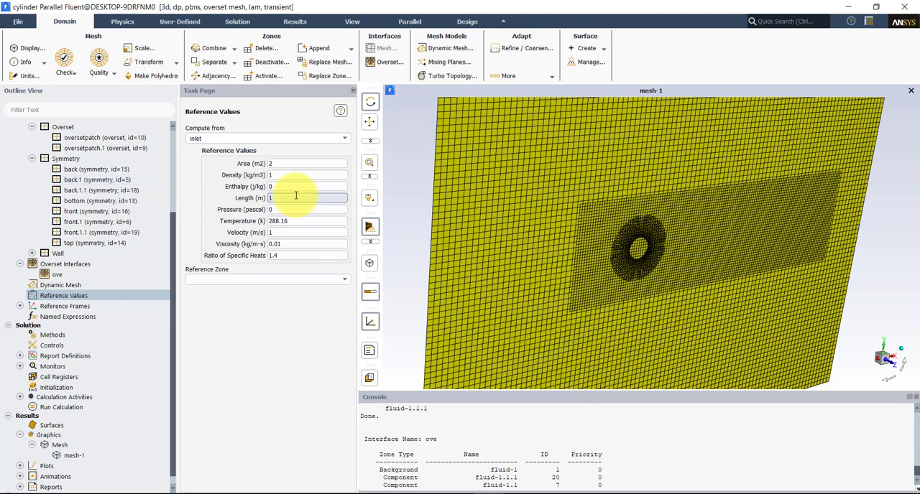
text(2)
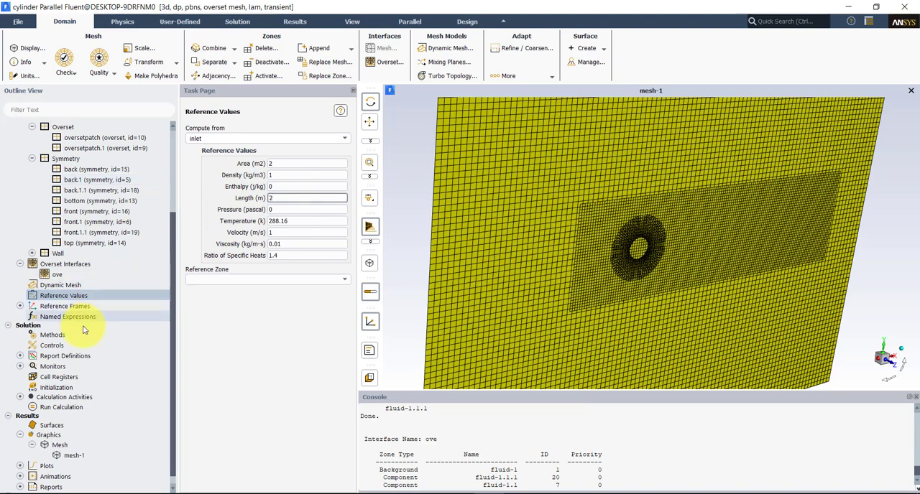
Step: Review the solution methods: Coupled scheme, second-order pressure and momentum, first-order implicit
click(51, 335)
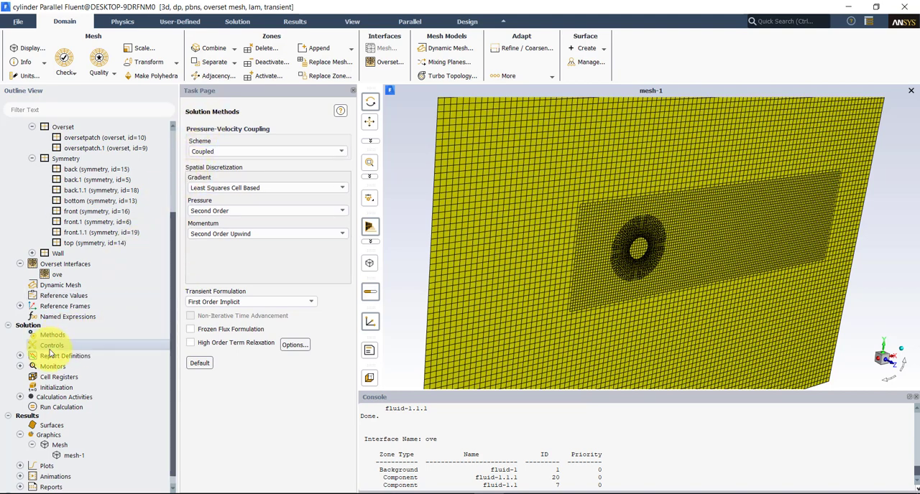
click(52, 345)
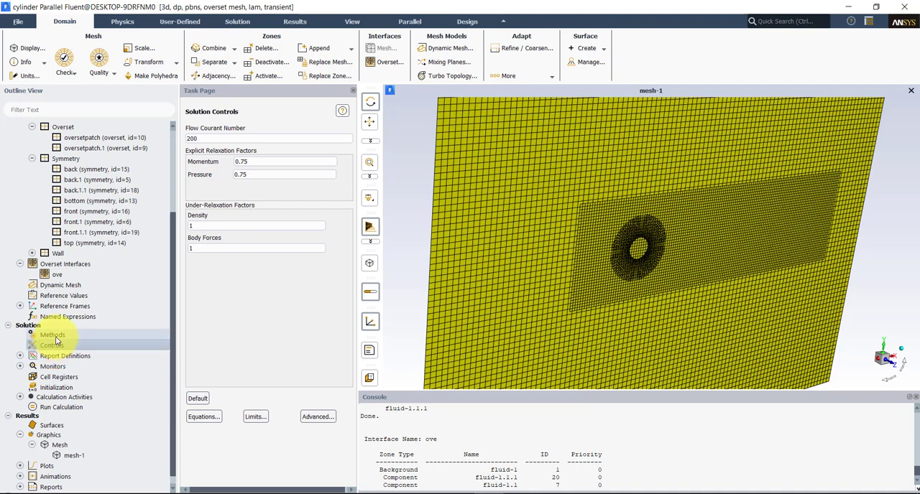
click(52, 335)
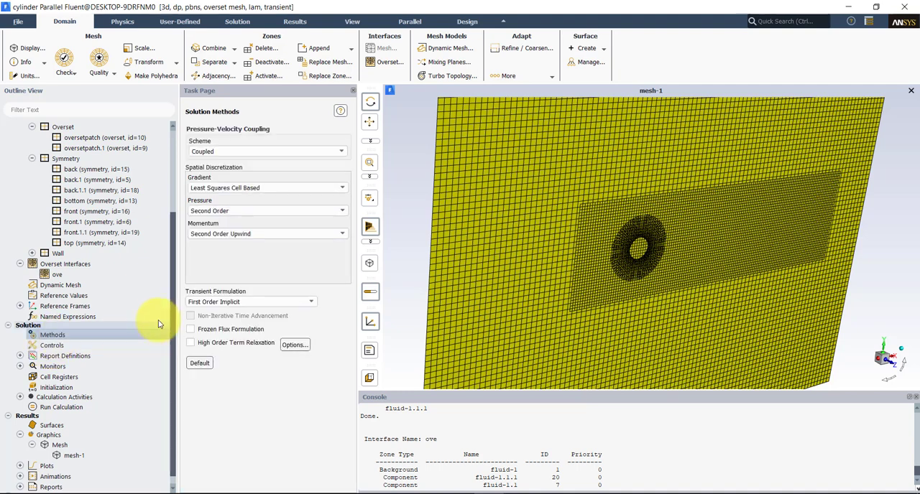
scroll(down, 3)
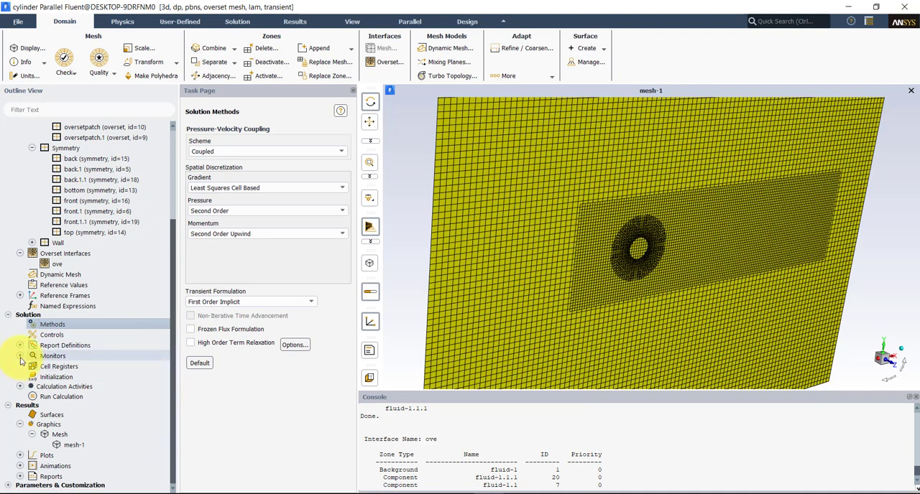
Step: Define a drag report on the cylinder wall written to file, plotted and printed to the console
click(20, 357)
text(drag)
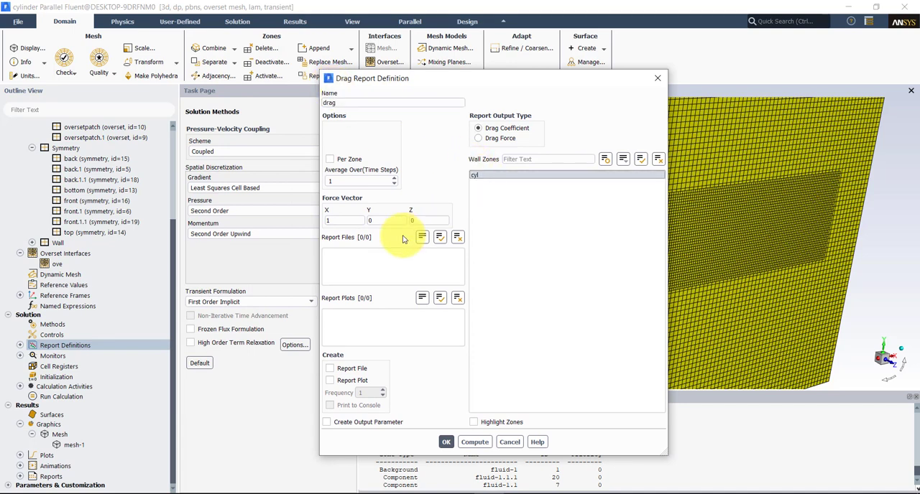
click(330, 379)
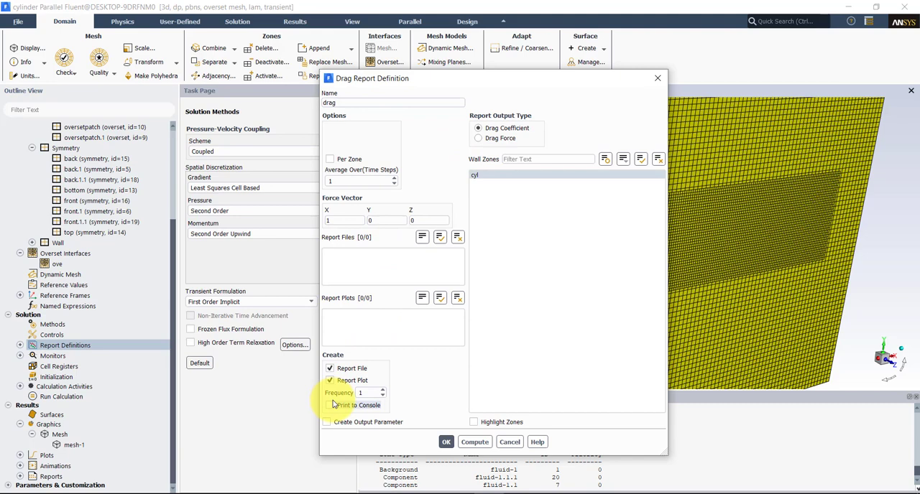
click(330, 406)
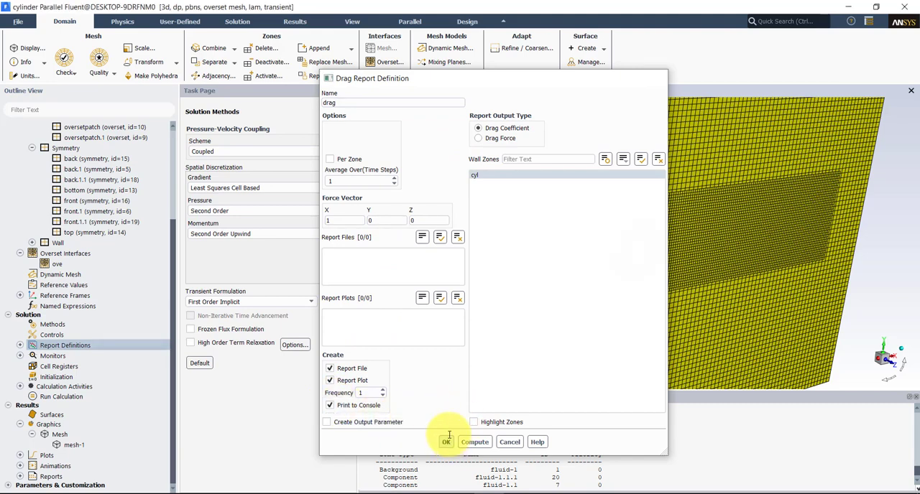
click(446, 442)
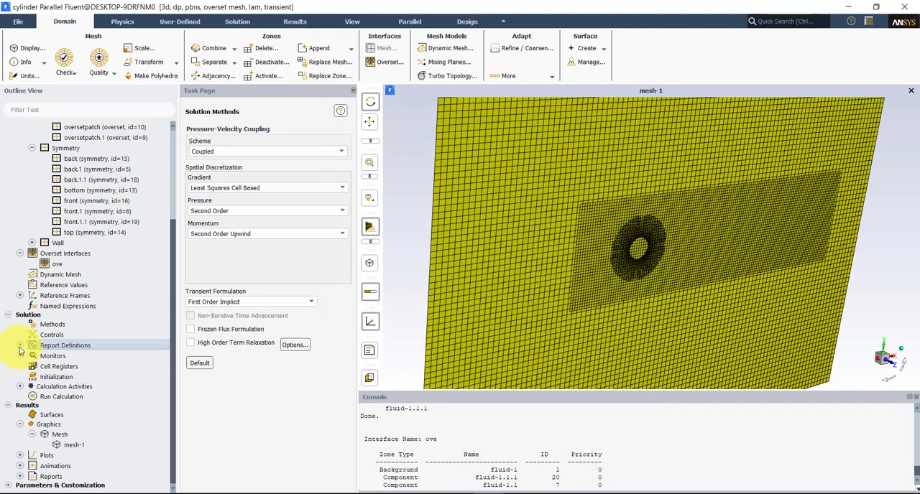
click(20, 355)
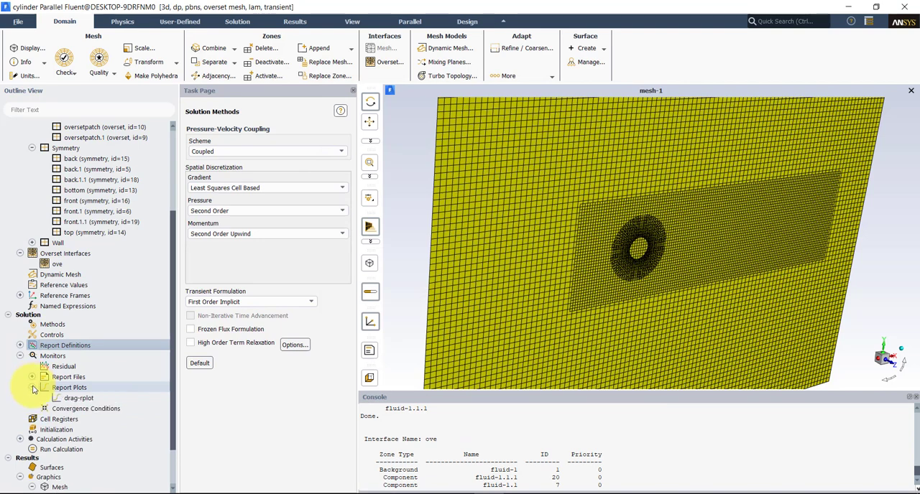
click(20, 355)
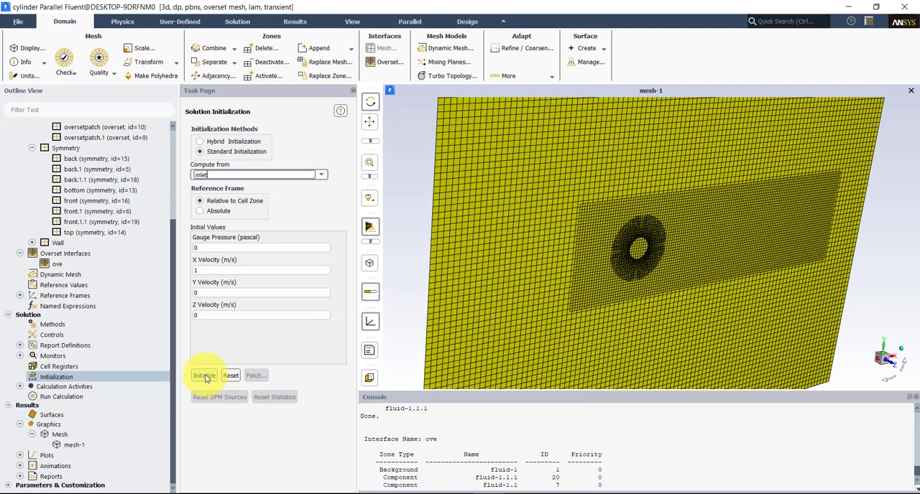
Step: Run standard initialization, producing a warning of 51 overset orphan cells in ove
click(204, 375)
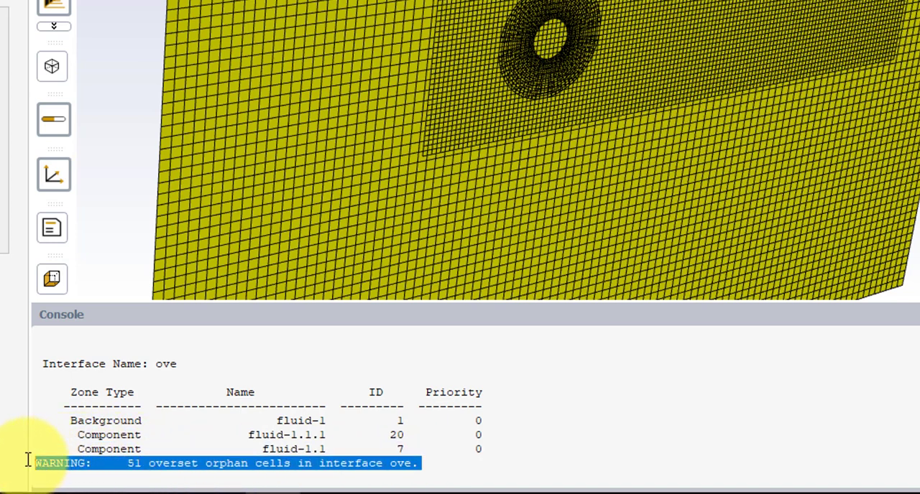
mouse_move(27, 467)
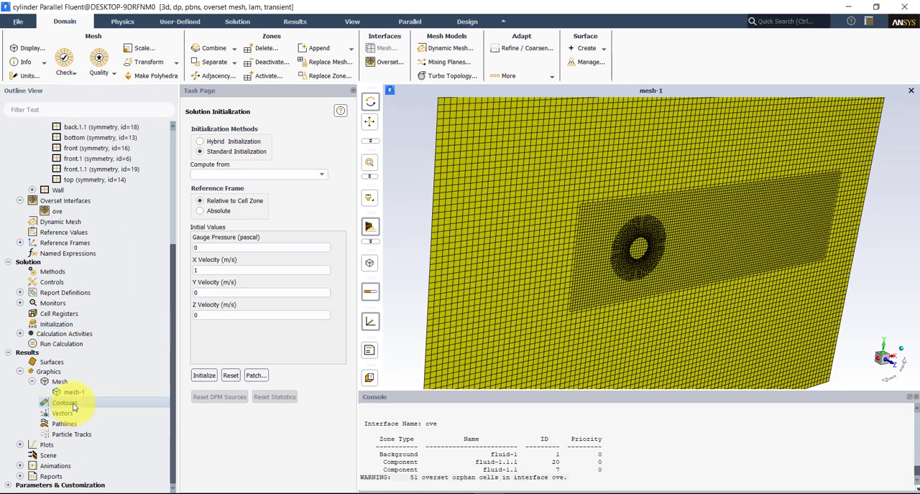
Step: Plot contours of Overset Cell Type on the symmetry surfaces
double_click(66, 402)
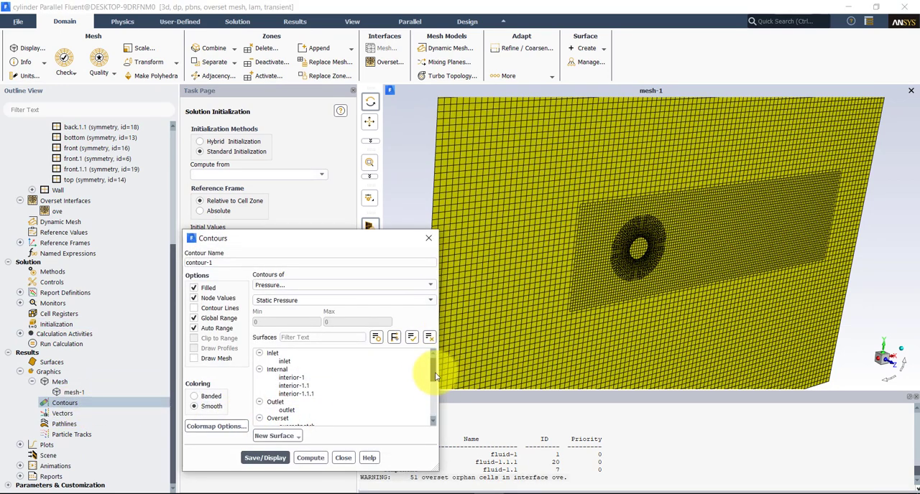
scroll(down, 3)
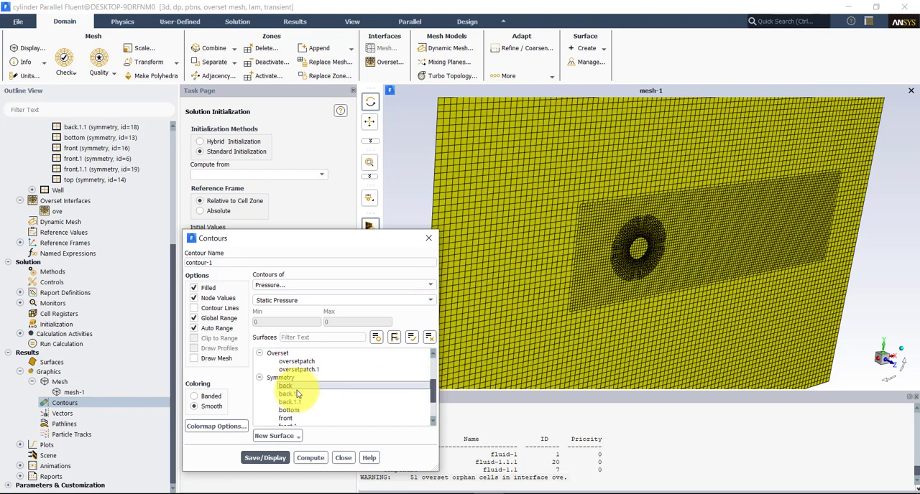
click(280, 376)
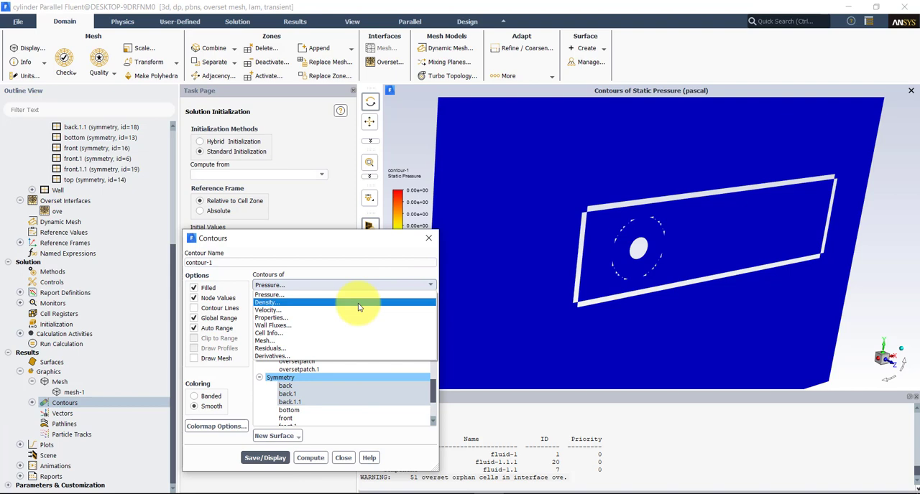
click(268, 334)
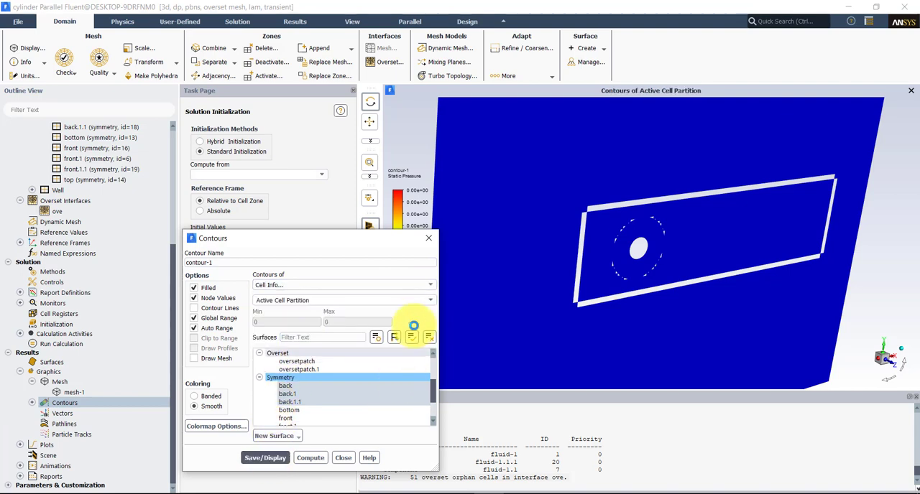
click(430, 299)
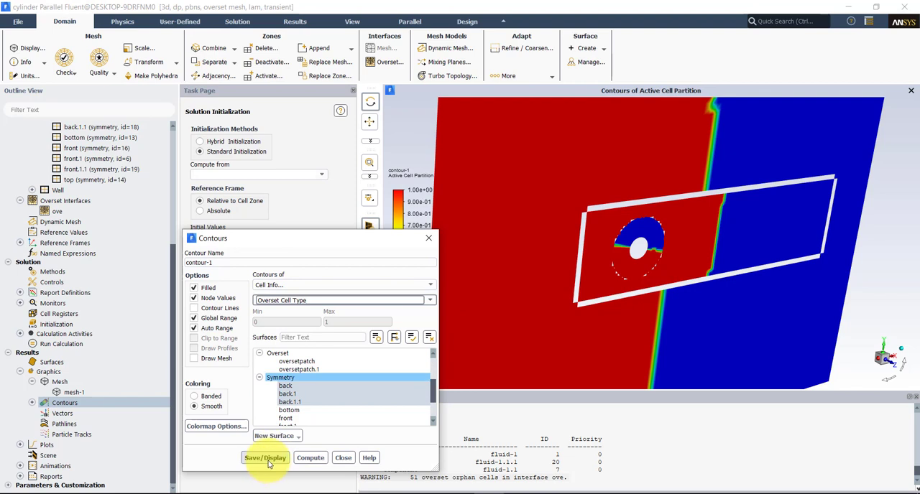
click(264, 457)
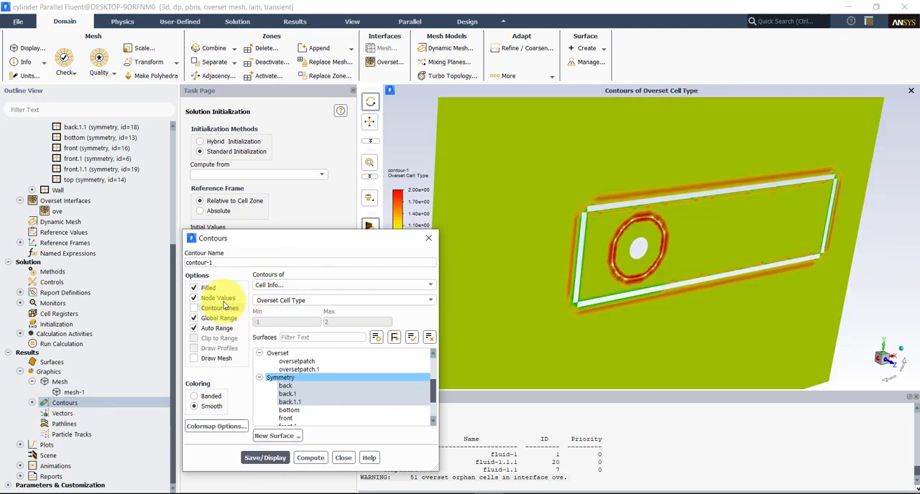
Step: Redisplay the contours with node values off and rotate the view toward the cylinder
click(193, 298)
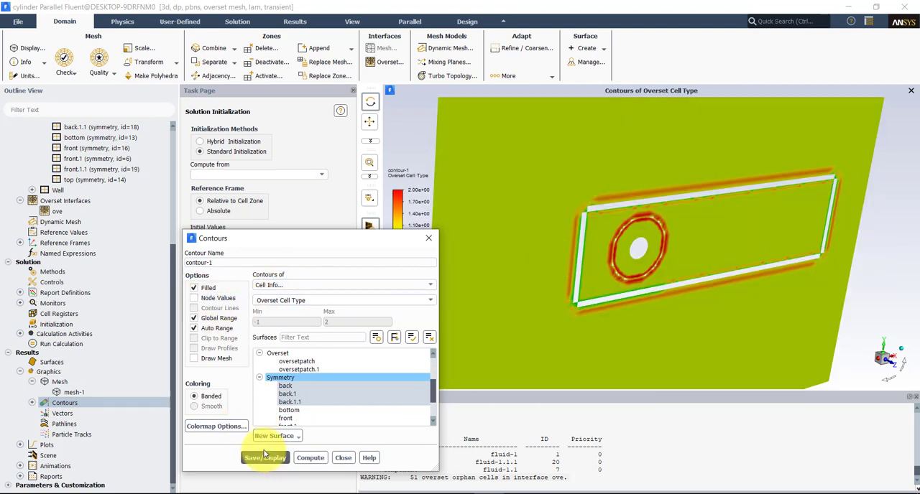
click(264, 457)
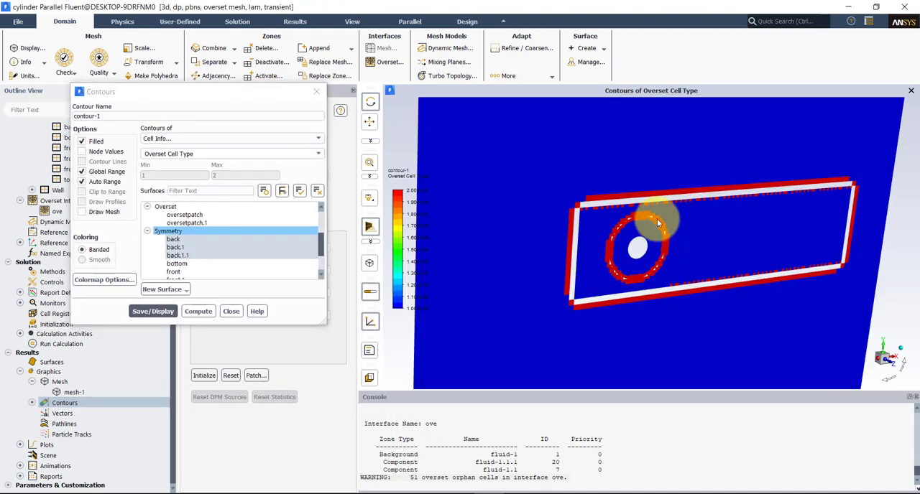
drag(659, 223, 636, 218)
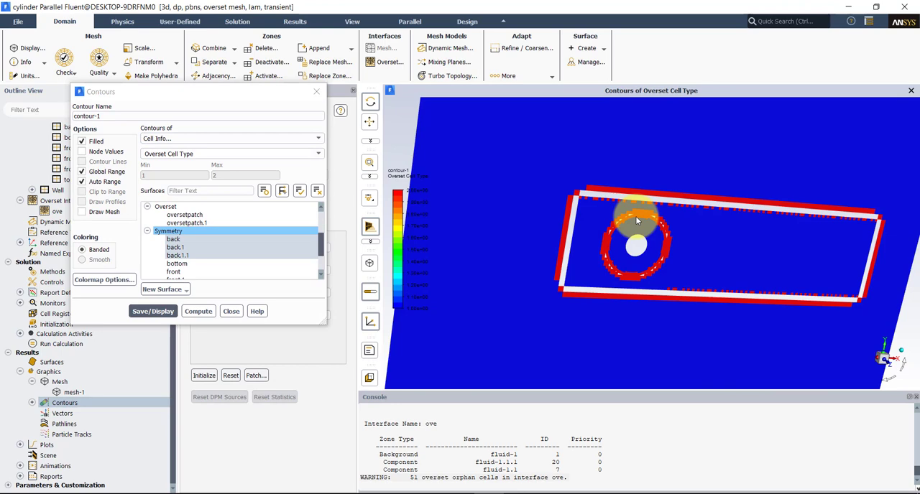
drag(635, 218, 506, 207)
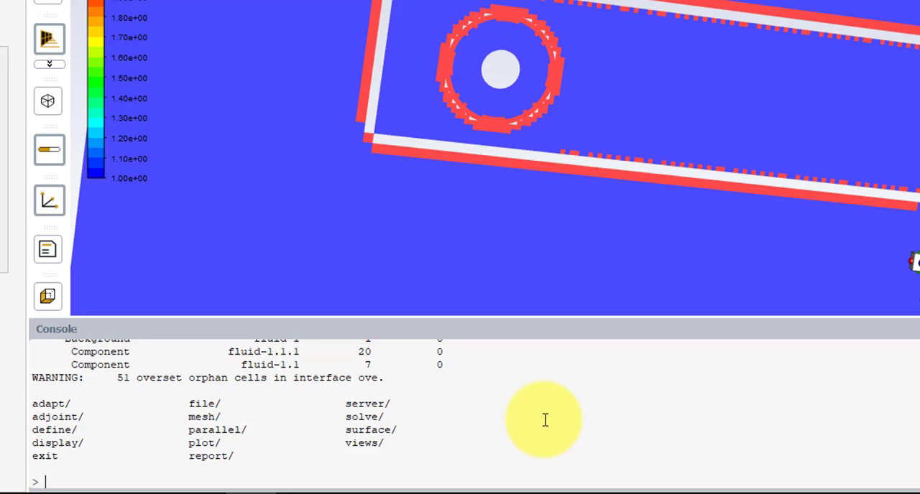
Step: Navigate the console to /define/overset-interfaces/options
text(de)
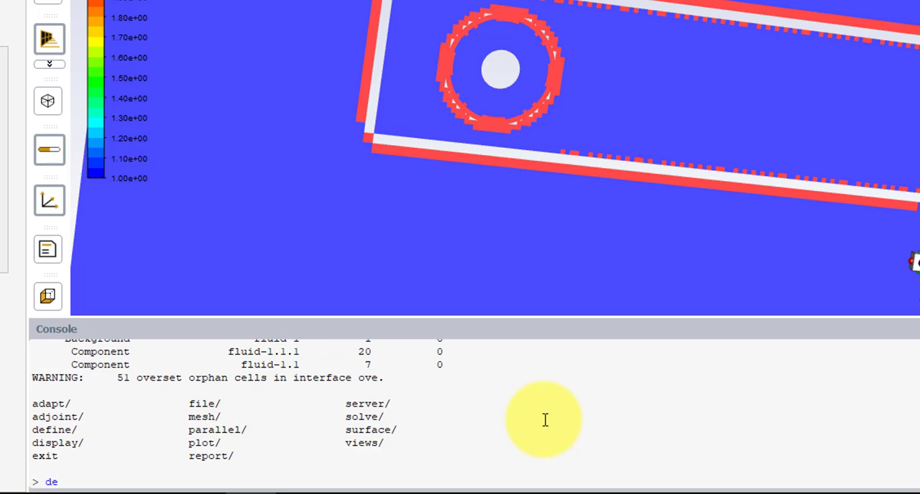
key(Return)
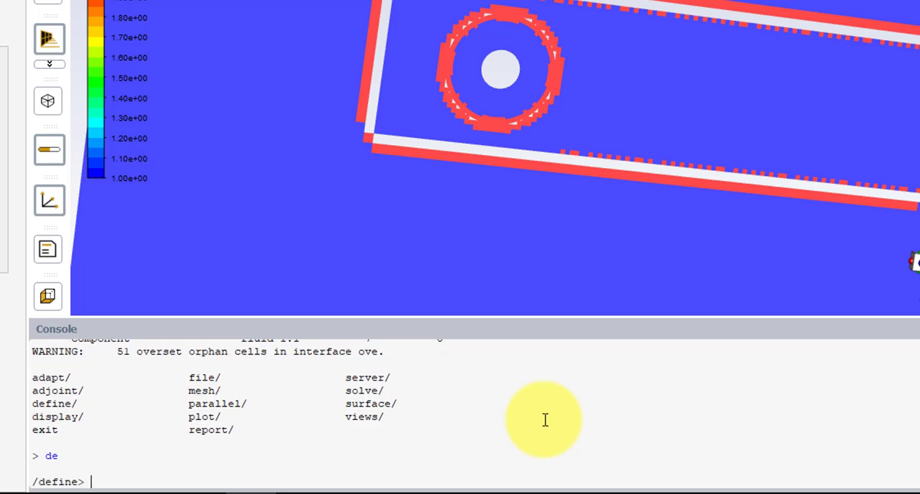
key(Return)
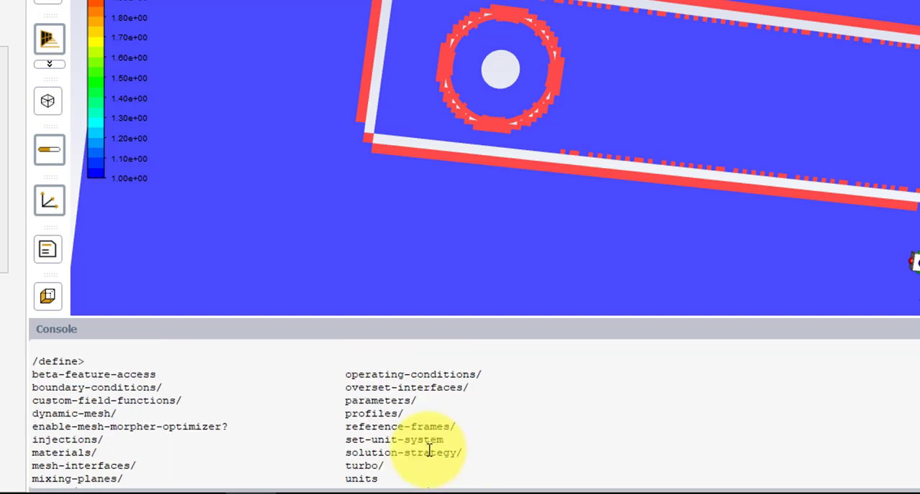
mouse_move(428, 374)
text(over)
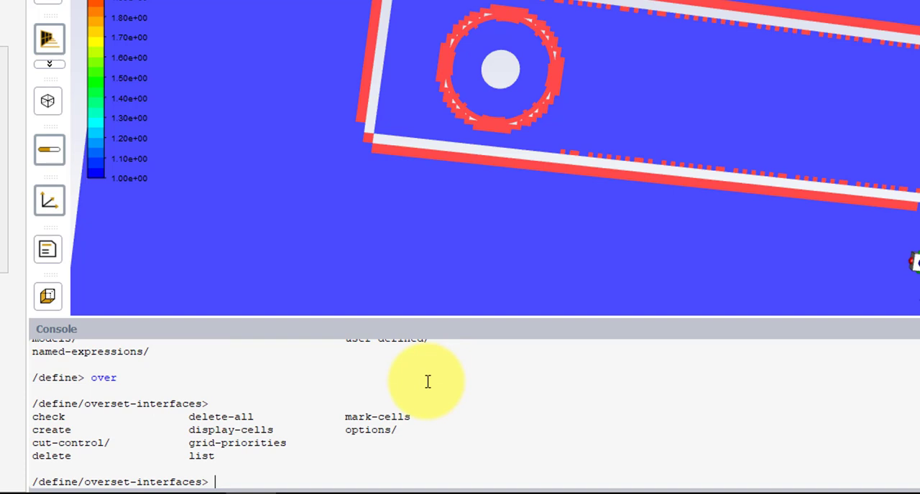
text(optio)
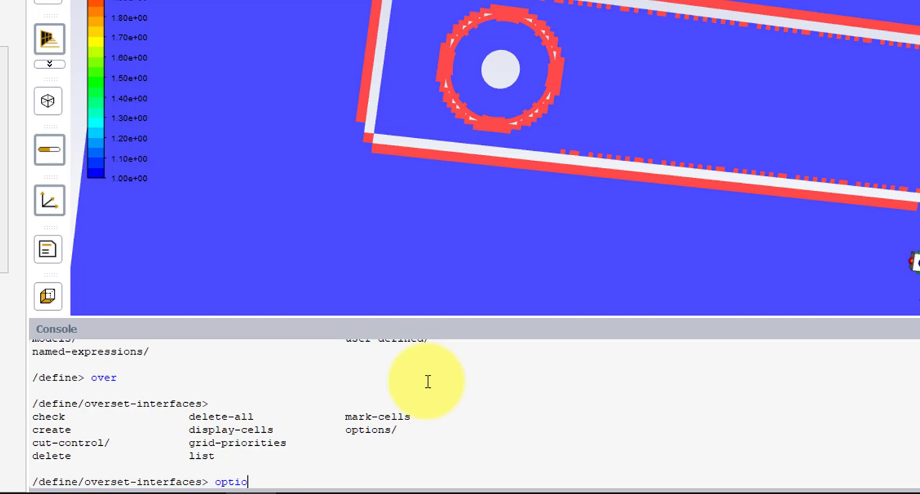
key(Return)
text(expert)
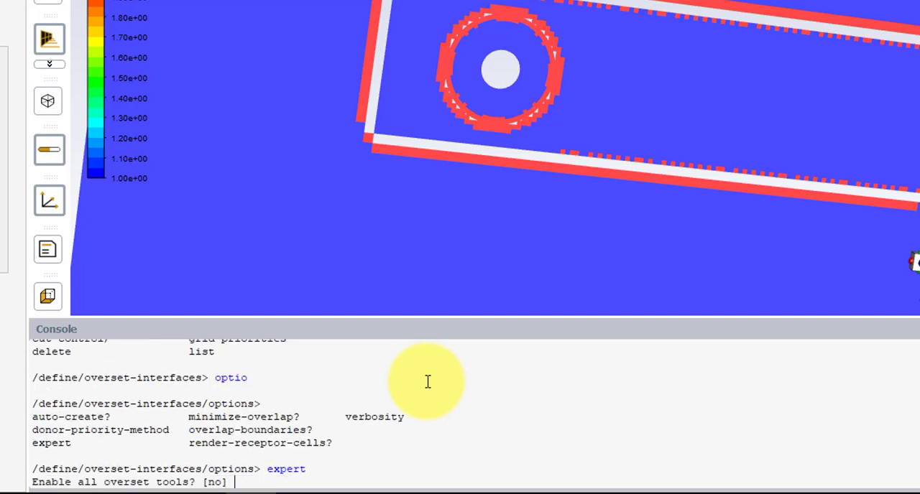
Step: Enable expert overset tools, set verbosity 2 and render receptor cells in postprocessing
text(yes)
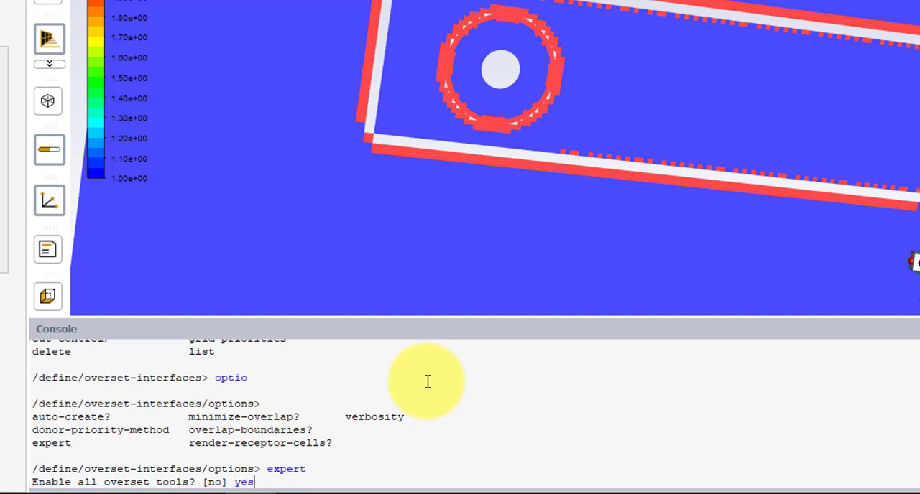
key(Return)
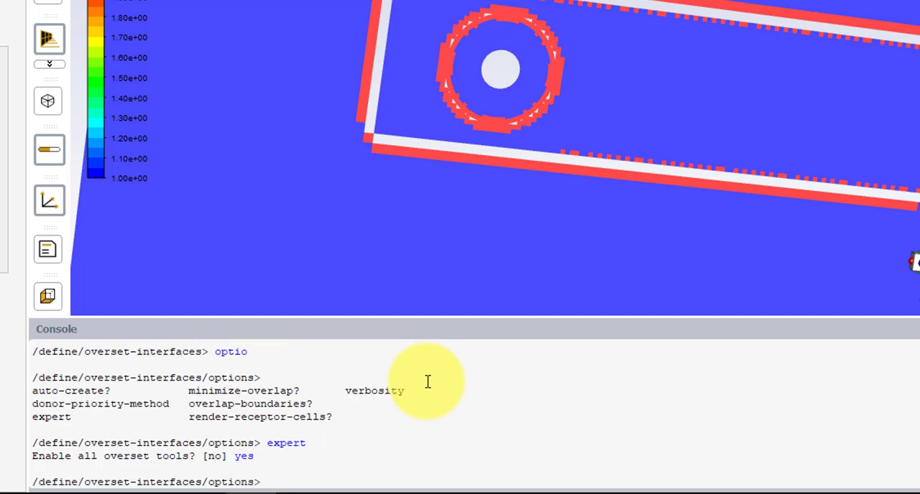
text(verbo)
text(2)
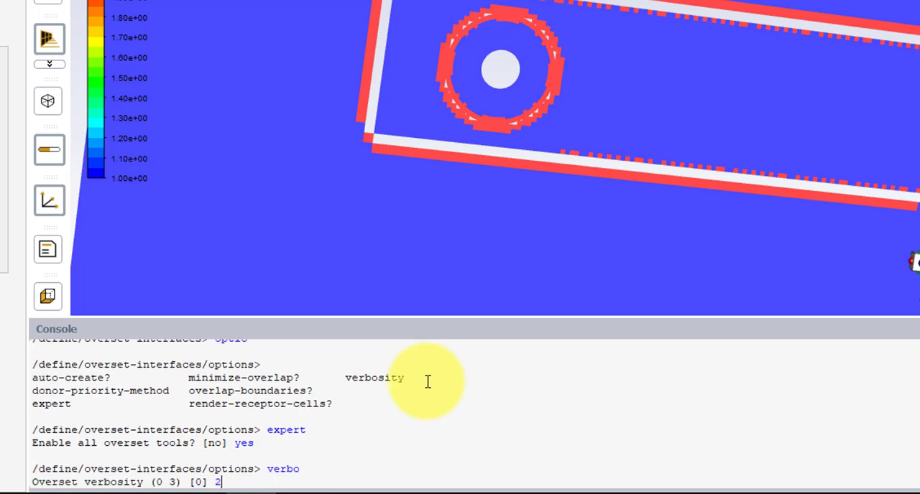
key(Return)
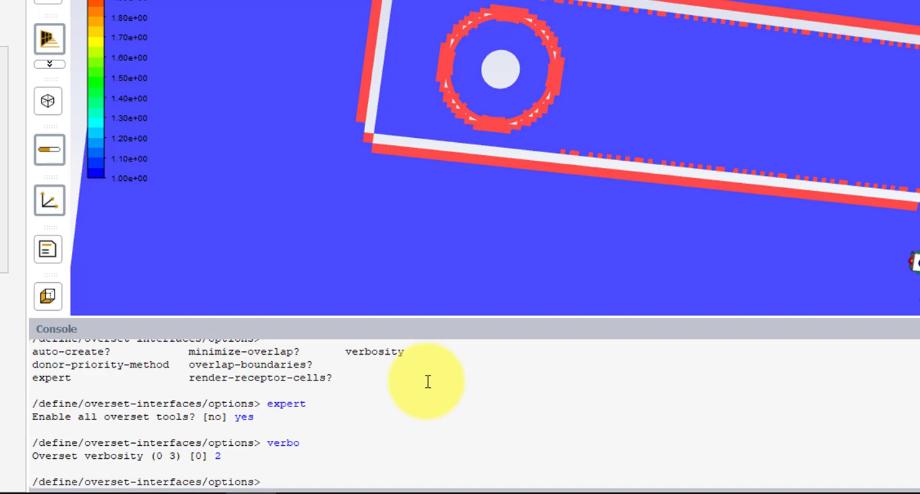
mouse_move(328, 377)
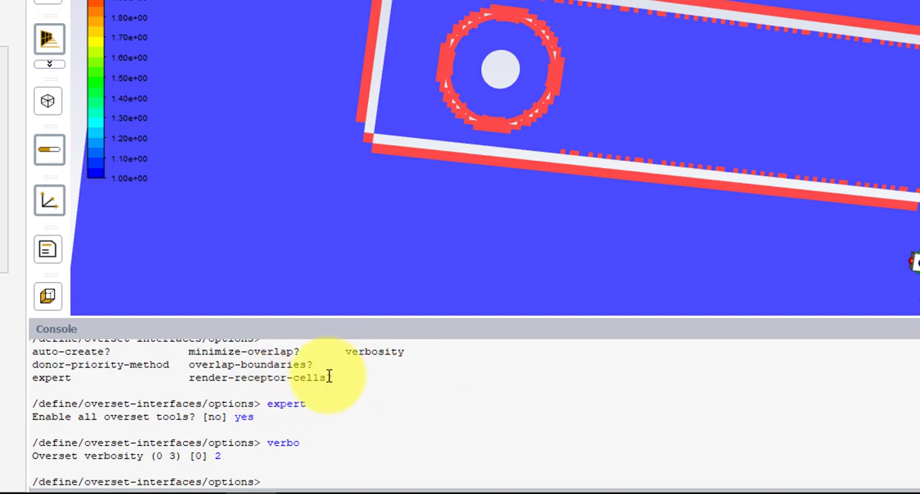
mouse_move(466, 415)
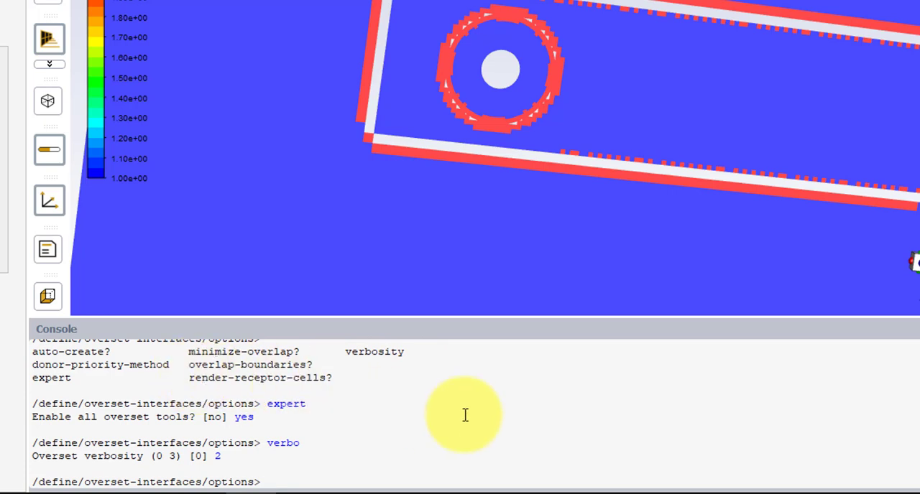
text(render)
text(yes)
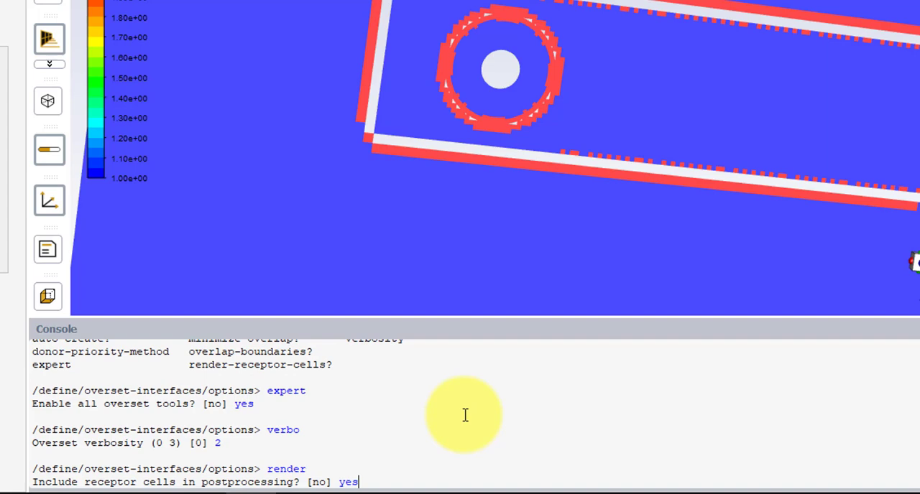
key(Return)
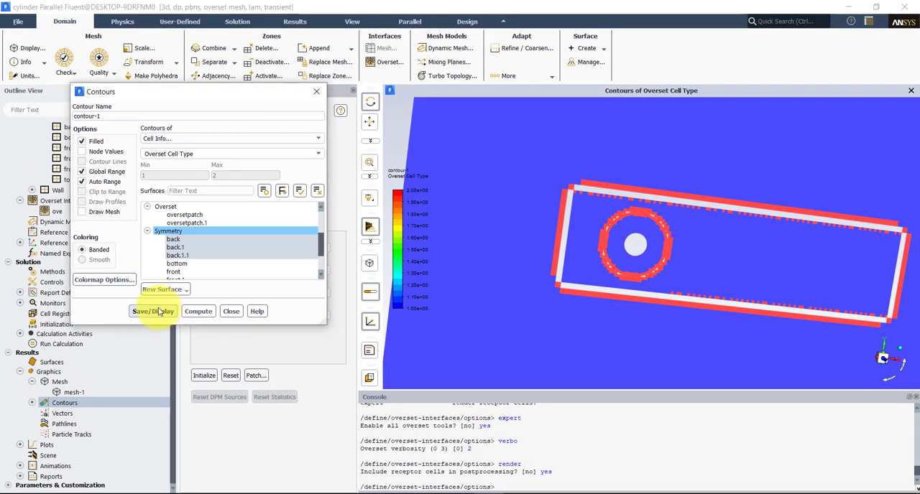
Step: Display overset cell type contours on the background mesh, then on back.1 of the cylinder mesh
click(152, 310)
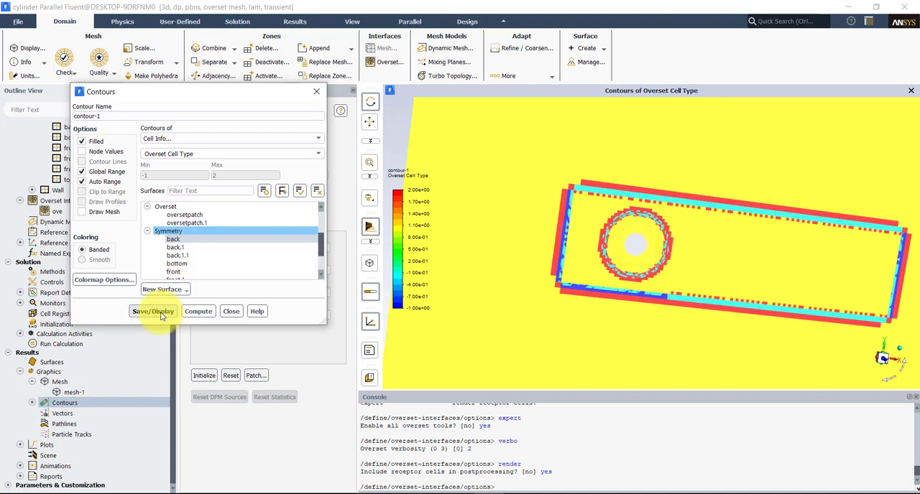
click(153, 310)
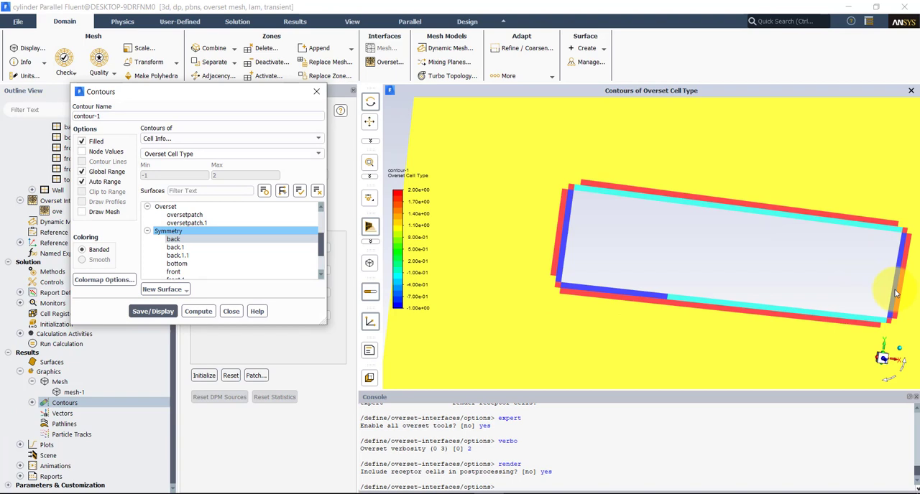
mouse_move(567, 217)
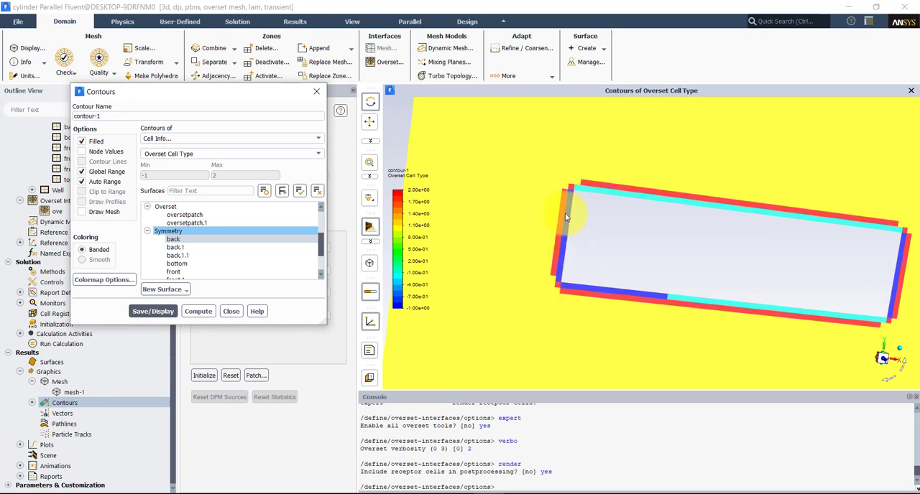
mouse_move(563, 247)
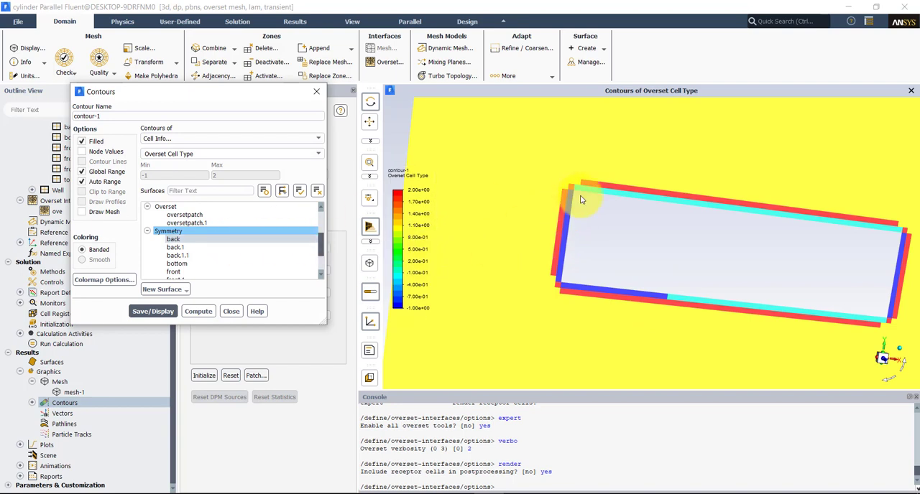
mouse_move(825, 152)
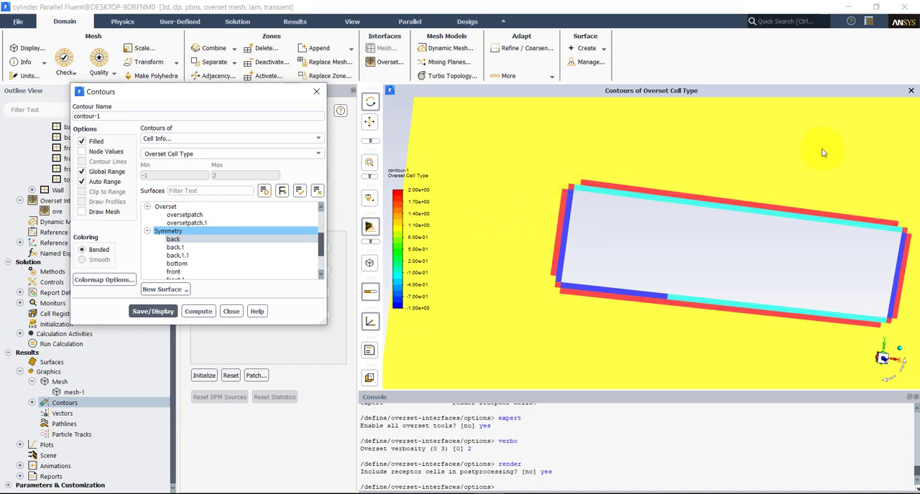
mouse_move(567, 196)
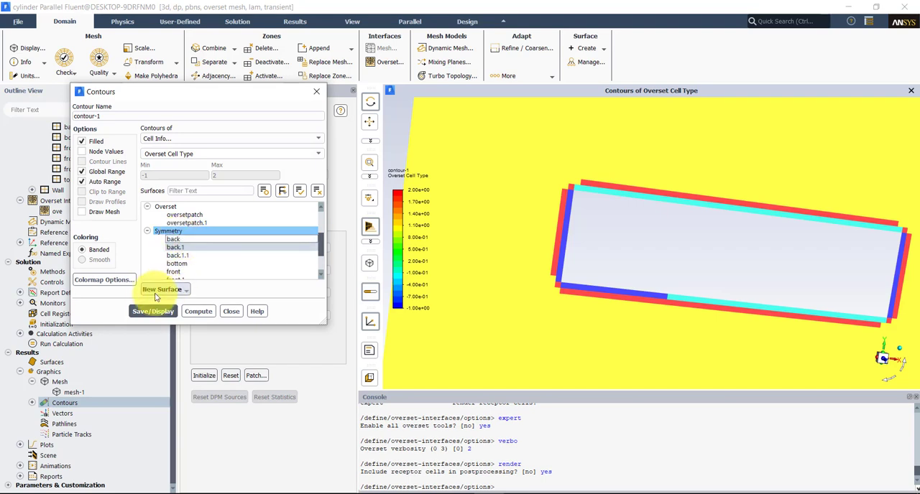
click(152, 311)
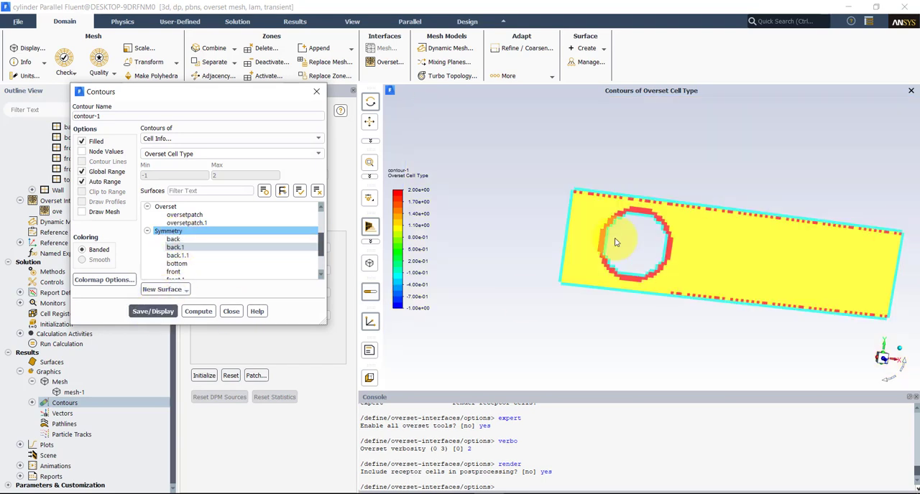
click(176, 248)
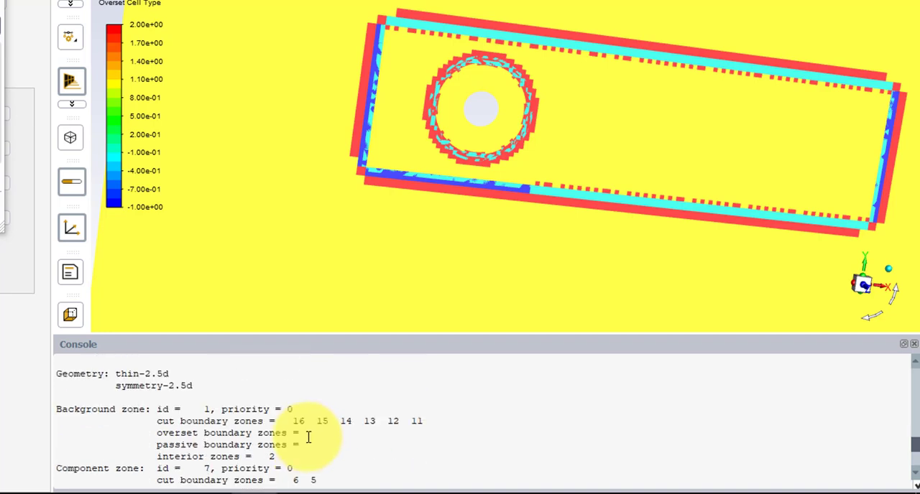
Step: Review the overset interface listing and answer yes to minimize-overlap in the options menu
scroll(down, 3)
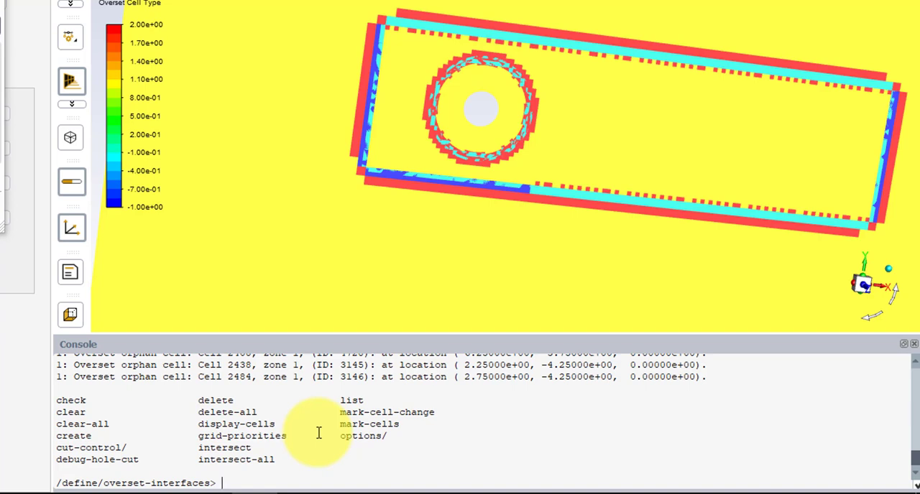
text(opt)
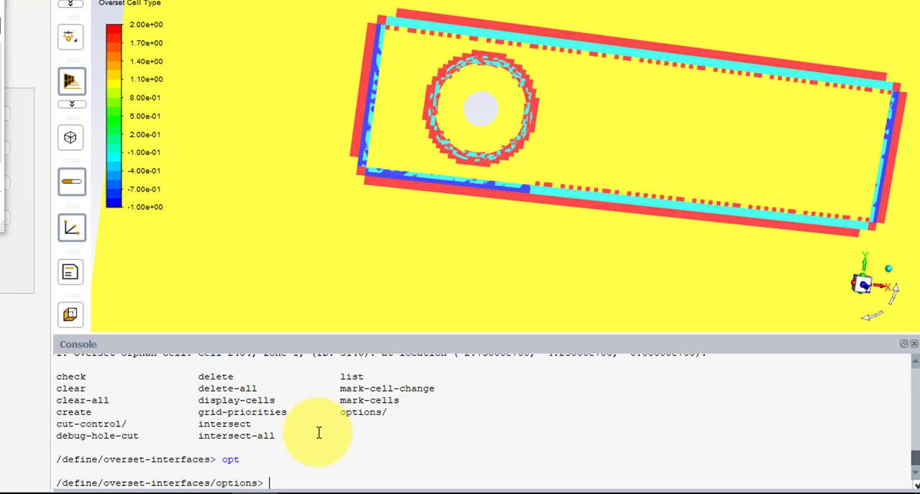
key(Return)
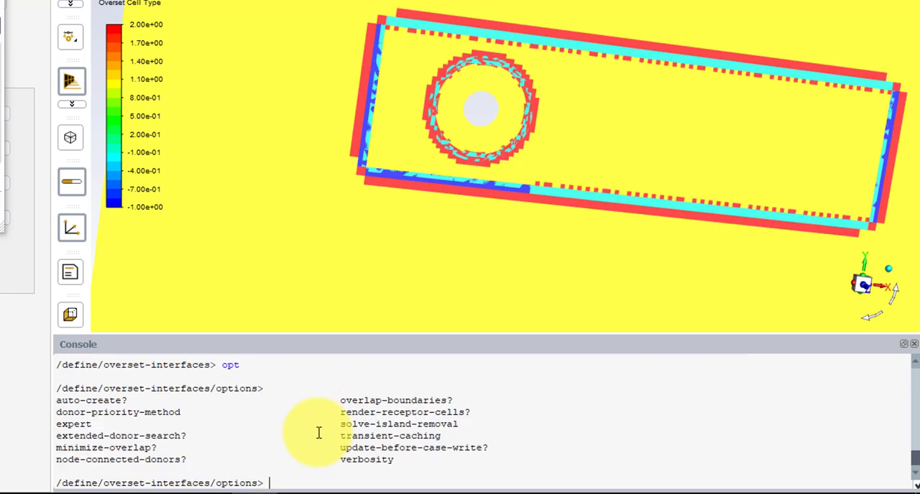
text(mini)
text(no)
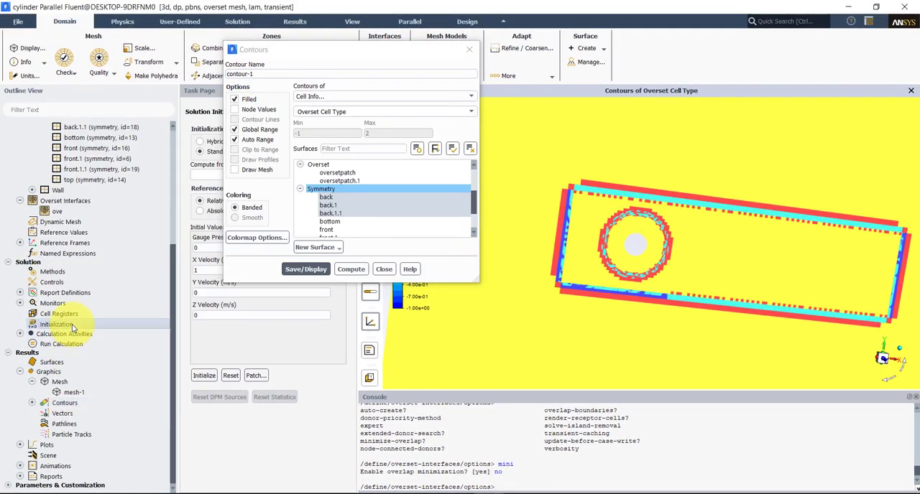
Step: Initialize the solution, discarding current data, and refresh the overset cell type contours
click(205, 375)
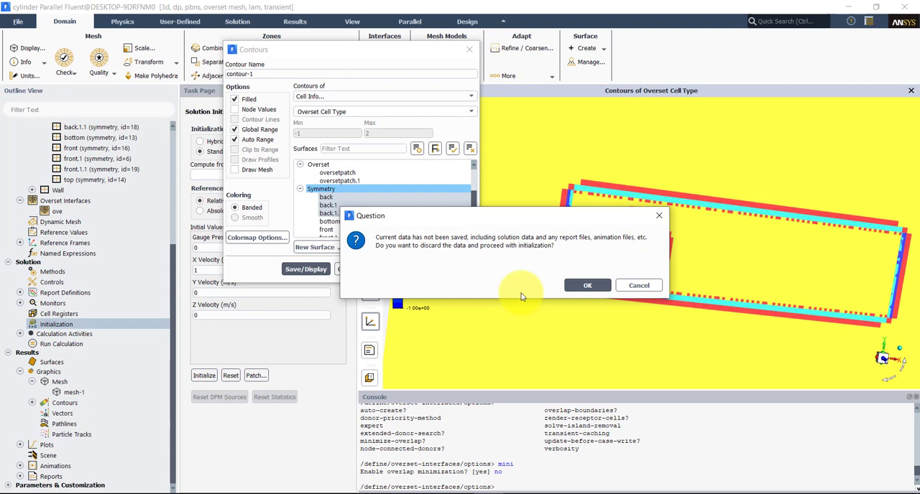
click(587, 285)
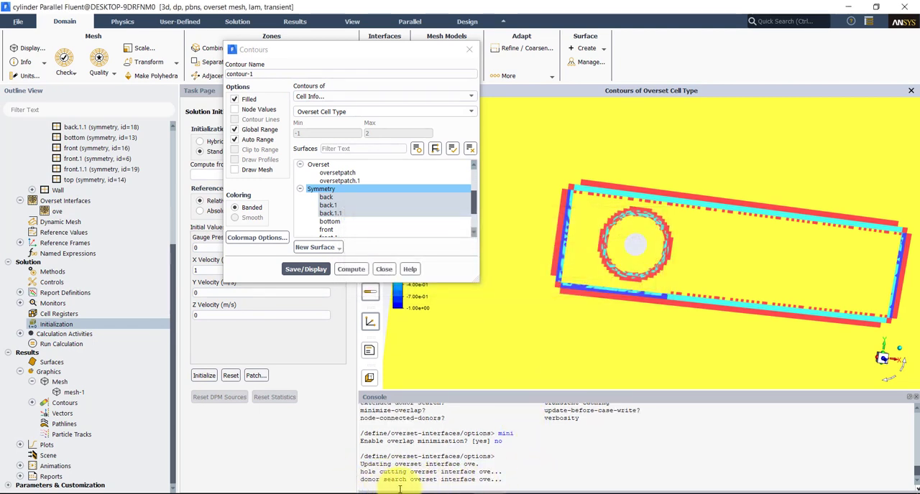
click(305, 269)
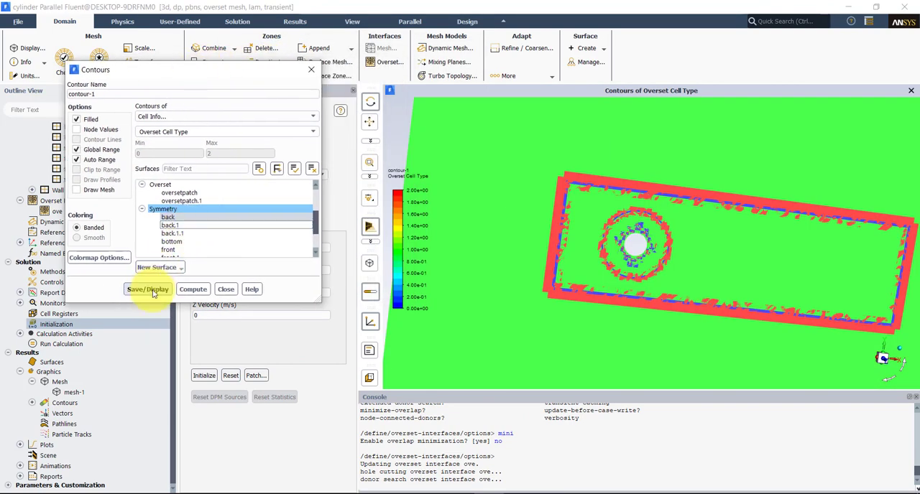
Step: Redisplay cell type contours on back, back.1 and back.1.1 symmetry surfaces in turn
click(146, 289)
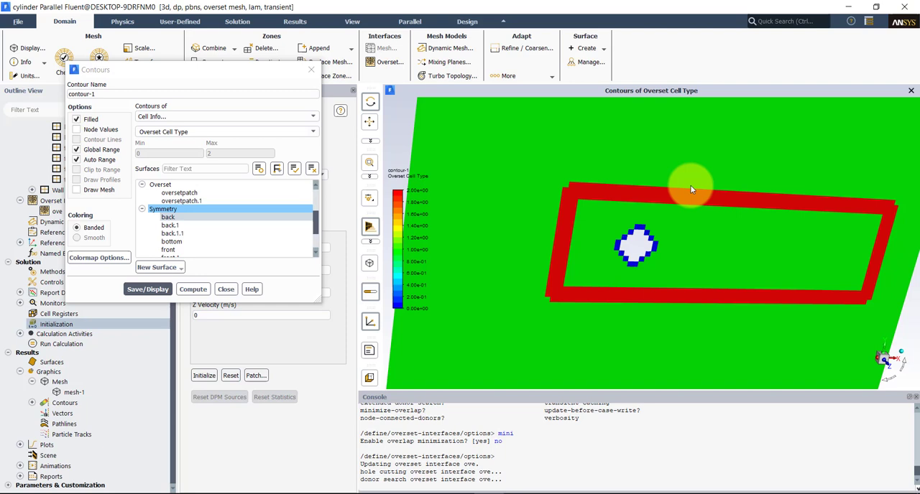
mouse_move(549, 299)
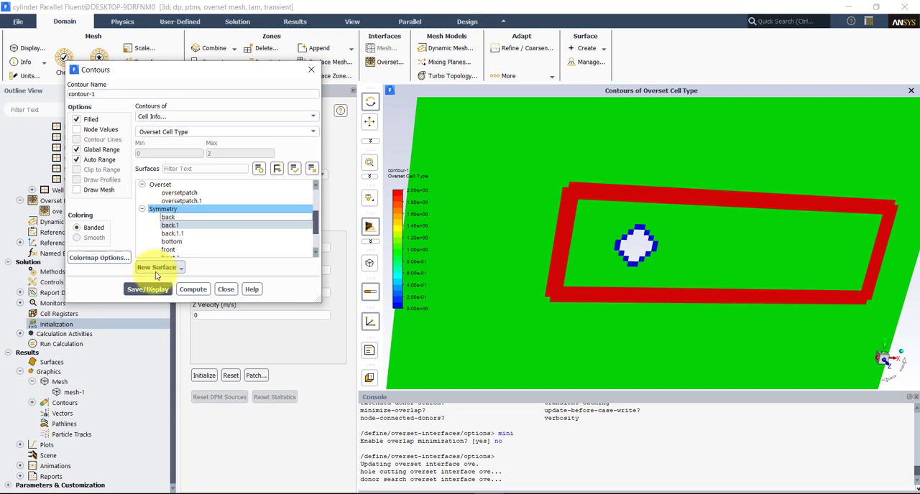
click(146, 289)
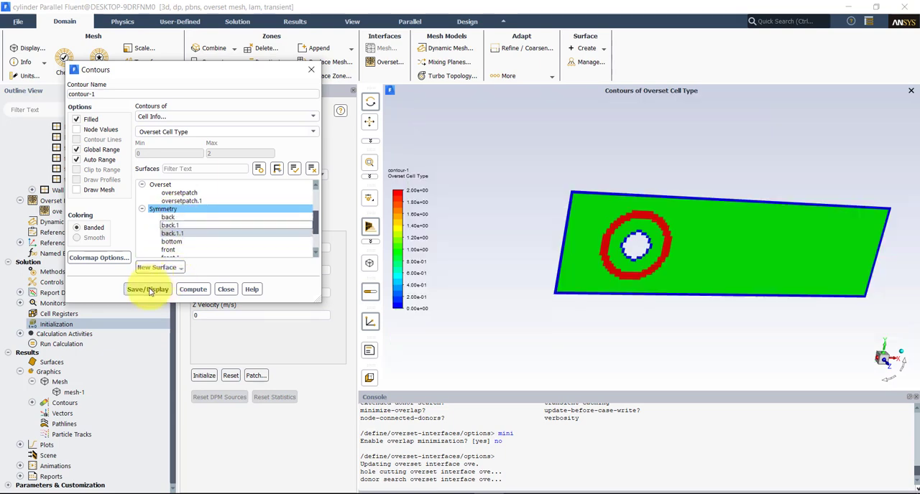
click(146, 289)
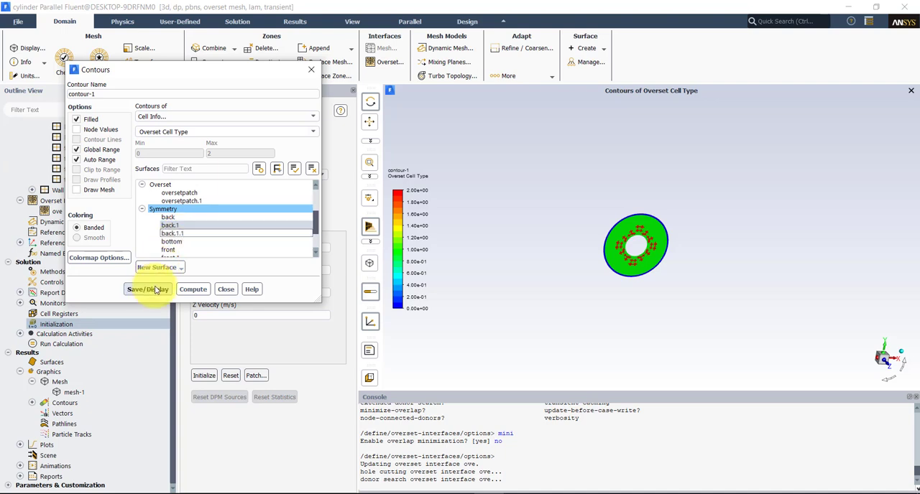
click(146, 289)
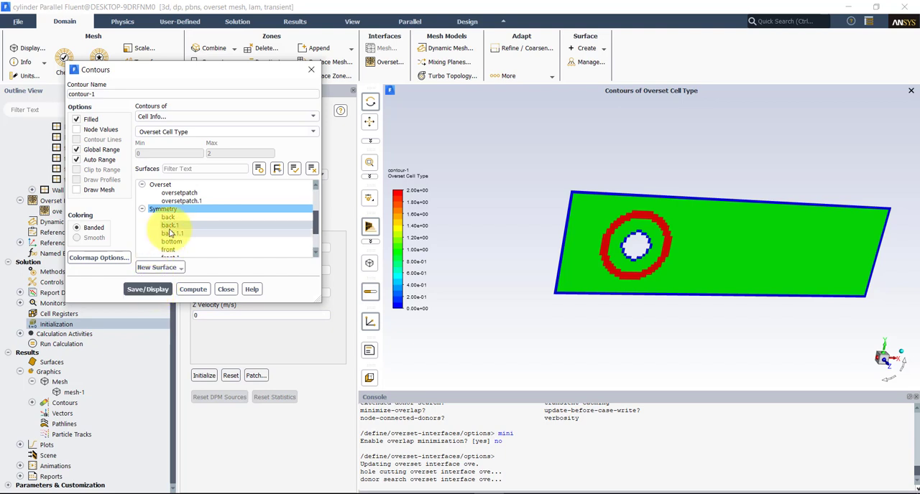
click(146, 289)
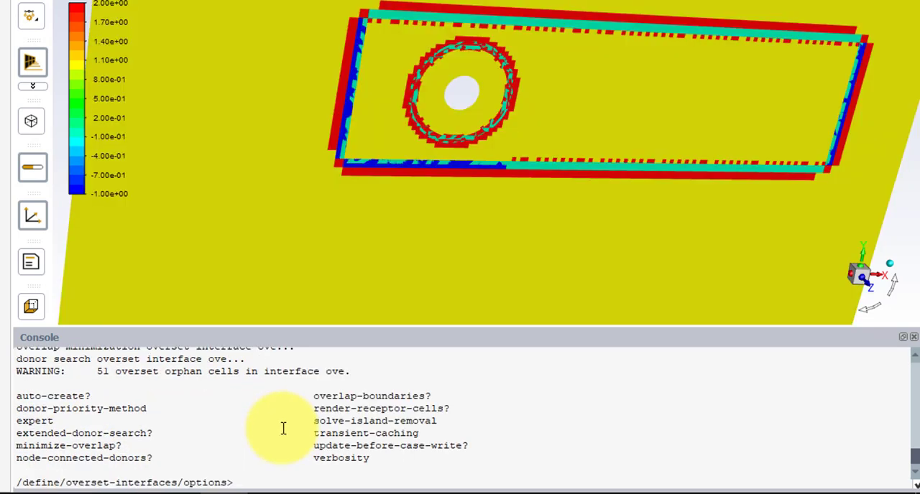
Step: Run grid-priorities assigning 0 to fluid-1, 1 to fluid-1.1.1 and 2 to fluid-1.1
text(q)
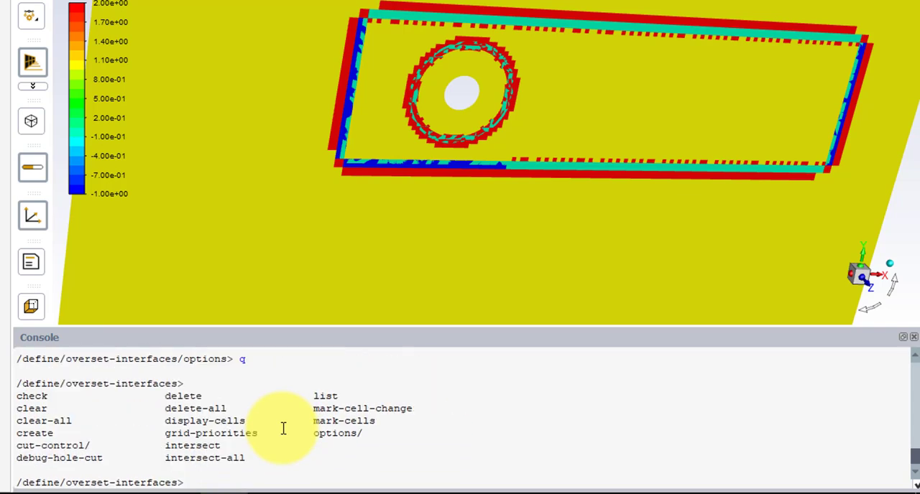
text(grid)
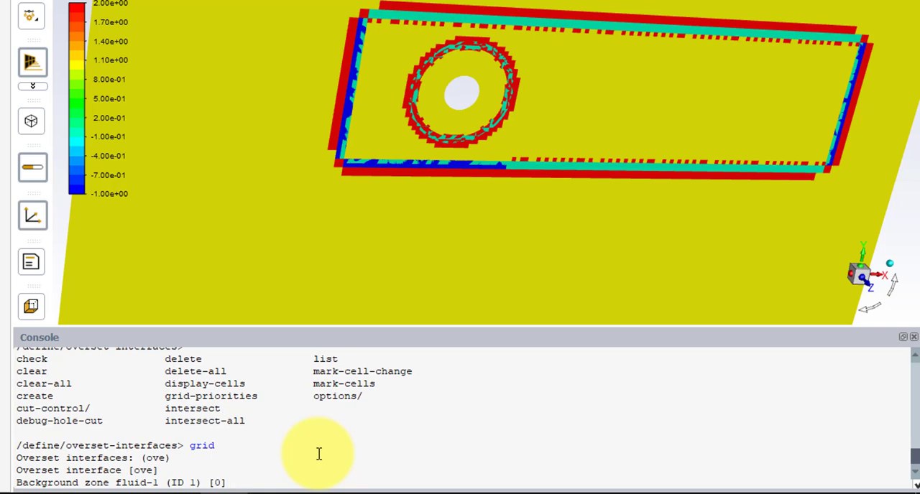
click(230, 483)
text(0)
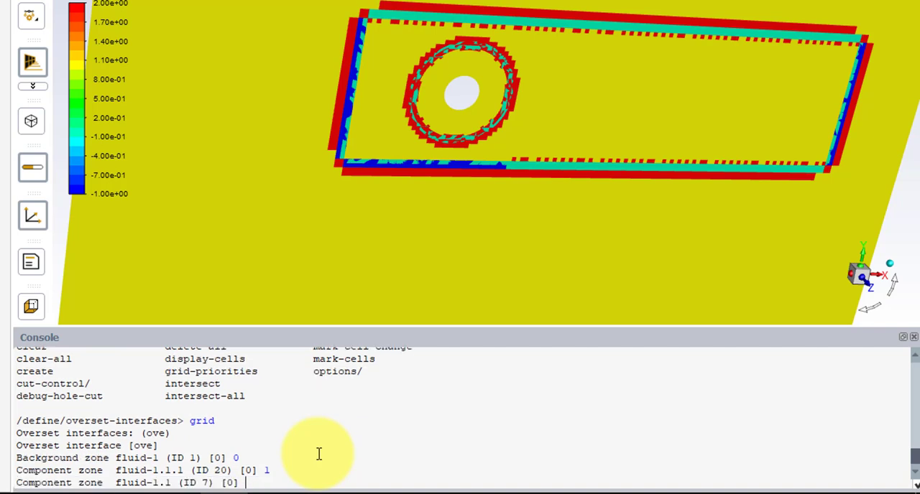
text(1)
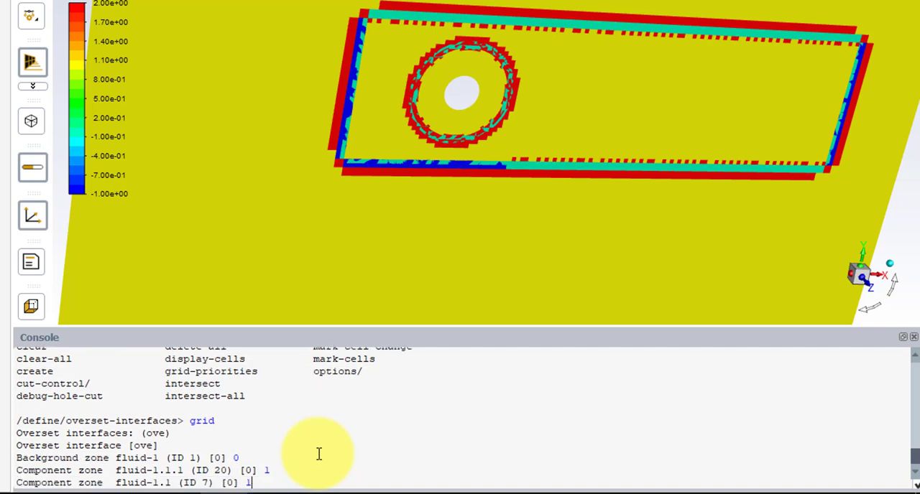
text(2)
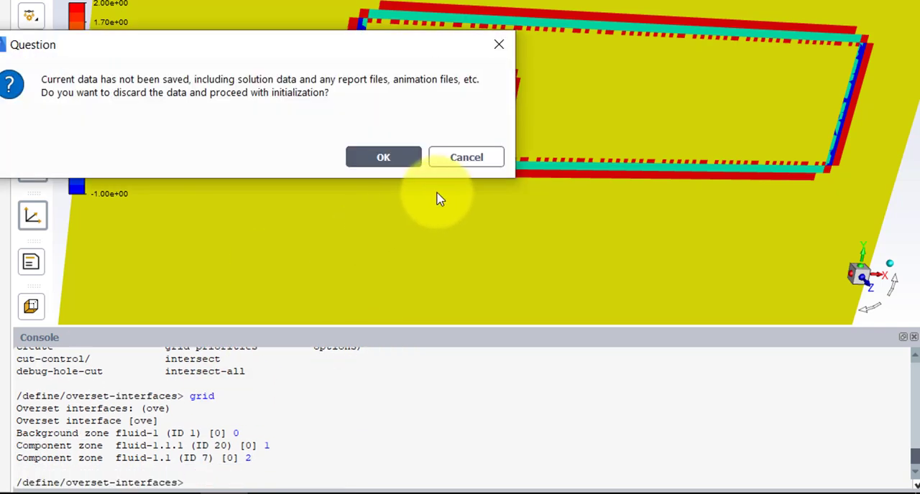
Step: Confirm reinitialization, rotate the view and show cell type contours on back.1.1 alone
click(382, 156)
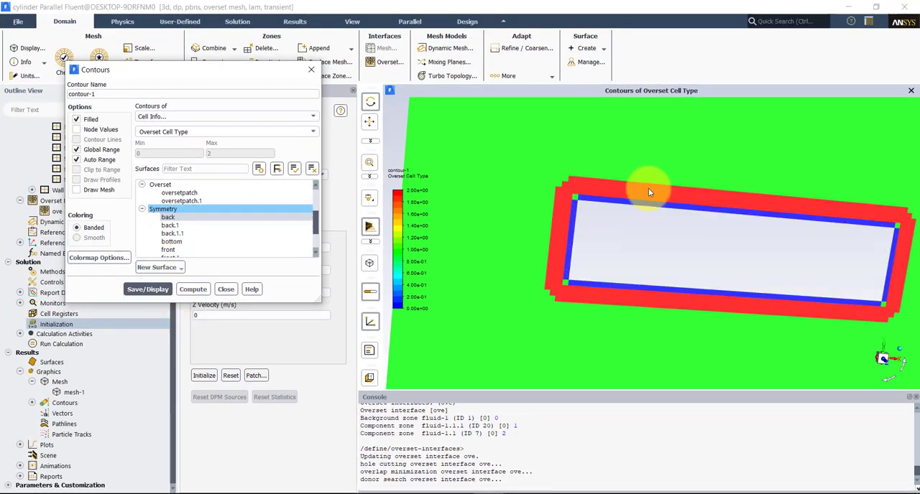
mouse_move(673, 224)
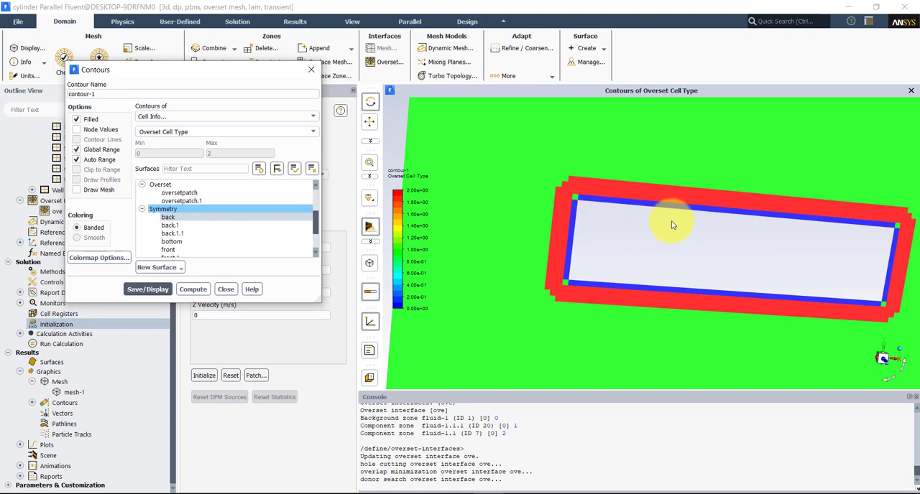
mouse_move(874, 270)
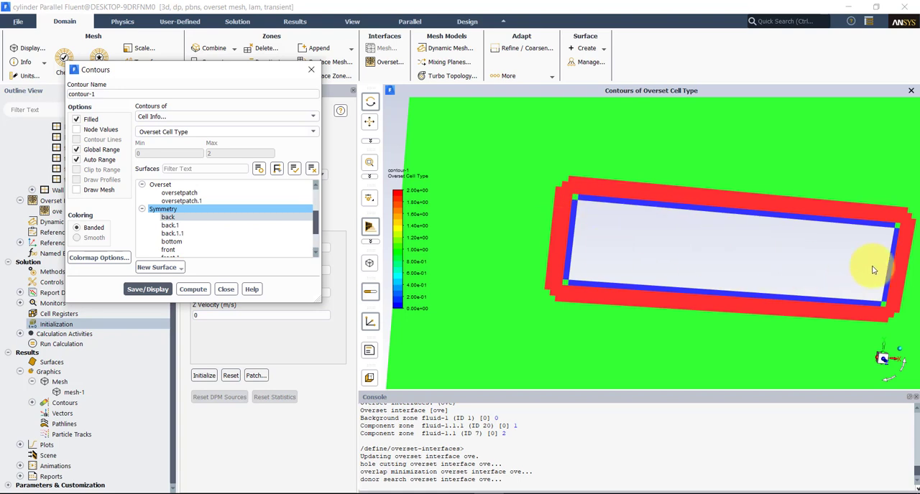
mouse_move(617, 221)
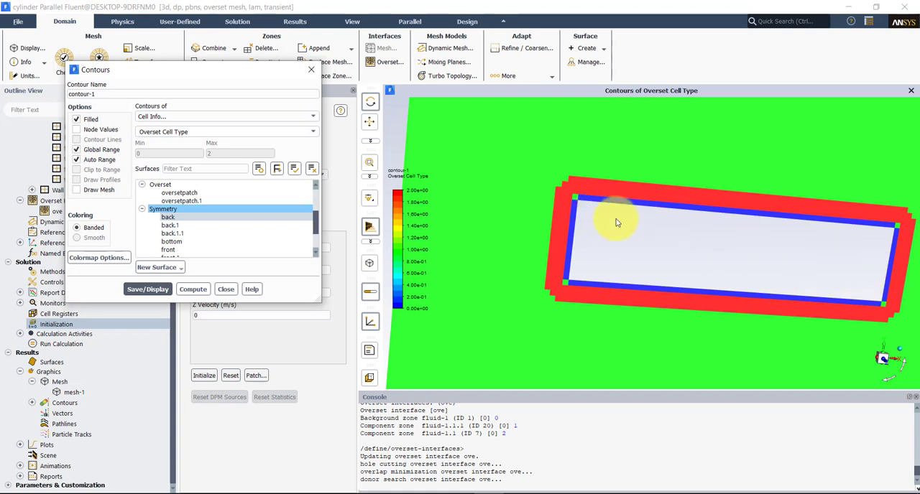
drag(615, 222, 701, 198)
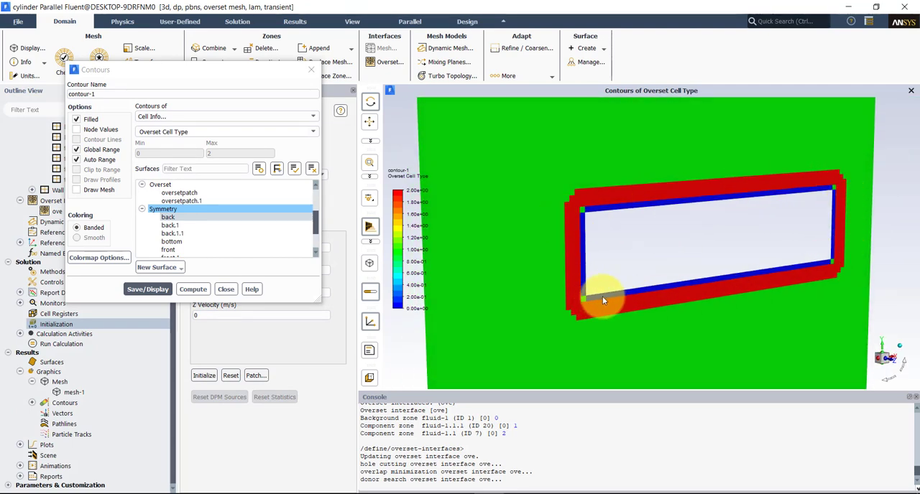
click(168, 217)
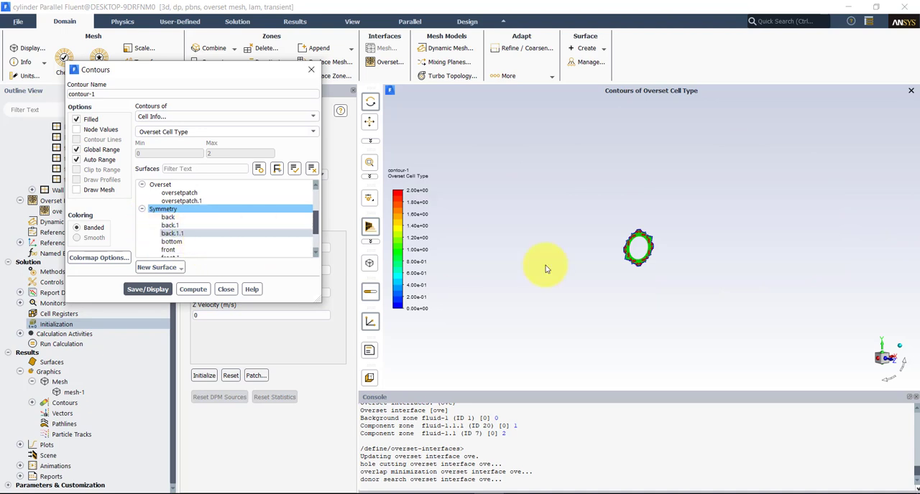
right_click(592, 261)
text(grid)
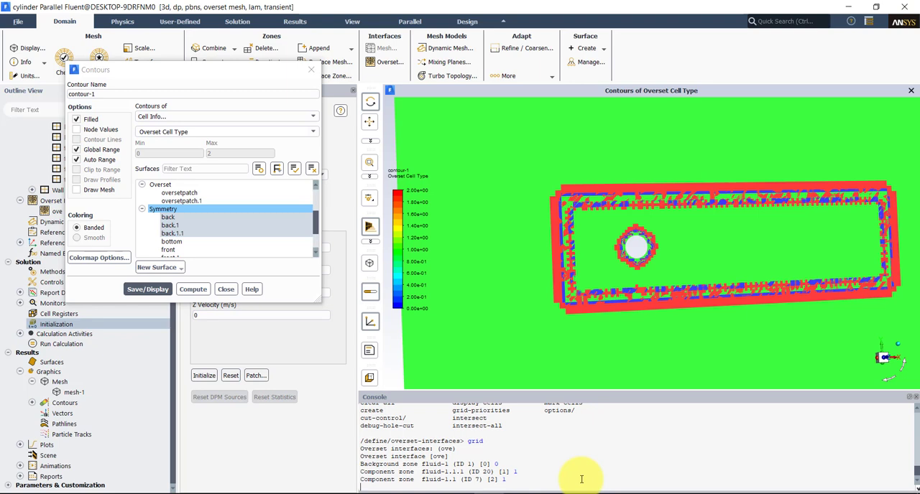
Step: Reinitialize the solution, discarding data, and redisplay the overset cell type contours
click(204, 375)
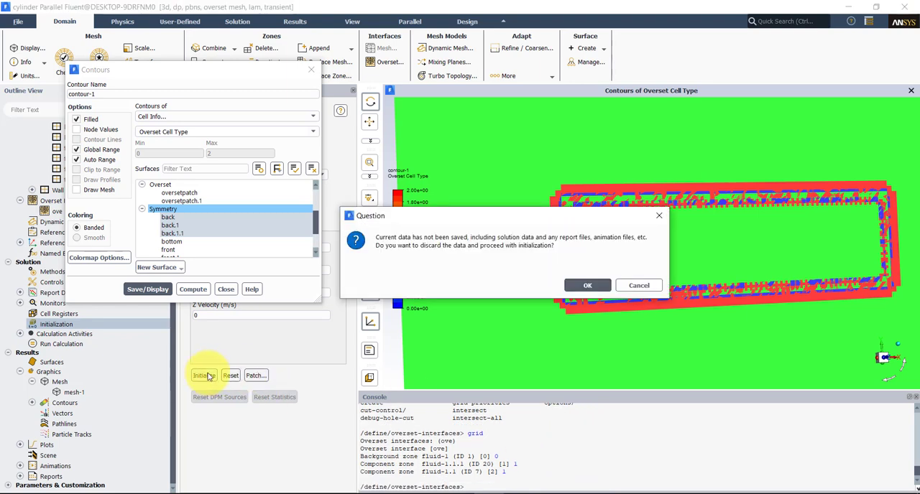
click(586, 284)
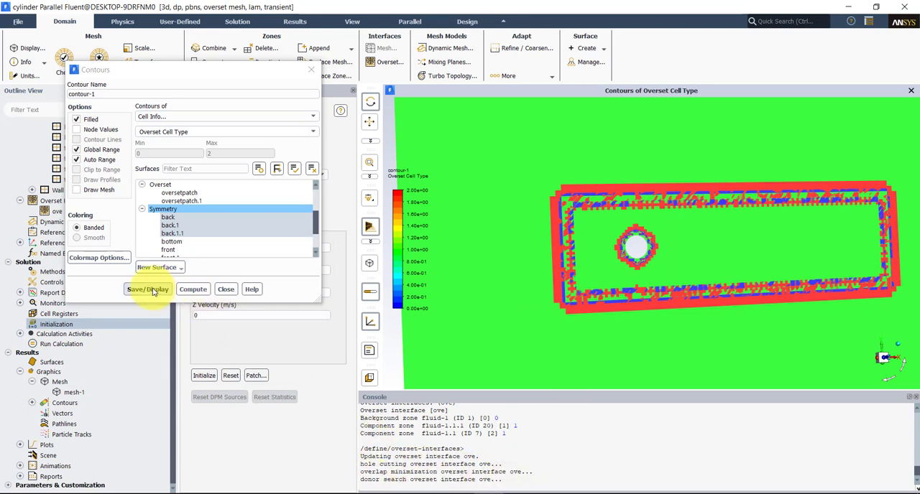
click(146, 289)
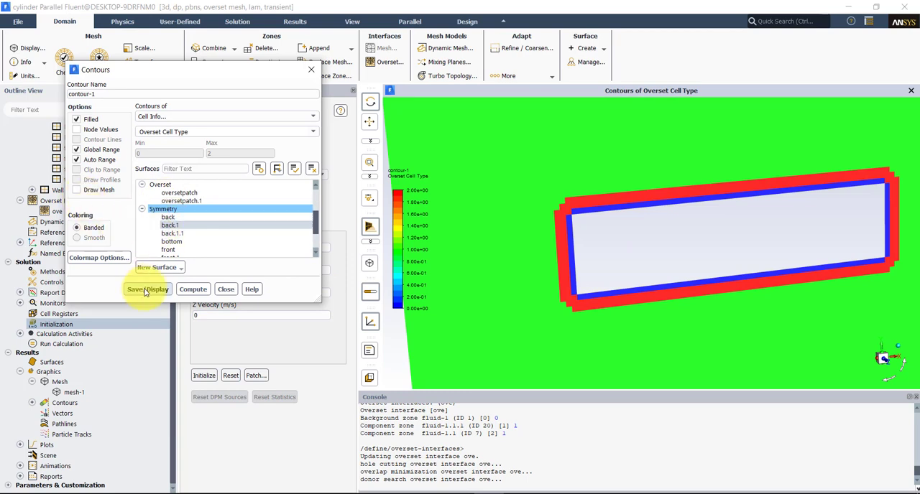
click(146, 289)
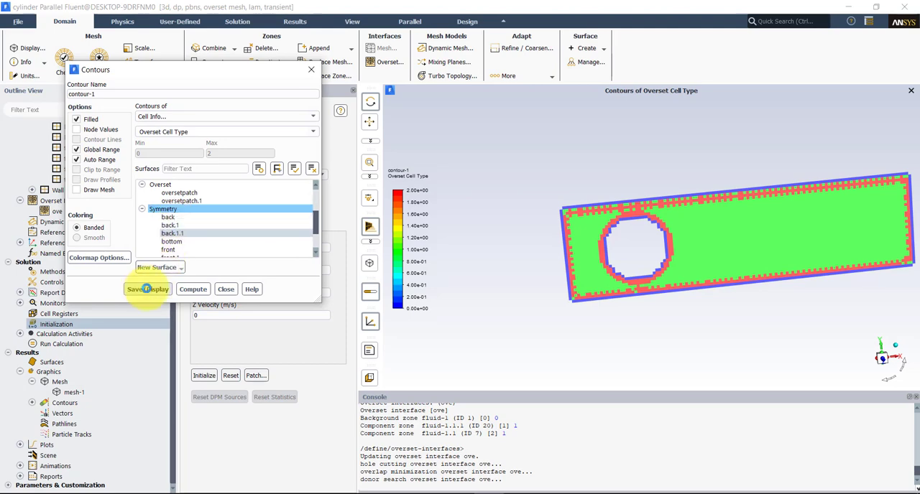
click(147, 288)
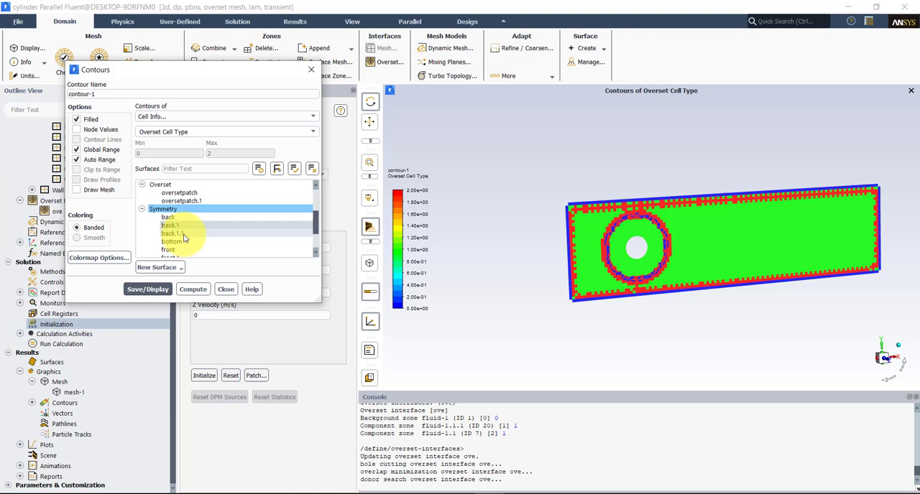
Step: Show contours on the cylinder mesh alone, then on both meshes, and close Contours
click(172, 233)
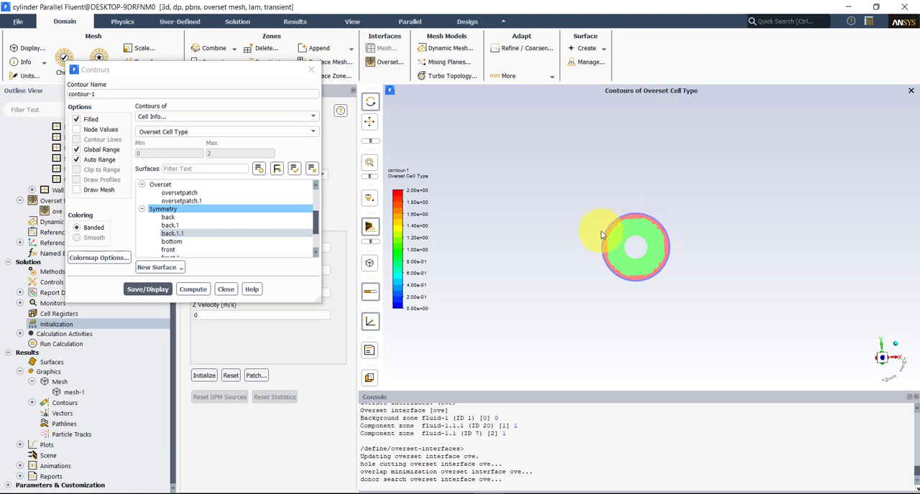
mouse_move(678, 258)
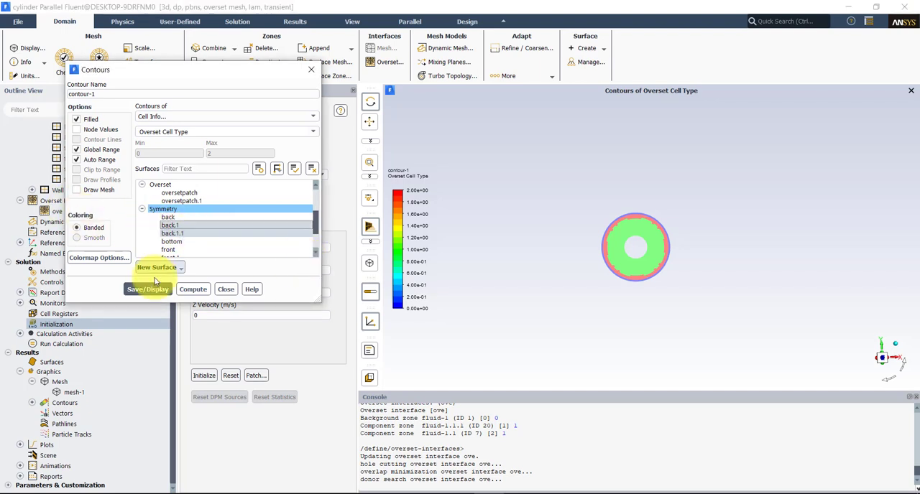
click(146, 288)
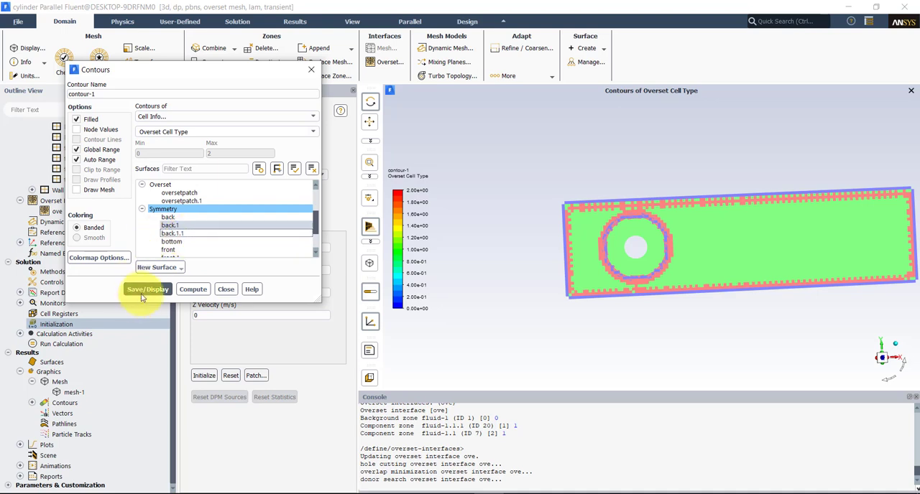
click(147, 289)
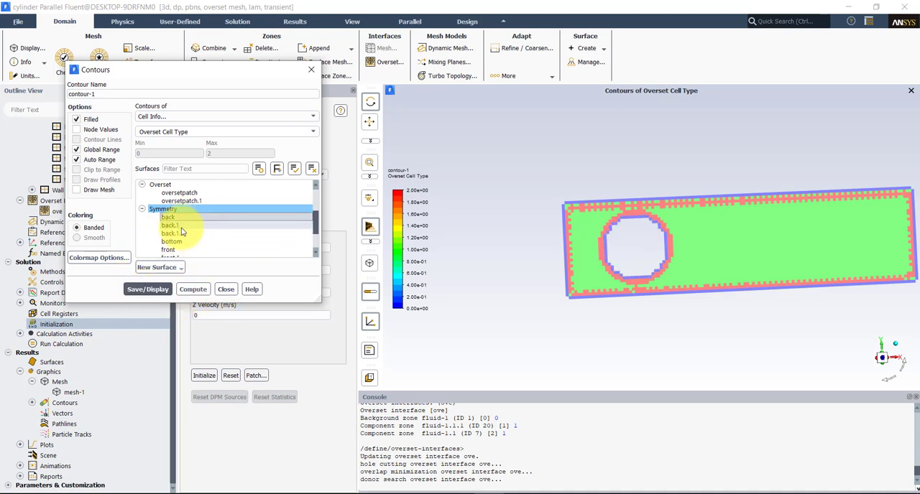
click(226, 289)
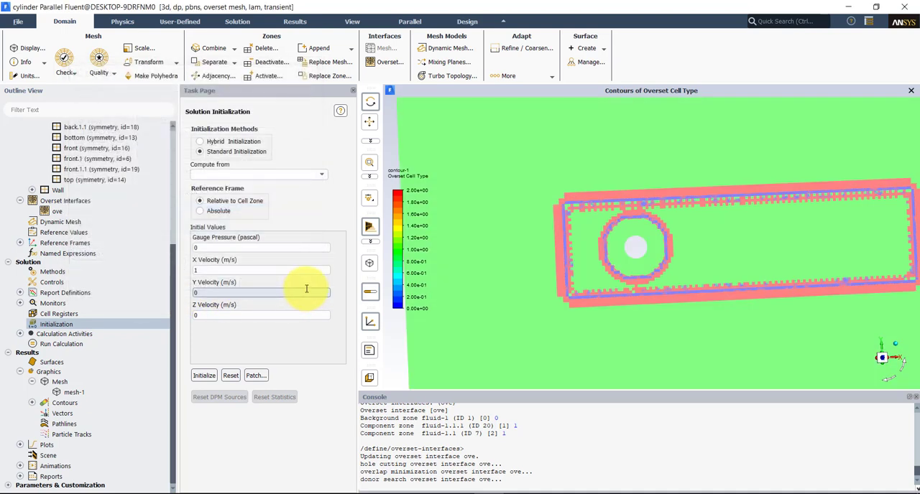
mouse_move(898, 388)
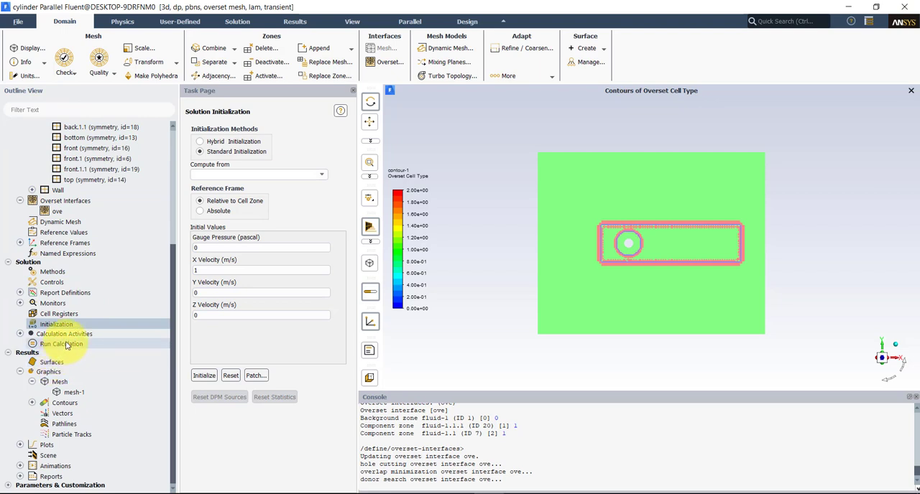
Step: Run the ten-step transient calculation and bring up the drag-rplot report plot settings
click(62, 345)
text(10)
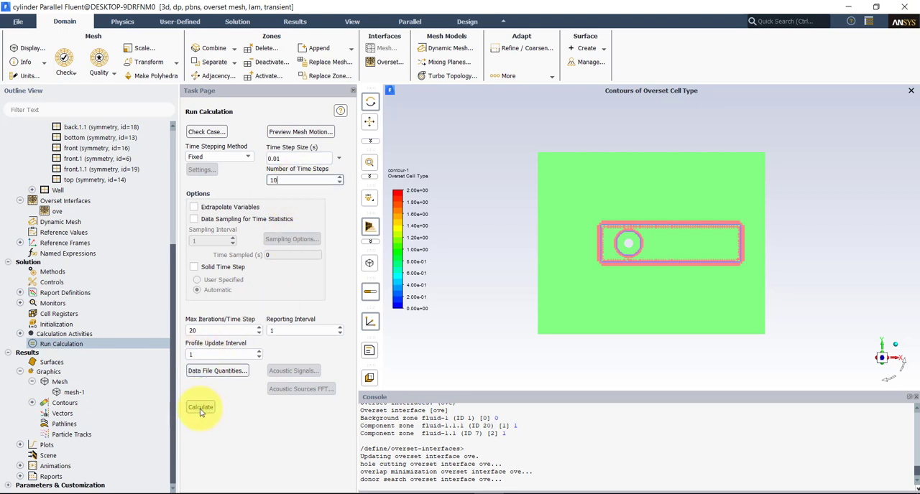
click(201, 406)
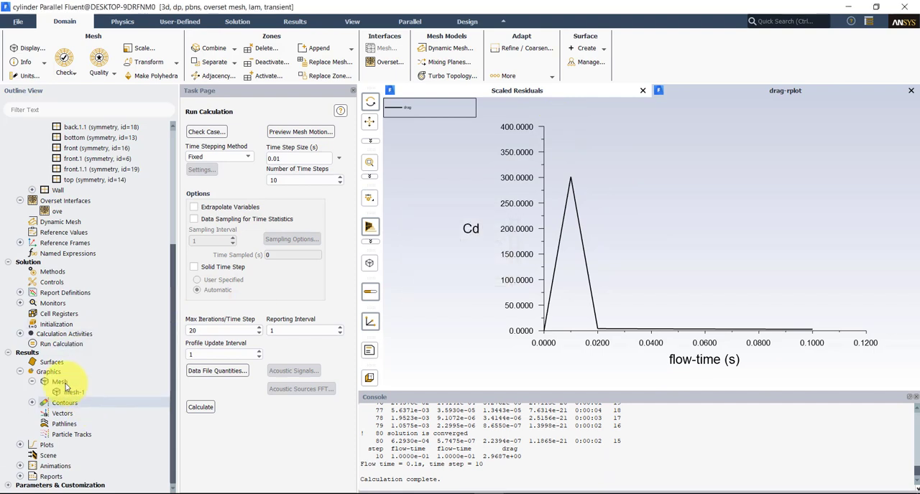
click(20, 301)
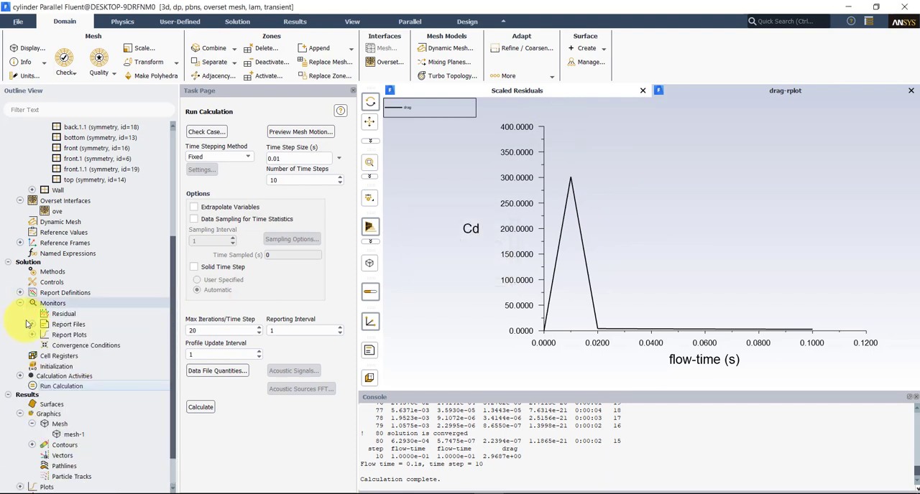
click(32, 335)
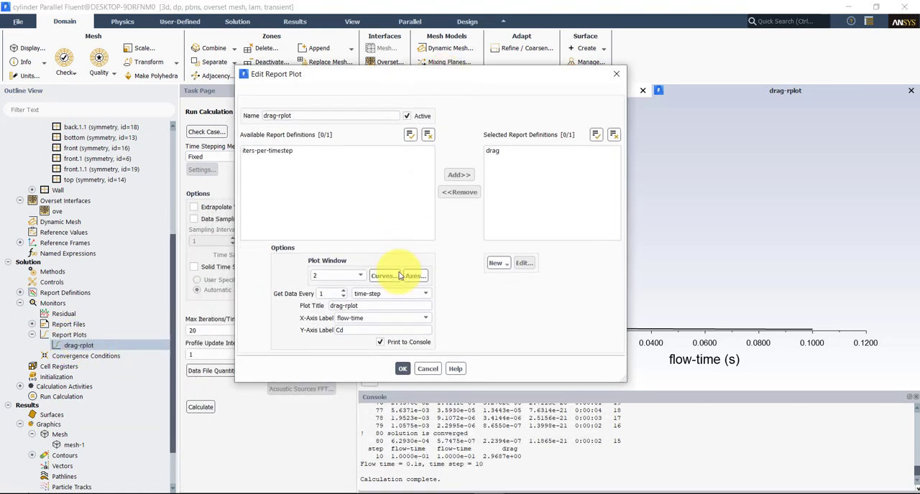
Step: Fix the drag plot Y axis to a 1–3 range, then calculate ten more steps to 0.2 s
click(411, 276)
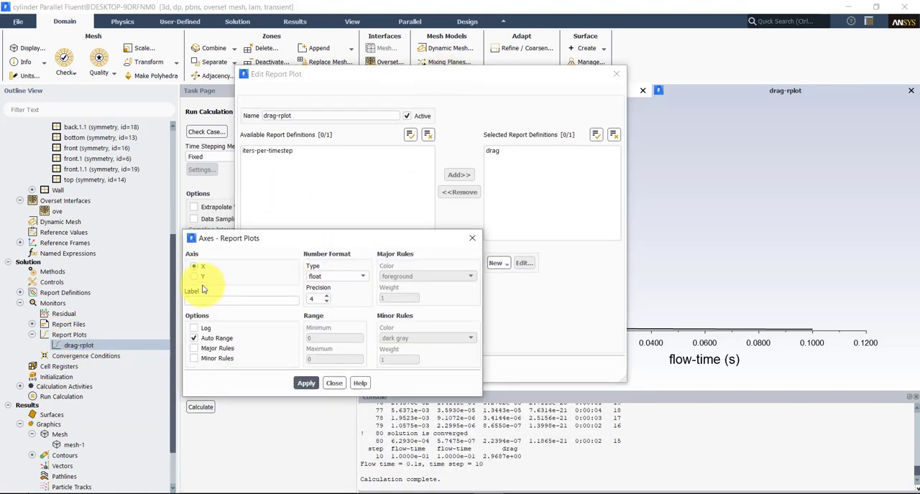
click(194, 268)
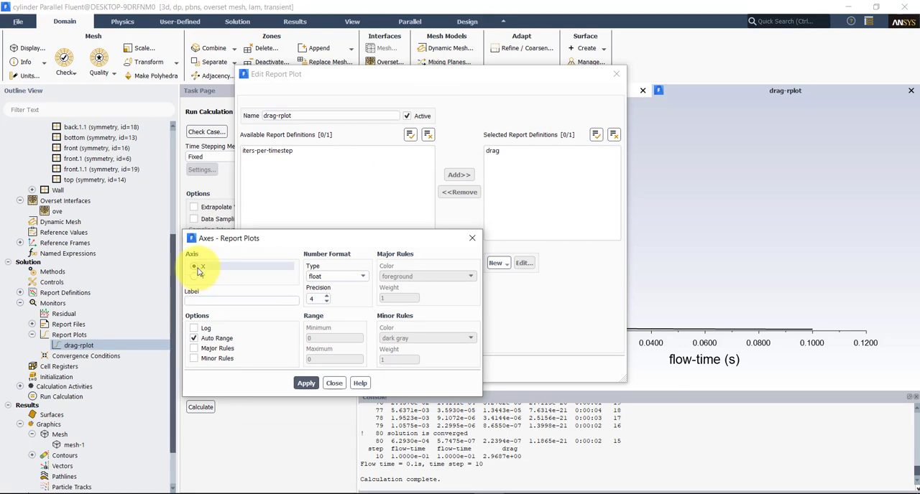
click(194, 276)
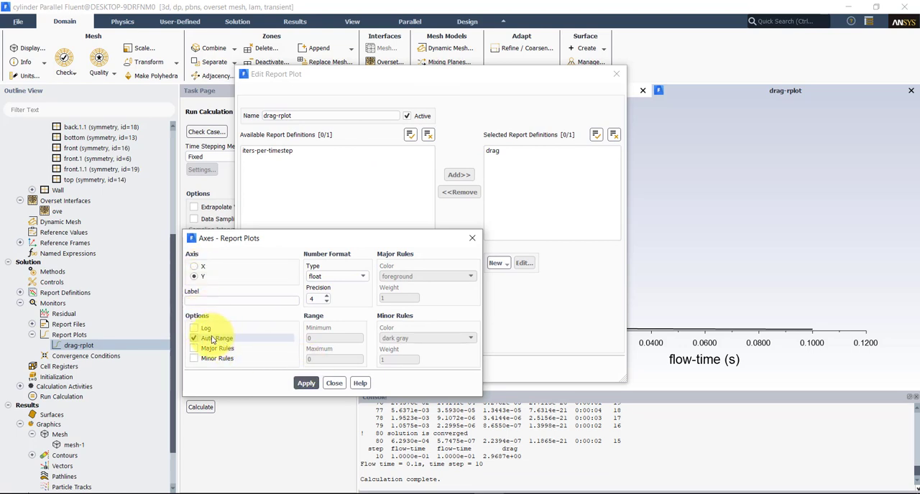
click(194, 339)
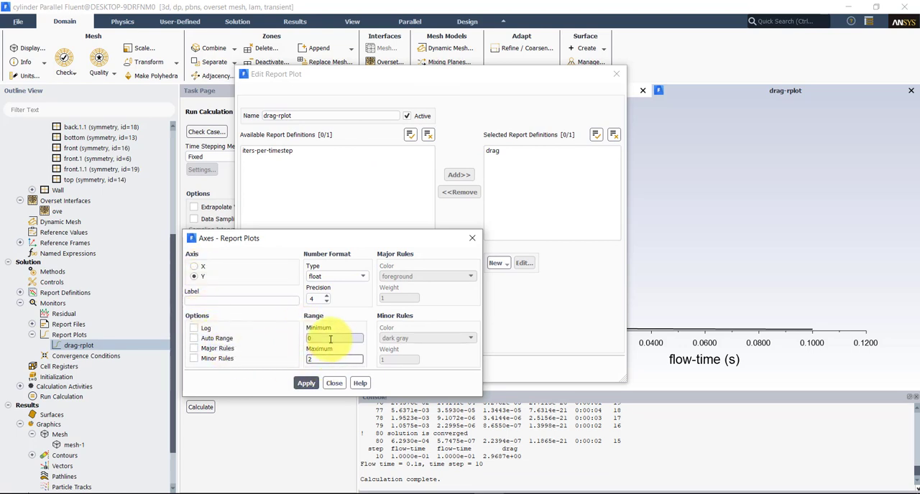
click(333, 339)
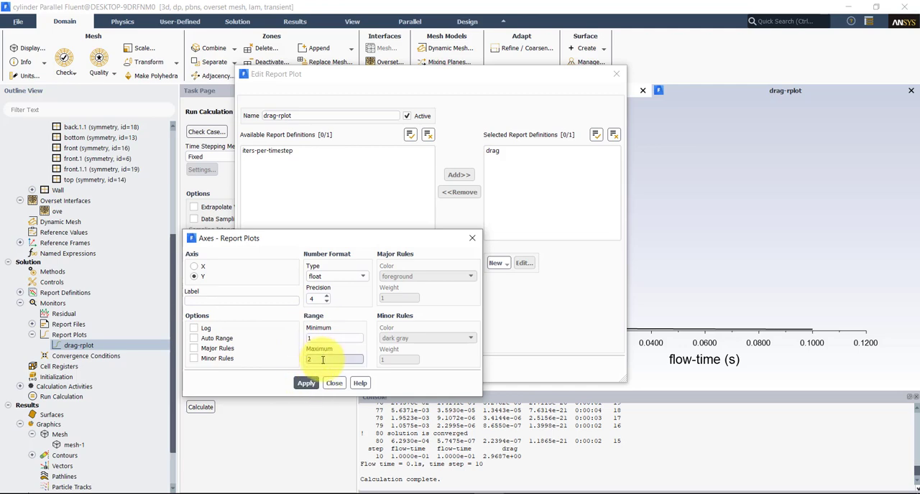
click(334, 382)
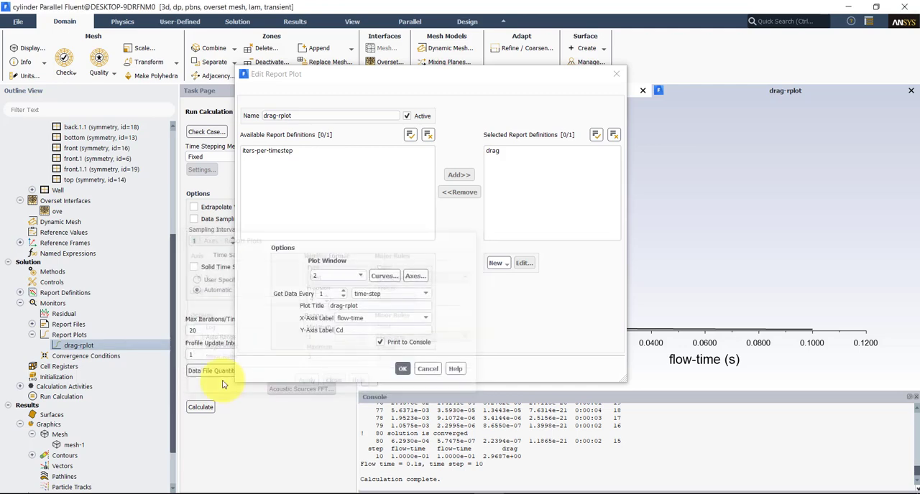
click(402, 368)
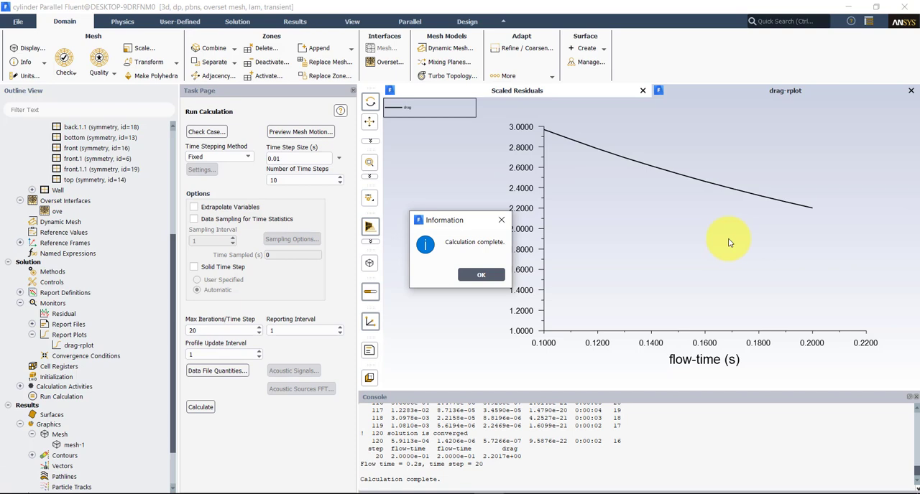
click(480, 275)
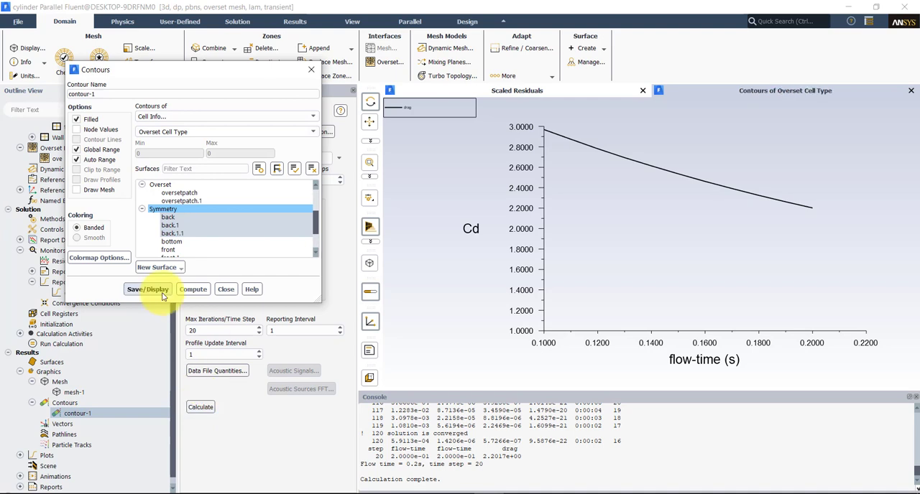
Step: Display velocity magnitude contours on the background back symmetry surface
click(147, 289)
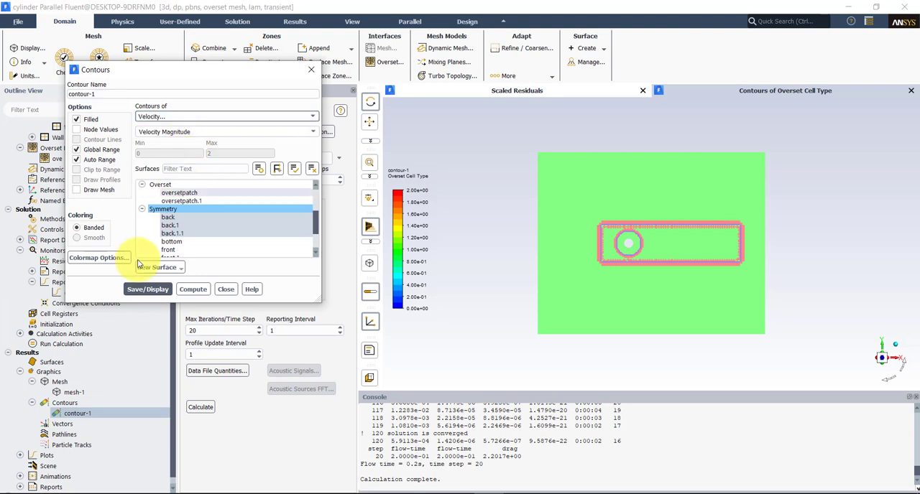
click(147, 288)
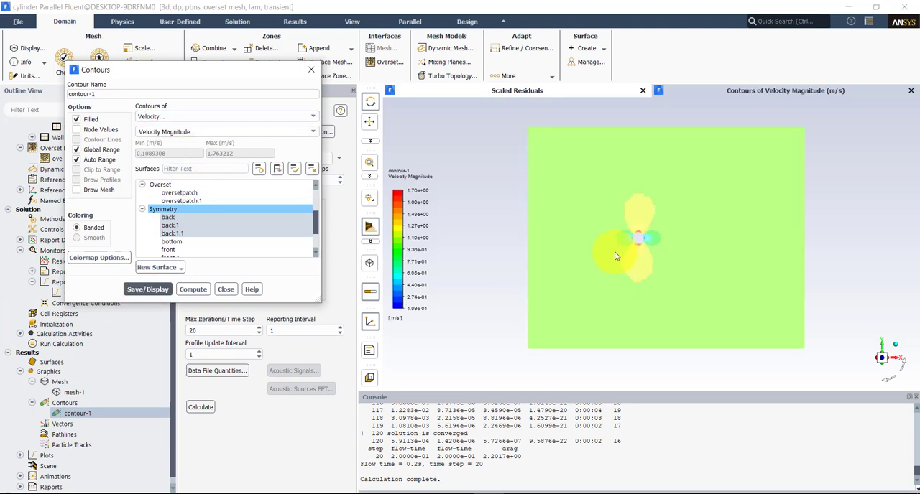
click(146, 289)
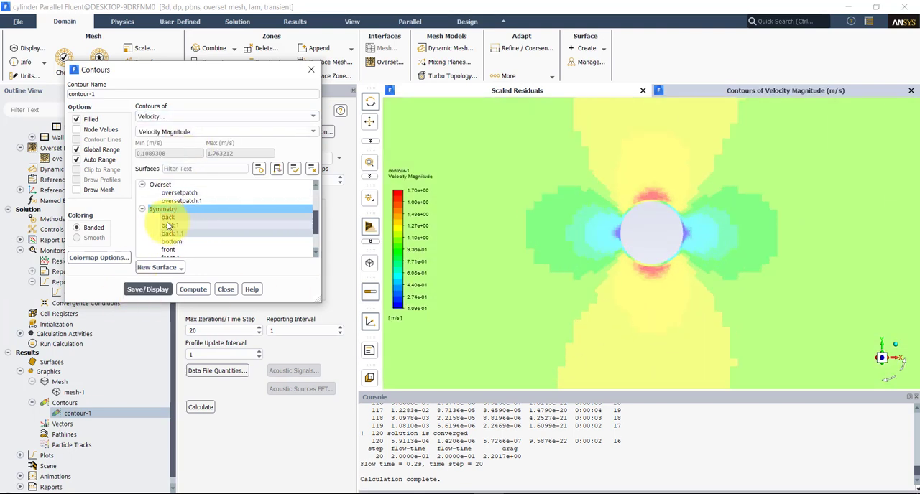
click(163, 208)
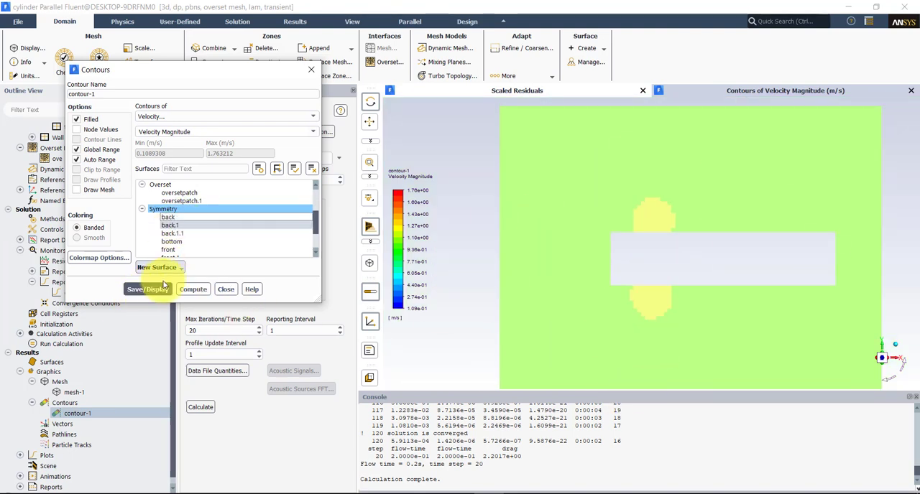
click(147, 289)
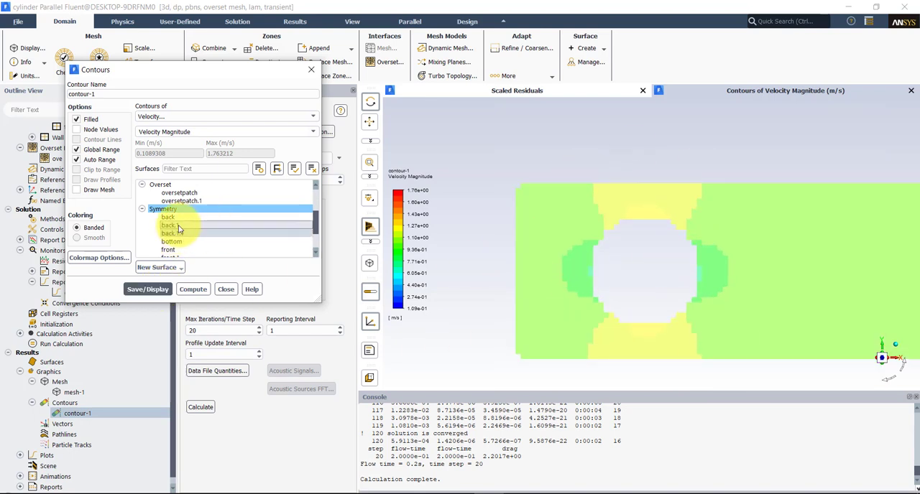
Step: Display velocity contours on the back.1 and back.1.1 cylinder surfaces, then close Contours
click(193, 289)
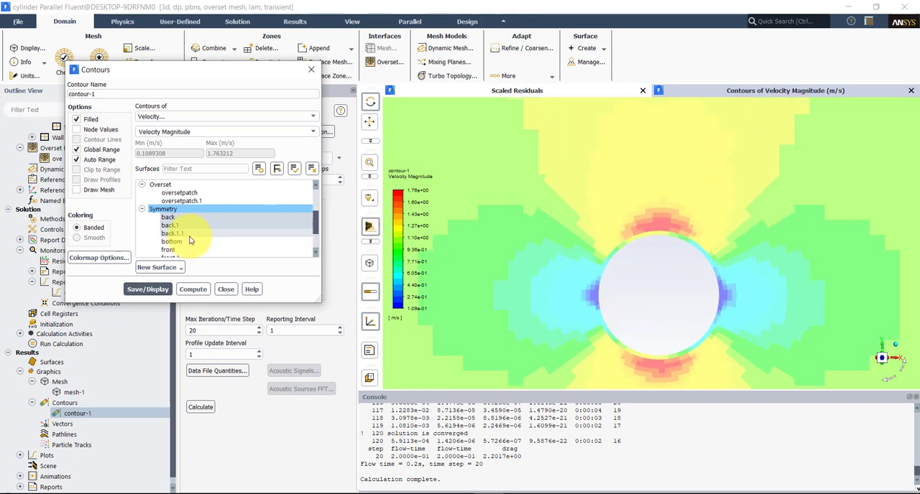
click(147, 289)
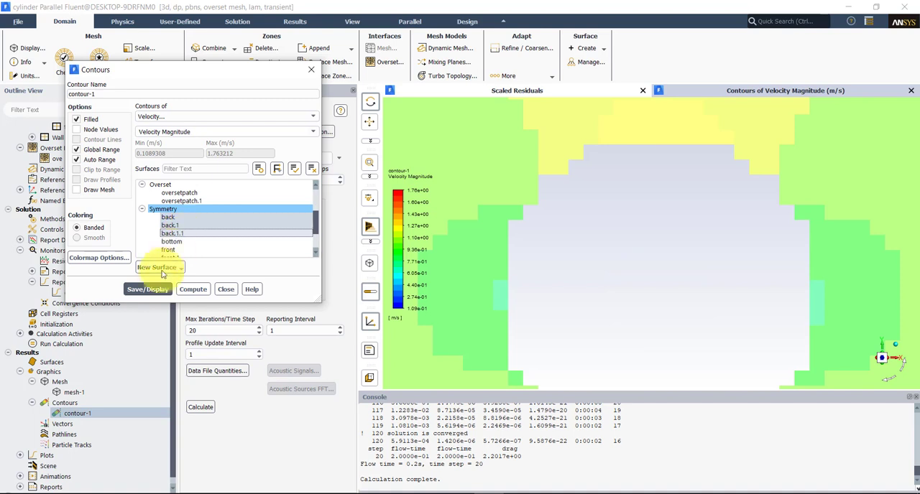
click(147, 289)
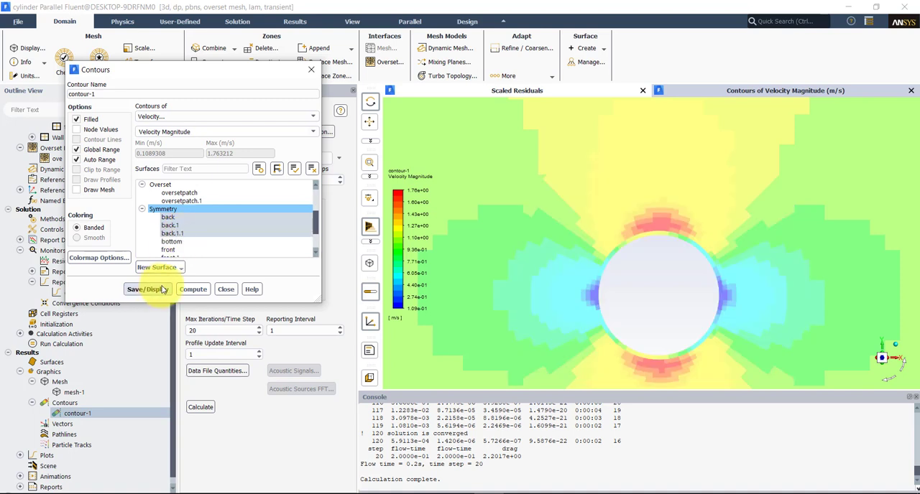
click(147, 289)
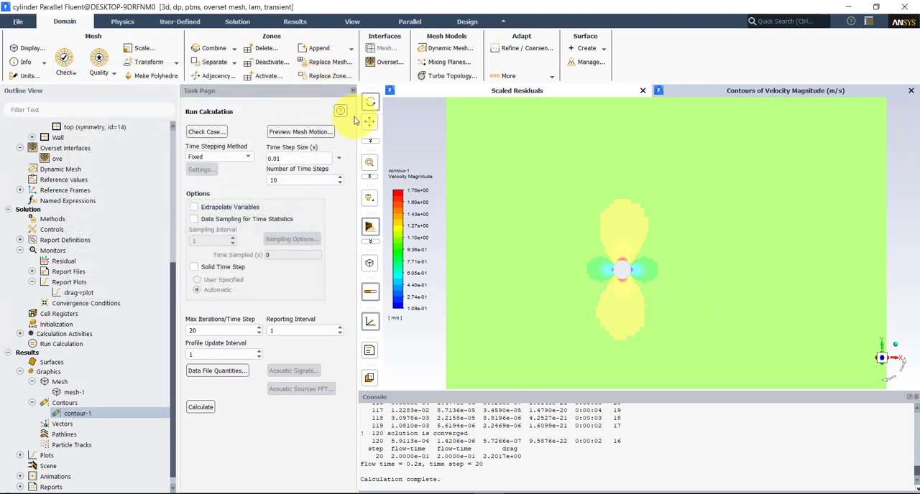
mouse_move(624, 465)
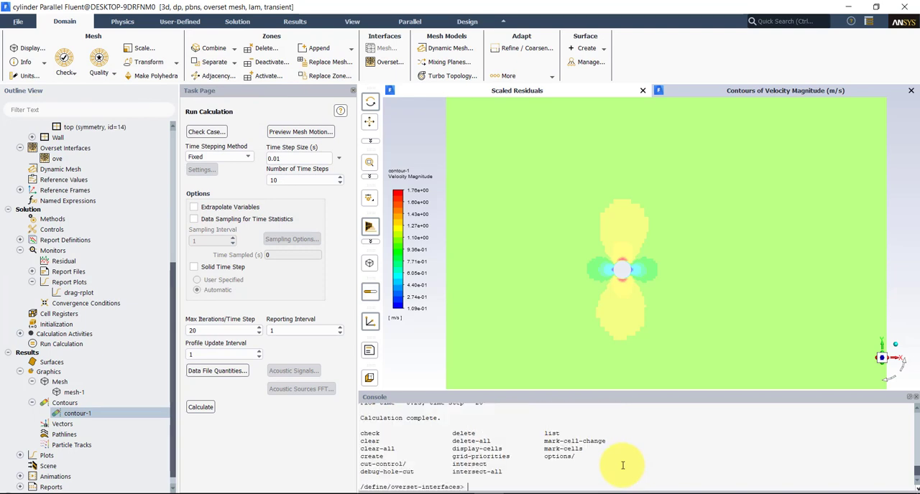
Step: Toggle minimize-overlap in the overset-interfaces options via the console and go to Solution Initialization
text(opt)
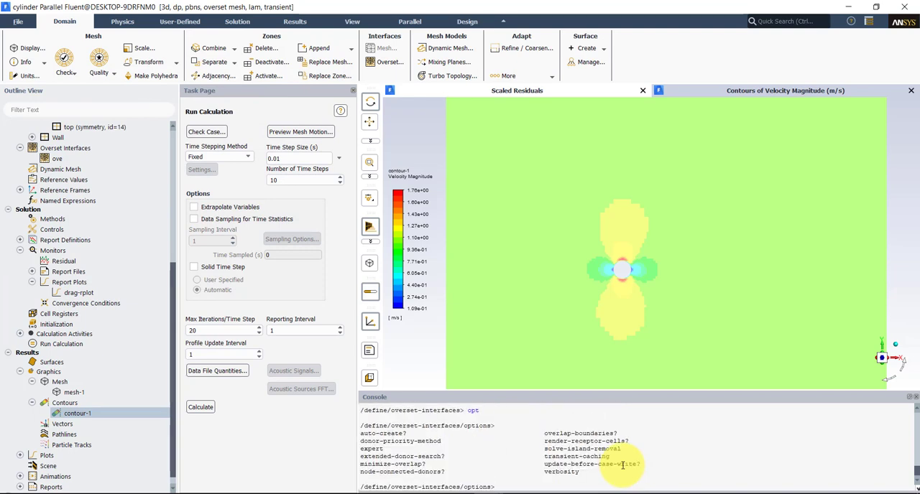
text(mini)
text(no)
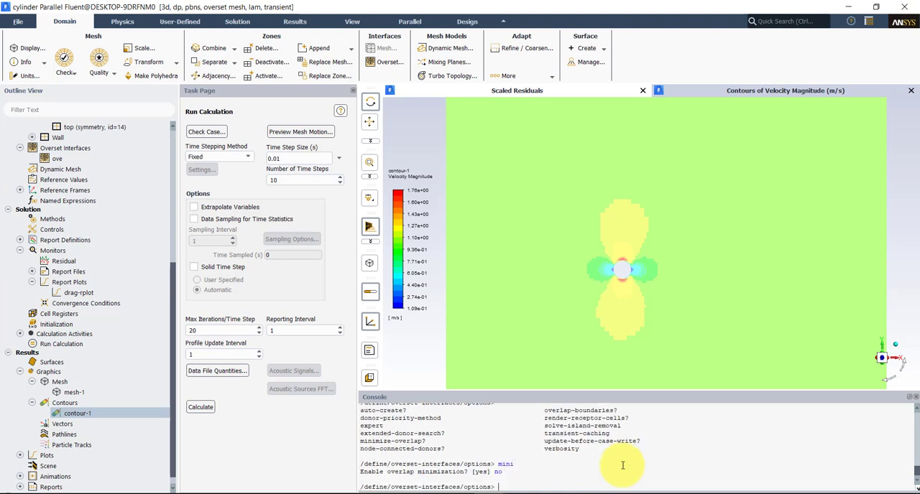
click(56, 325)
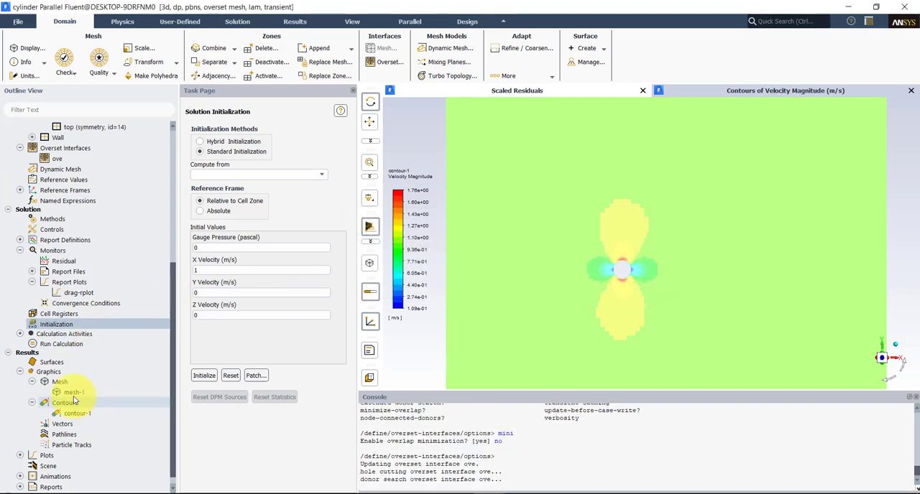
Step: Draw the mesh-1 display on the background back surface
double_click(75, 392)
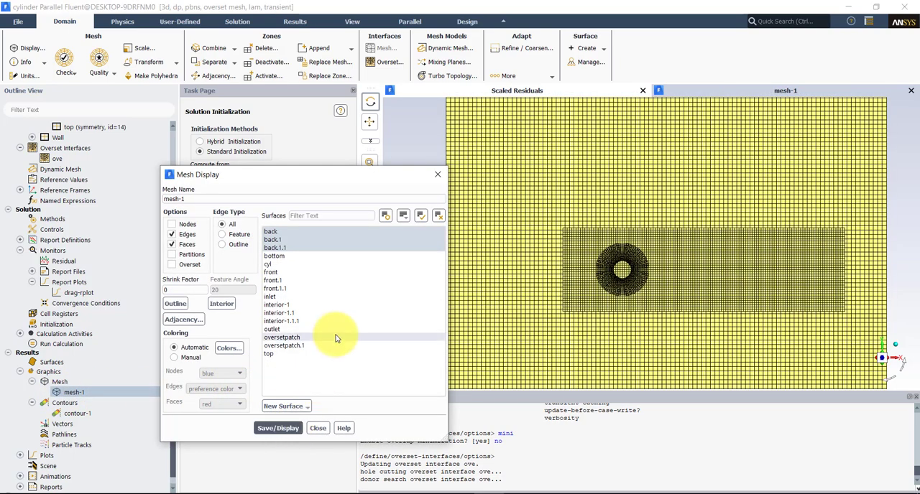
click(273, 238)
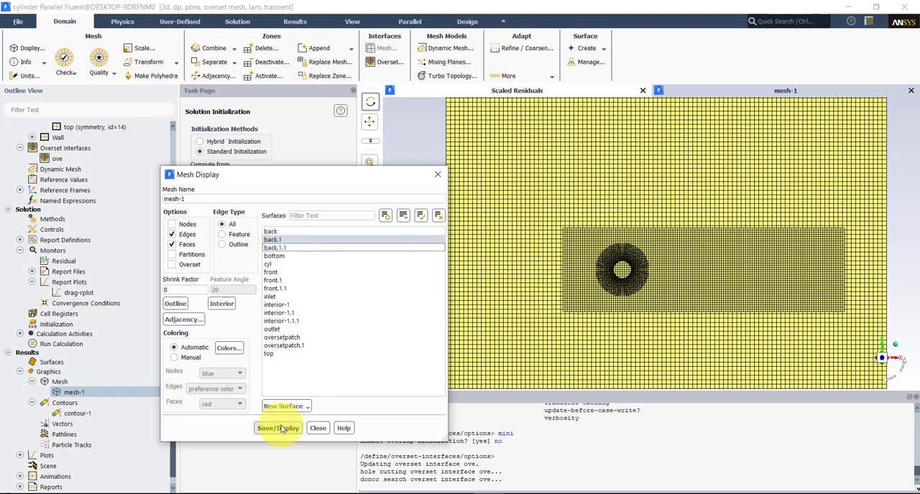
click(277, 428)
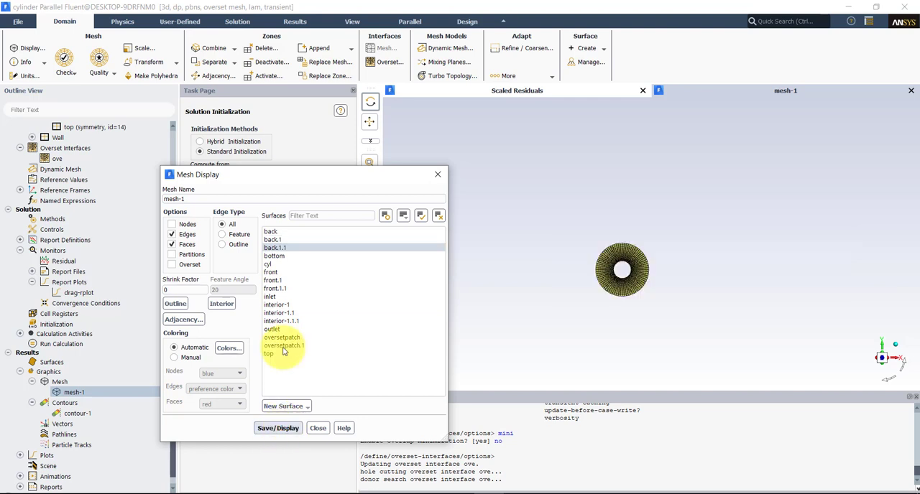
Step: Draw the cylinder component mesh with overset cells shown overlapping the background grid
click(271, 230)
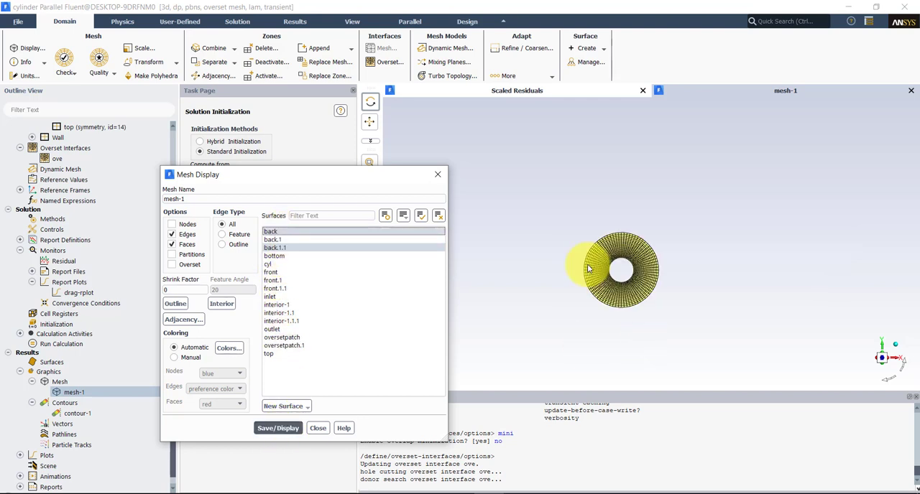
click(277, 429)
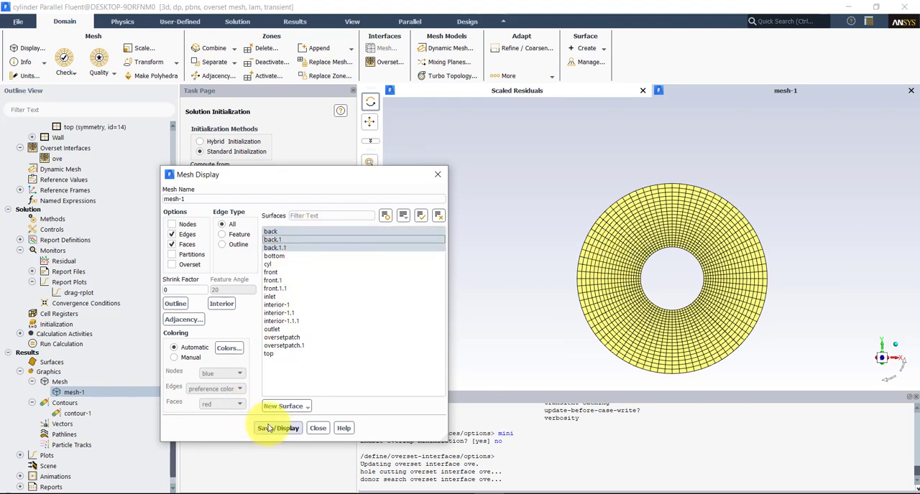
click(277, 428)
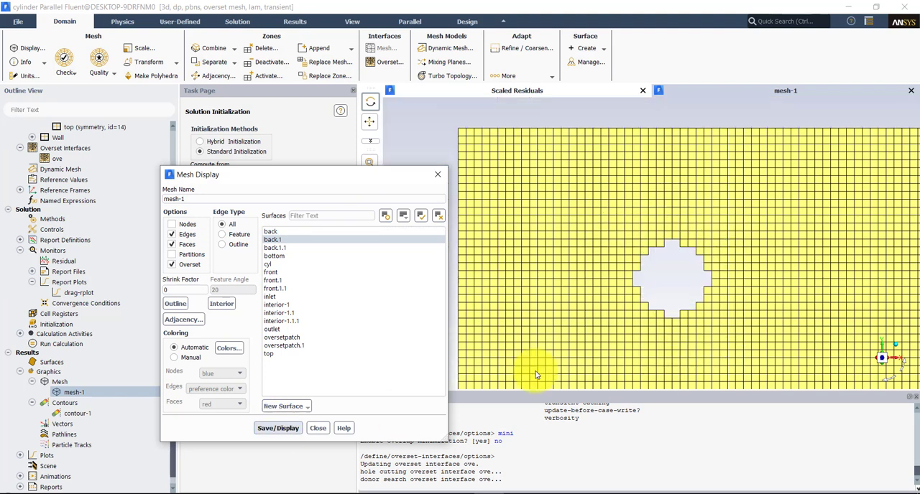
mouse_move(683, 302)
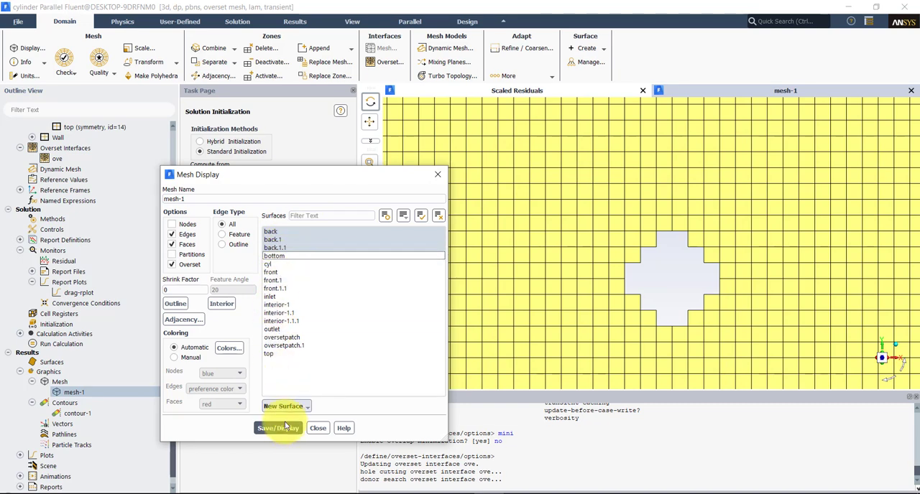
click(277, 428)
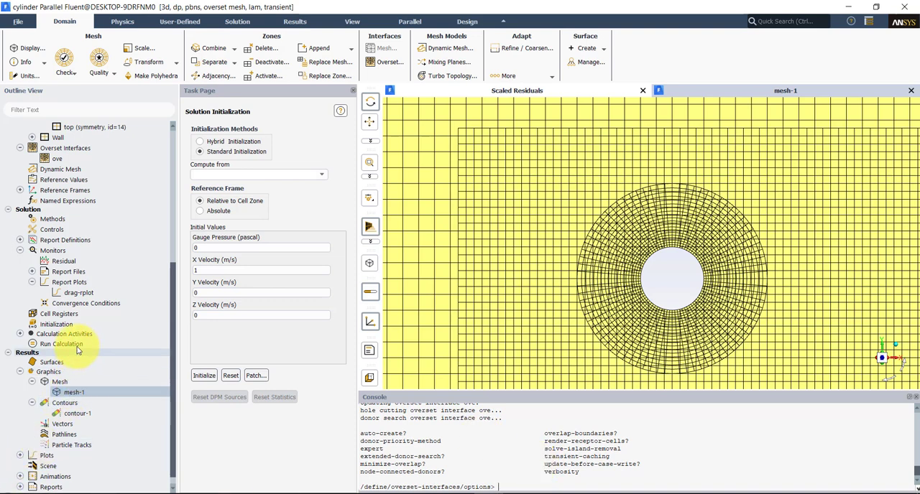
Step: Run the transient calculation for 10 time steps, creating and overwriting the report file, to 0.1 s
click(61, 344)
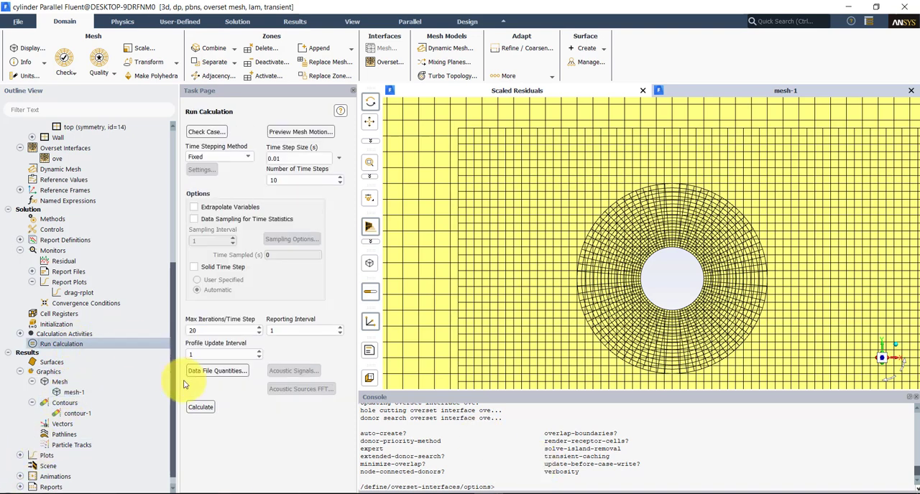
click(199, 407)
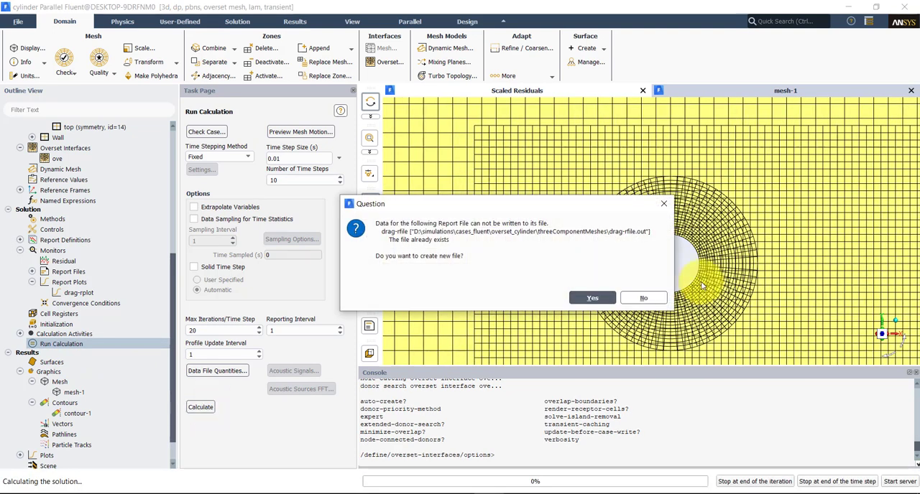
click(592, 297)
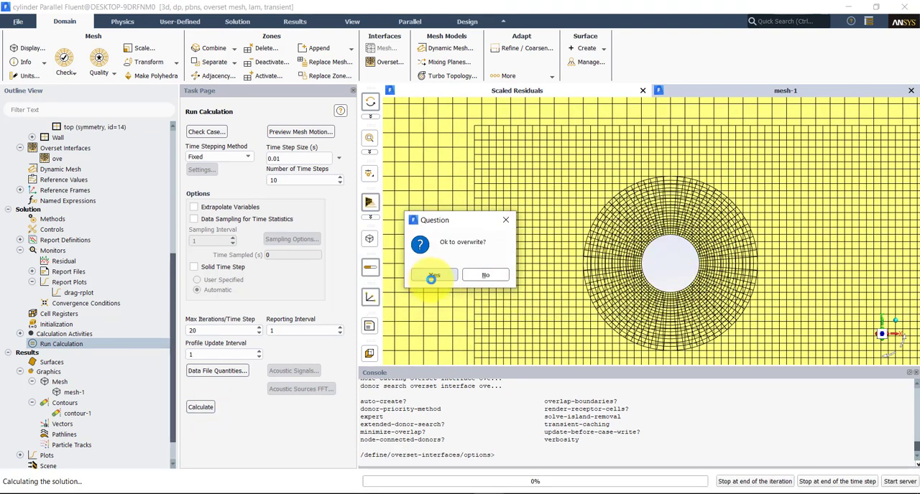
click(432, 275)
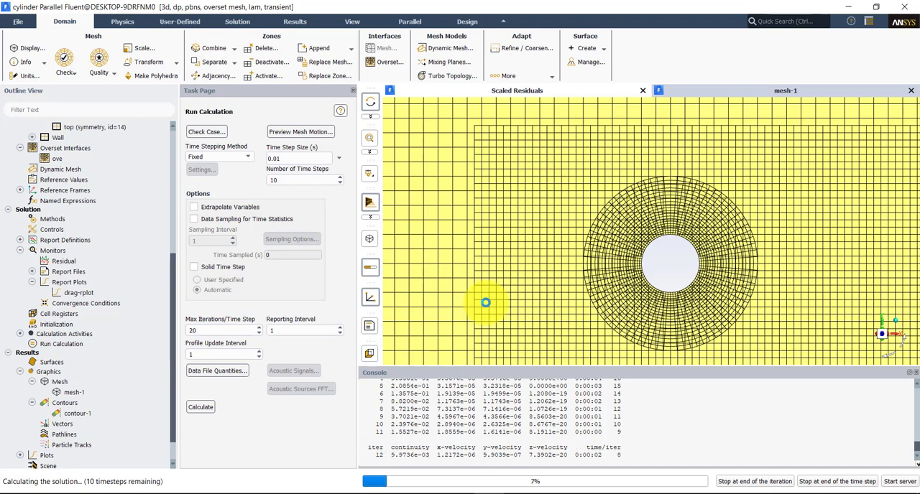
click(785, 90)
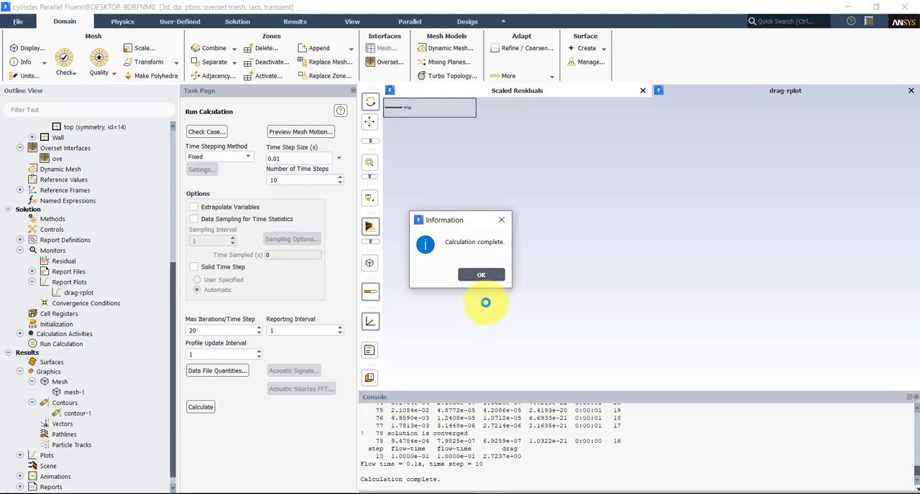
click(480, 274)
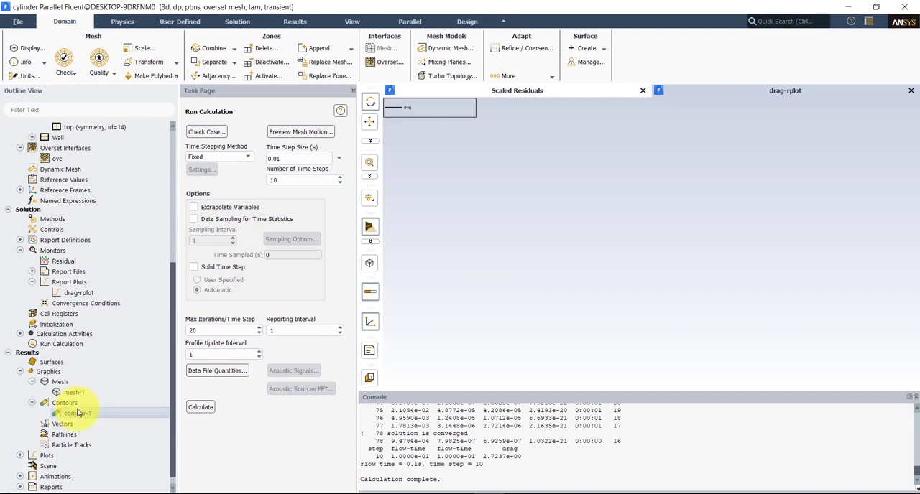
Step: Show contour-1 velocity magnitude on back then back.1.1 from the new solution
double_click(78, 414)
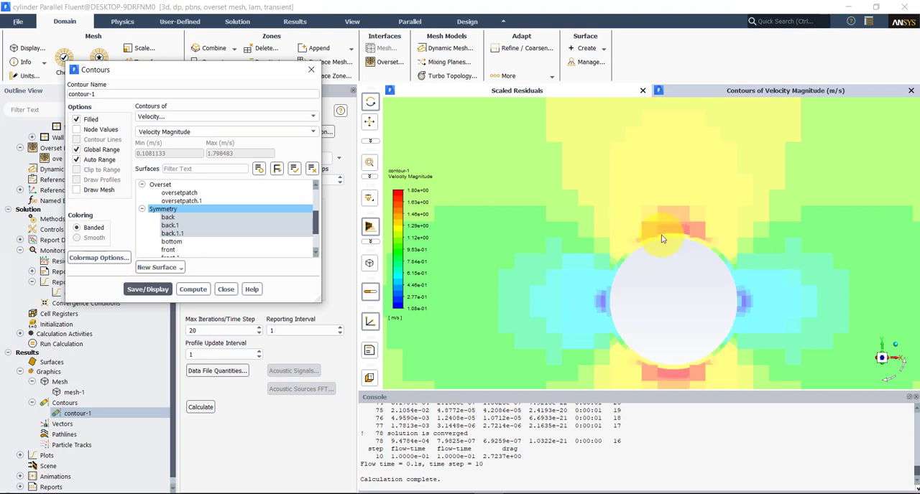
mouse_move(644, 258)
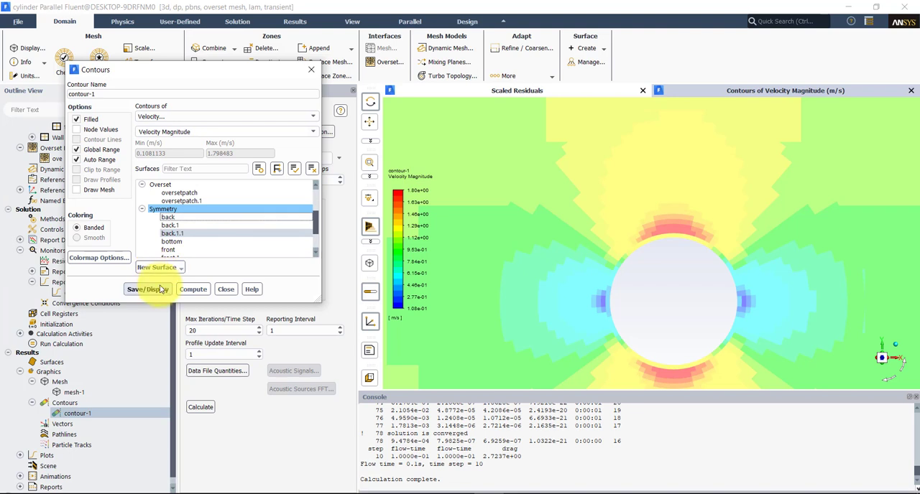
click(147, 289)
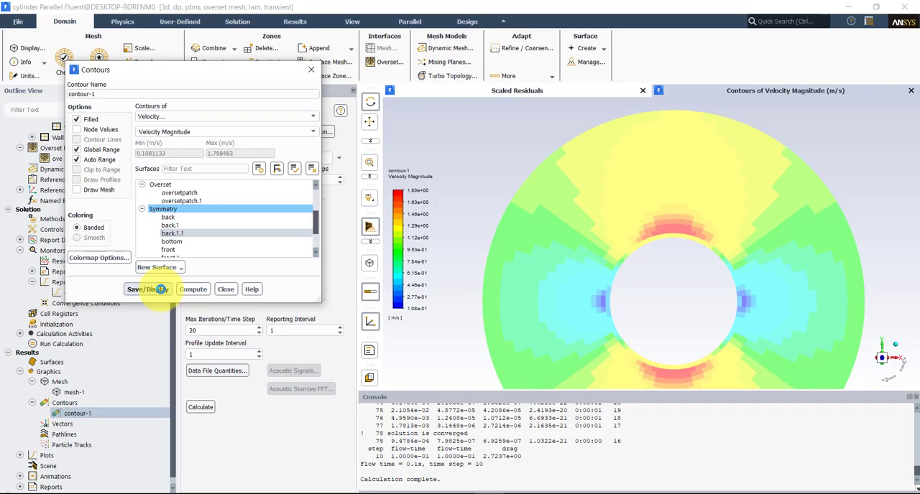
click(147, 289)
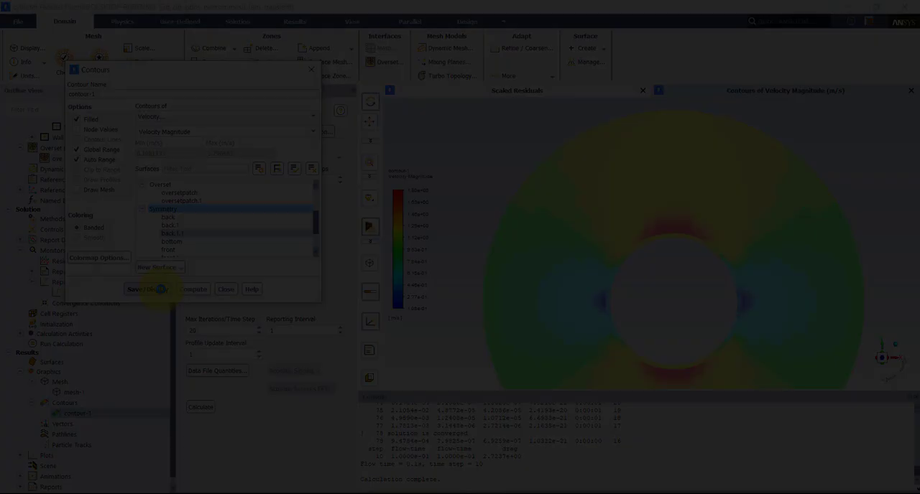